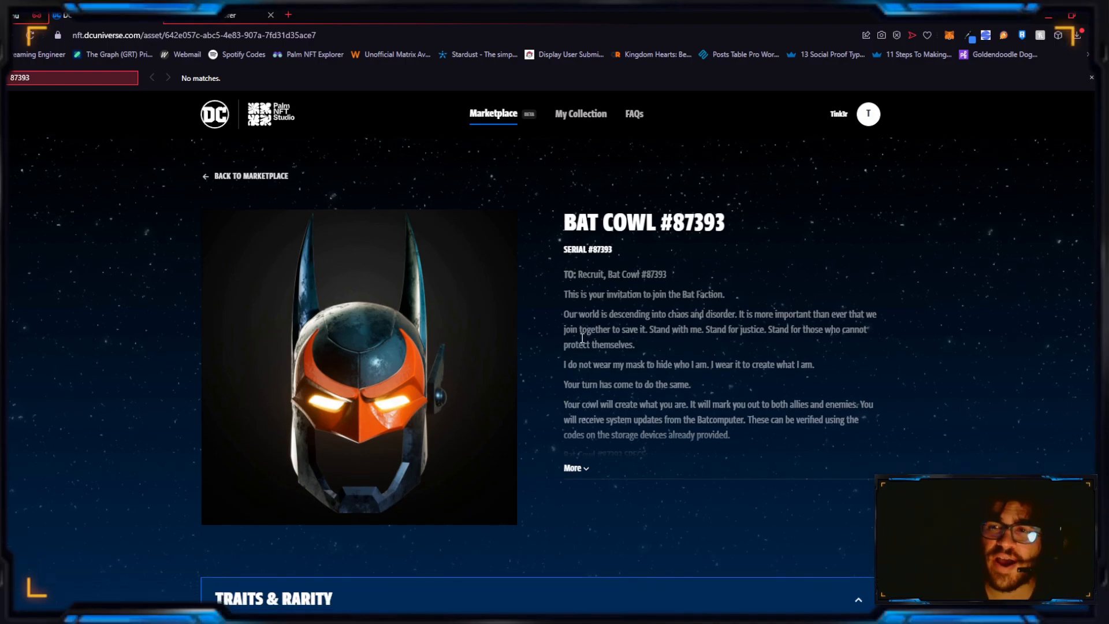
Search the marketplace for BAT COWL #89264 with the On Sale filter removed
{"action": "scroll", "scroll_direction": "down", "scroll_amount": 3}
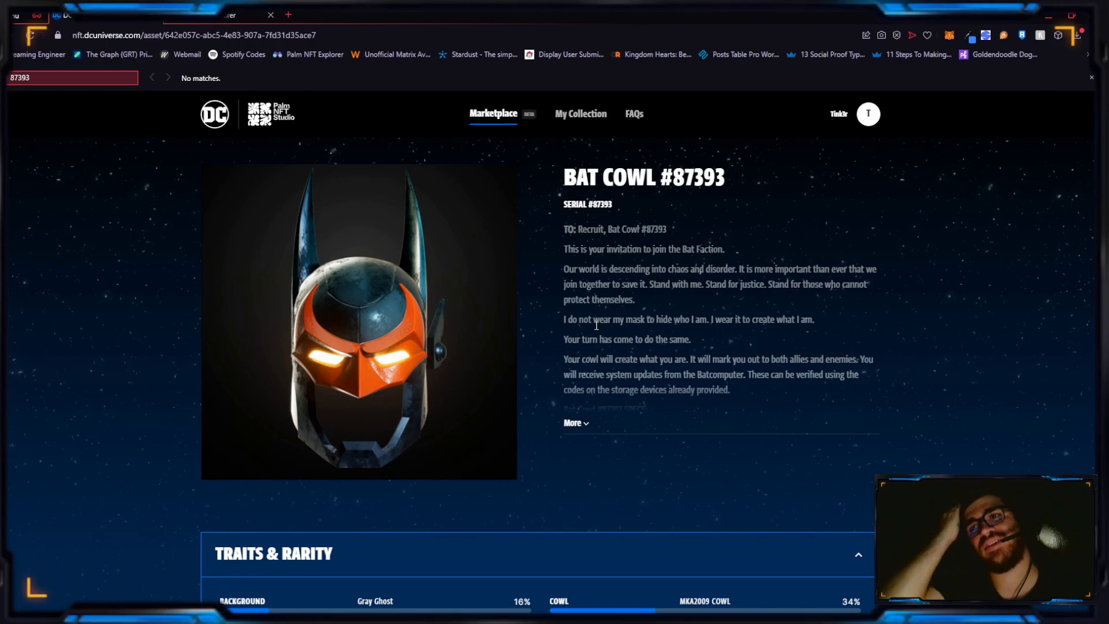
{"action": "mouse_move", "coordinate": [419, 352]}
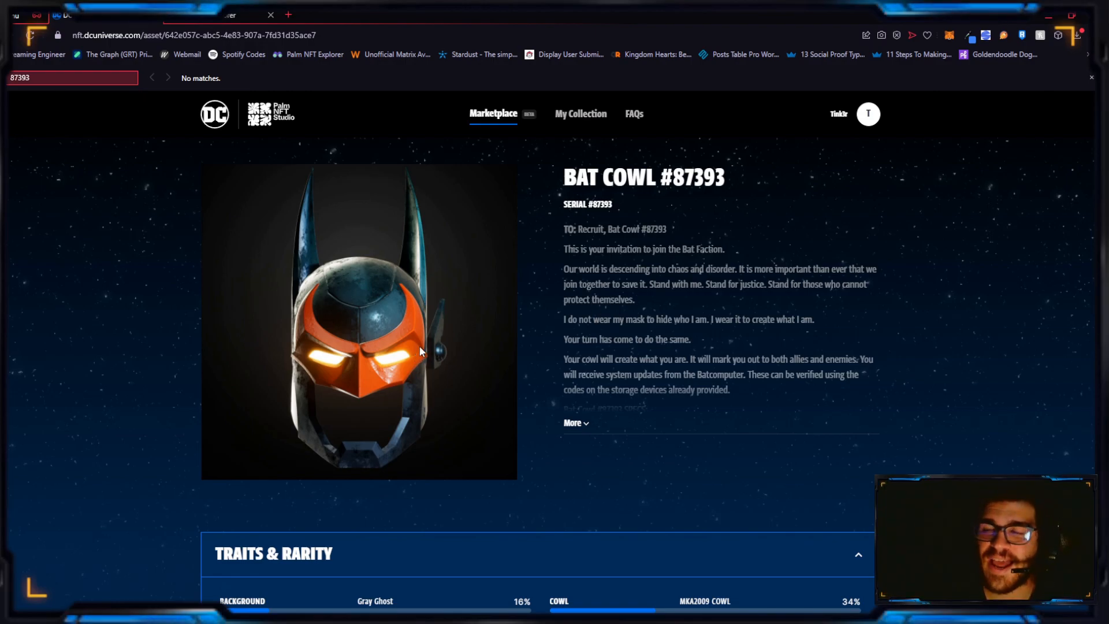
{"action": "mouse_move", "coordinate": [546, 329]}
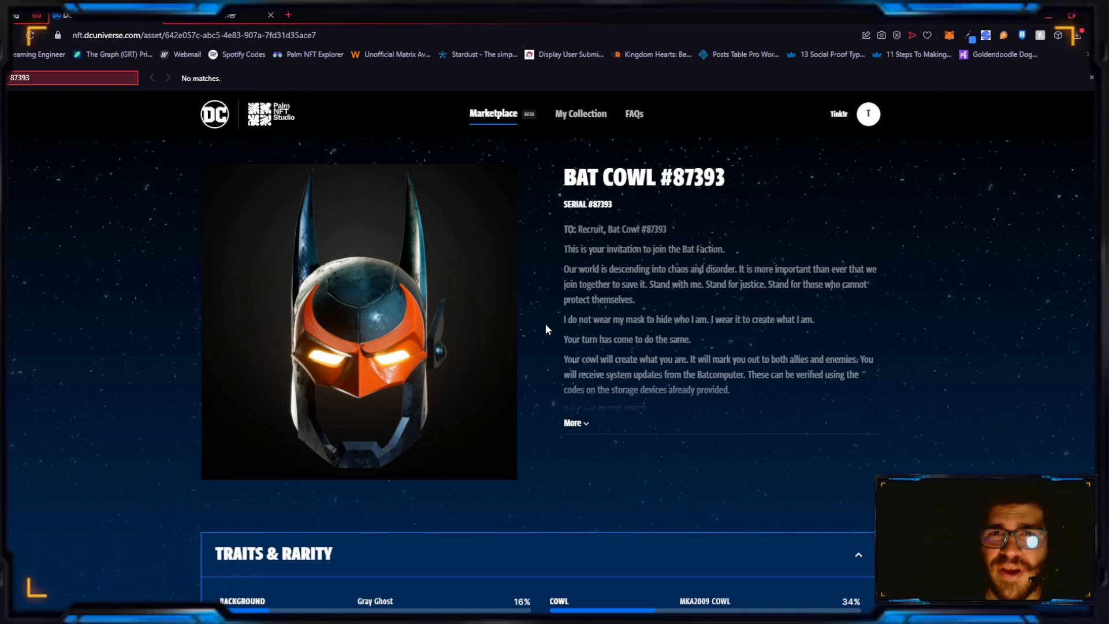
{"action": "scroll", "scroll_direction": "down", "scroll_amount": 3}
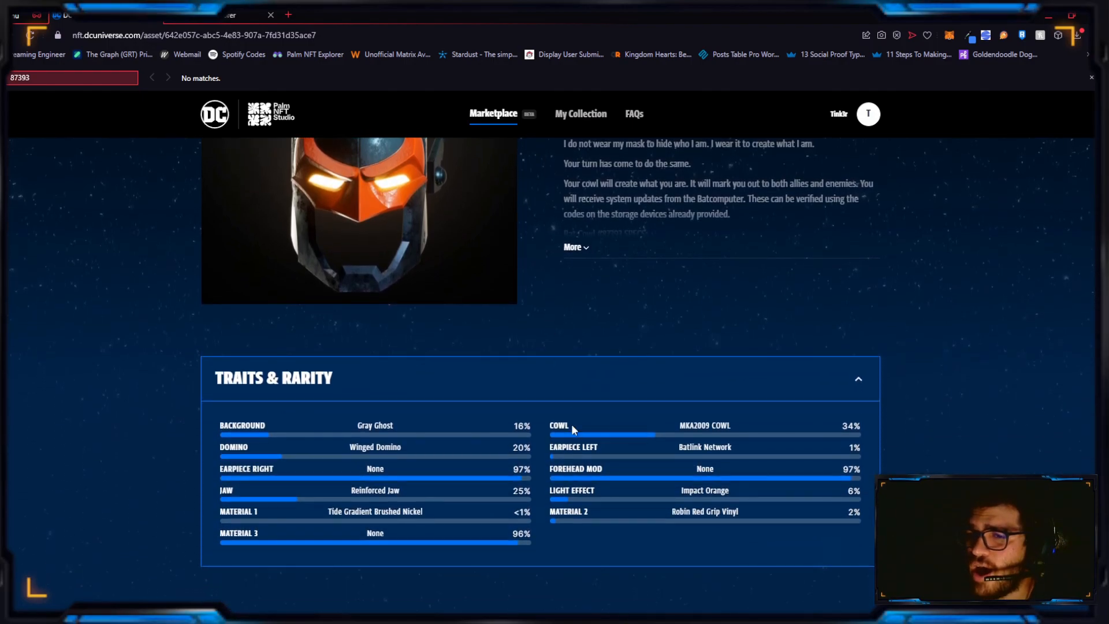
{"action": "mouse_move", "coordinate": [544, 520]}
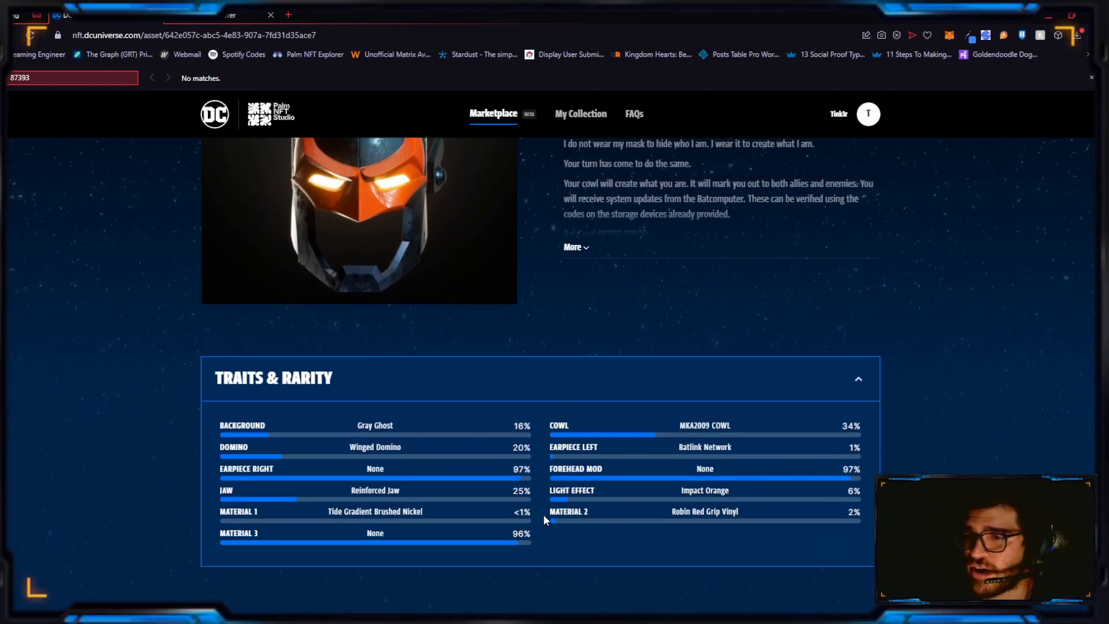
{"action": "mouse_move", "coordinate": [276, 381]}
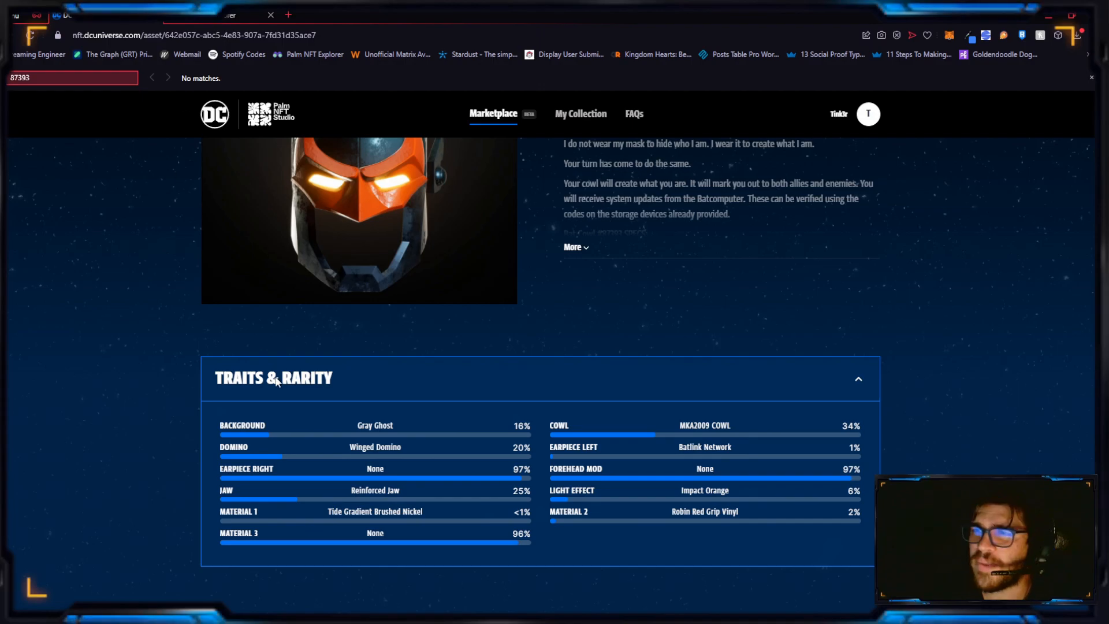
{"action": "scroll", "scroll_direction": "up", "scroll_amount": 3}
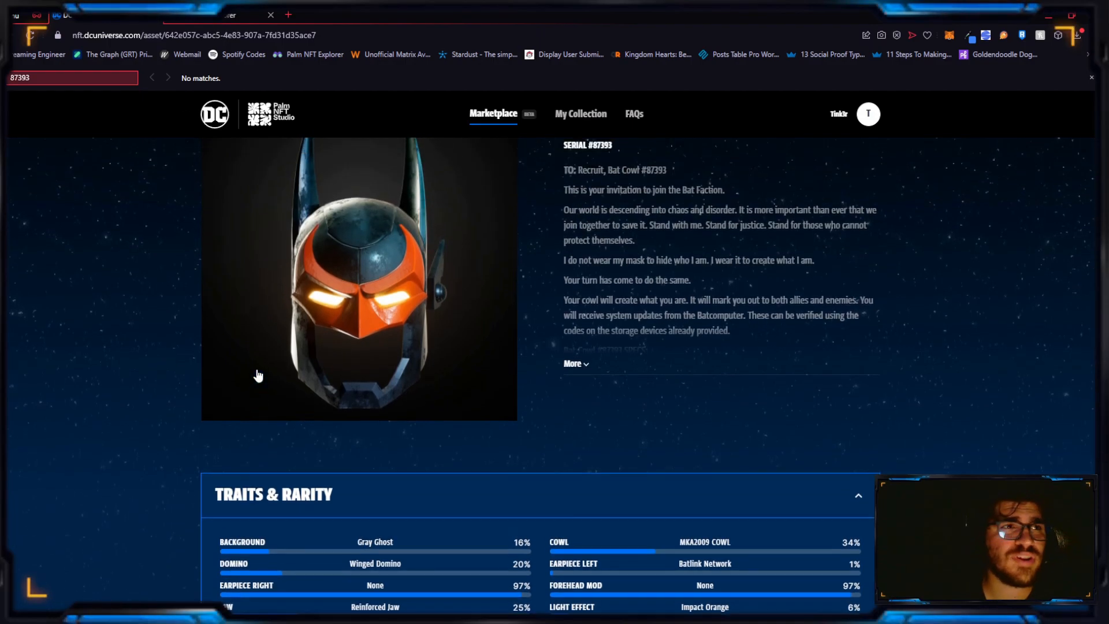
{"action": "scroll", "scroll_direction": "up", "scroll_amount": 3}
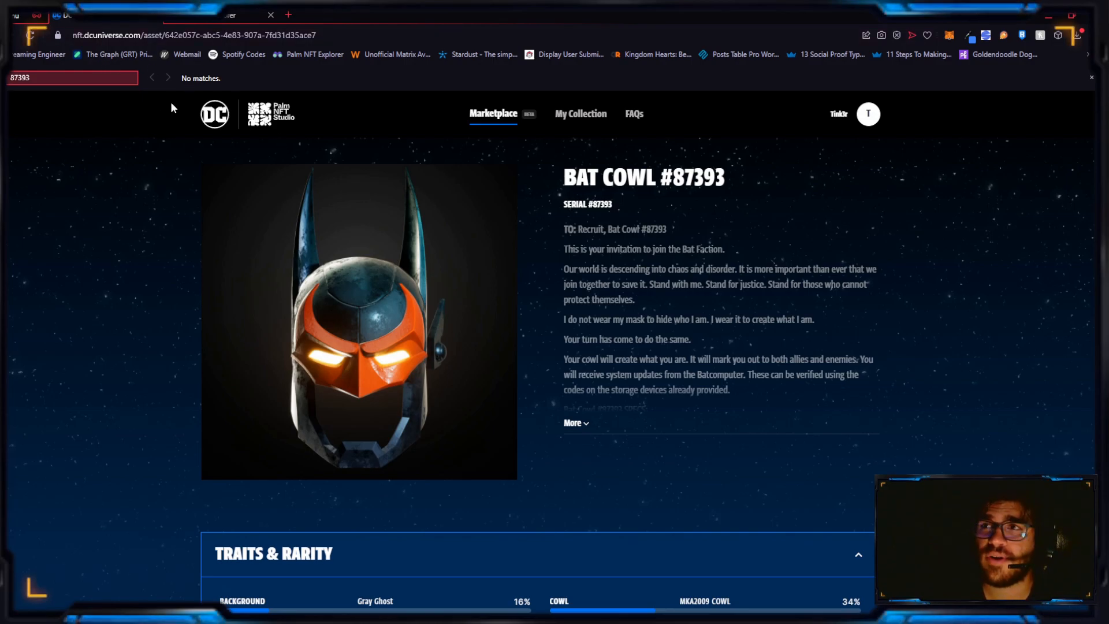
{"action": "left_click", "coordinate": [492, 114]}
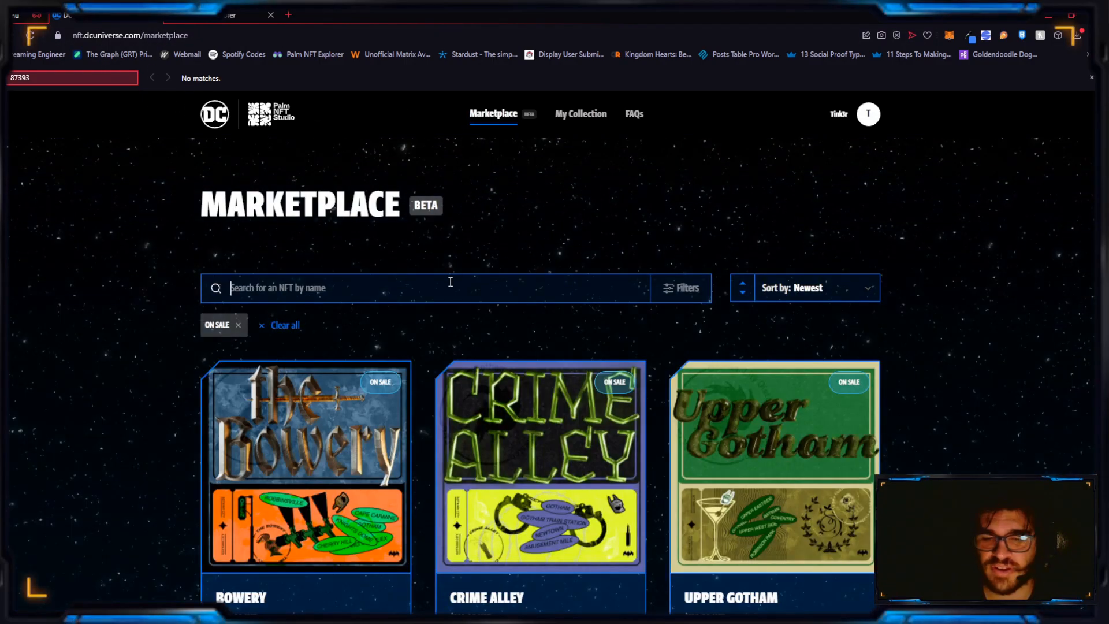
{"action": "type", "text": "BAT COWL #80"}
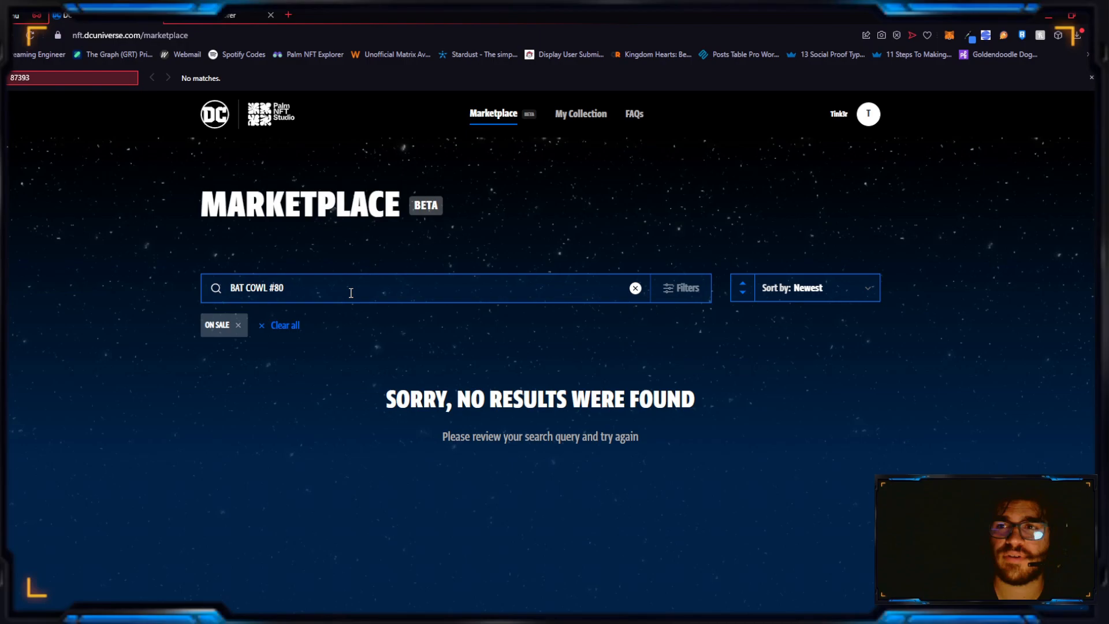
{"action": "type", "text": "2"}
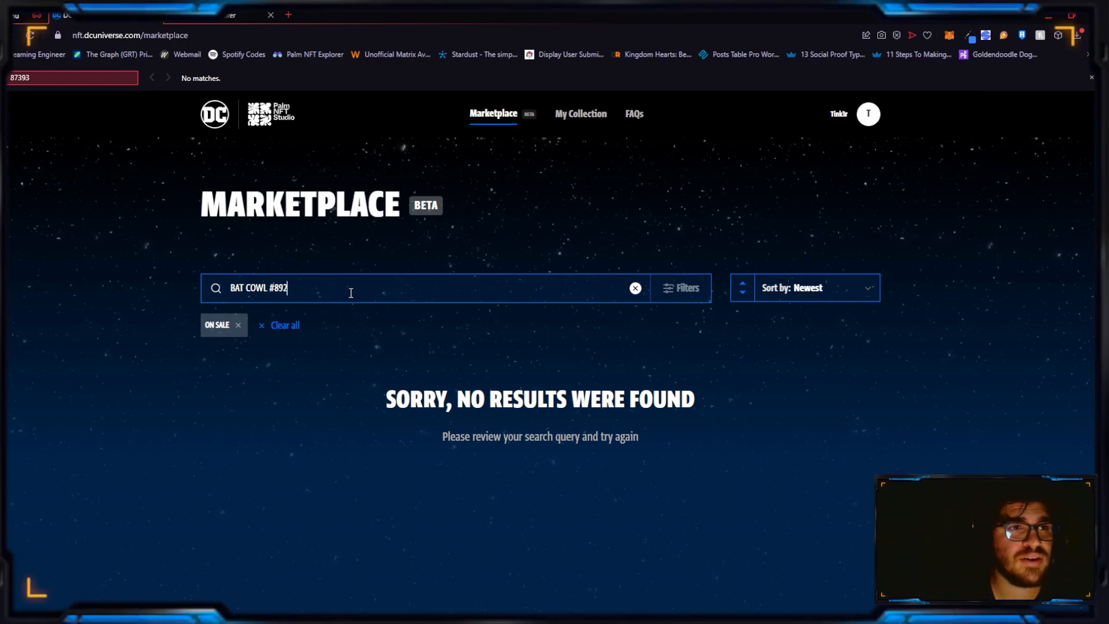
{"action": "type", "text": "64"}
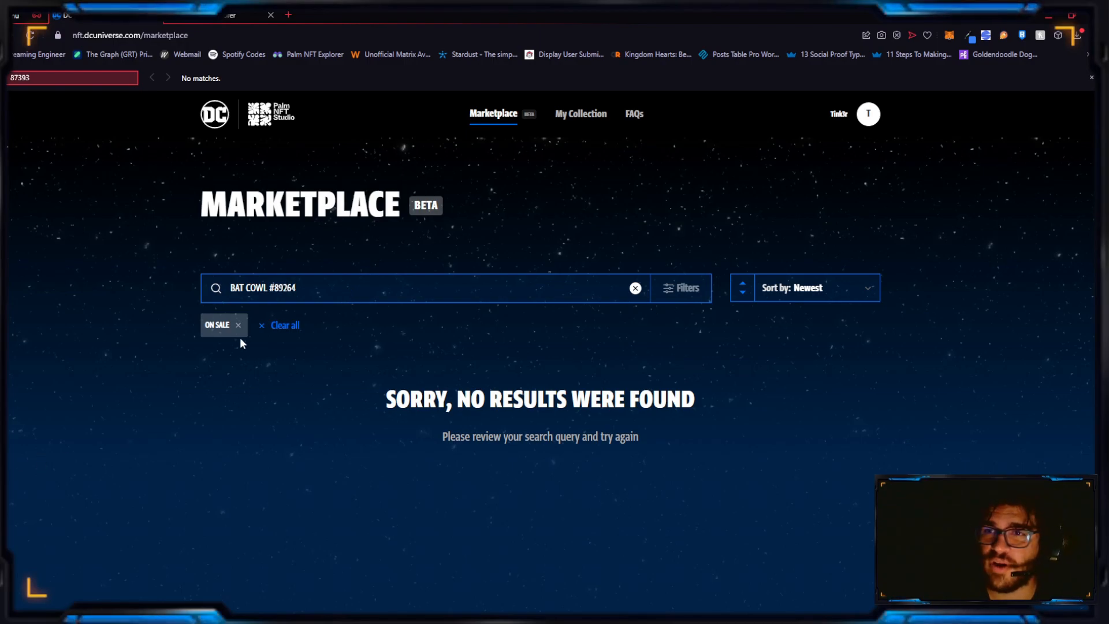
{"action": "left_click", "coordinate": [239, 324]}
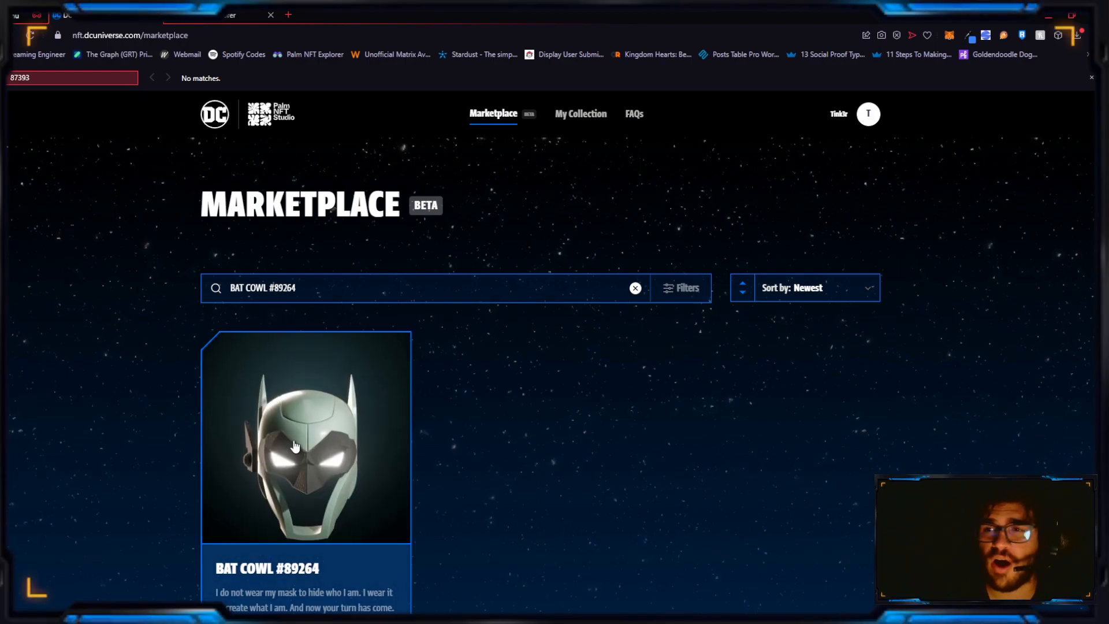
Open Bat Cowl #89264 and review its Traits & Rarity list, including materials
{"action": "left_click", "coordinate": [306, 437]}
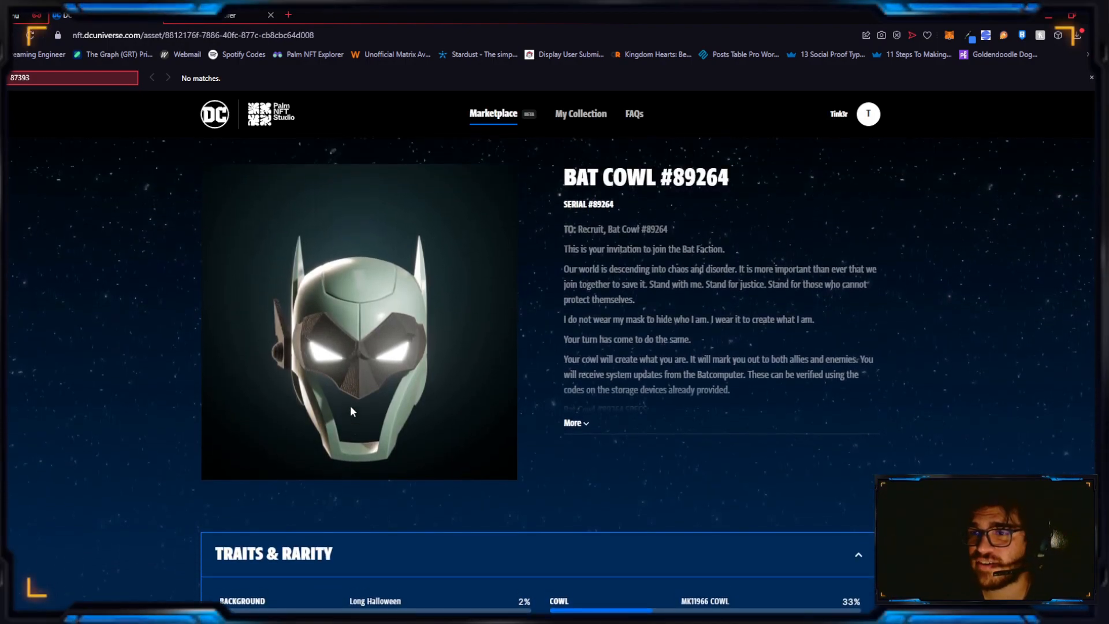
{"action": "mouse_move", "coordinate": [145, 458]}
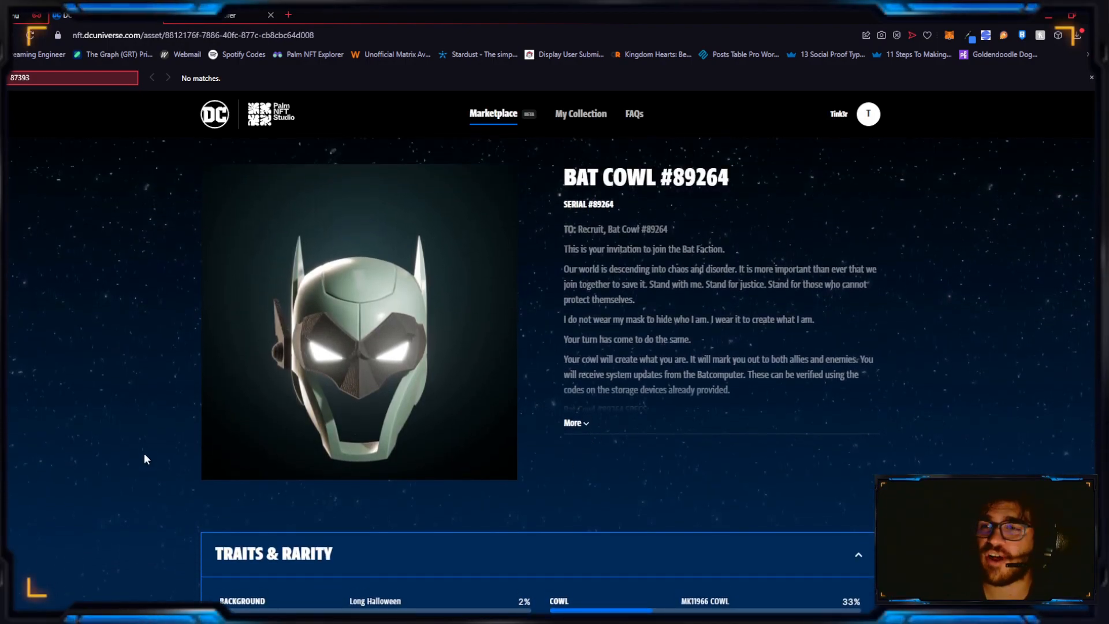
{"action": "scroll", "scroll_direction": "down", "scroll_amount": 3}
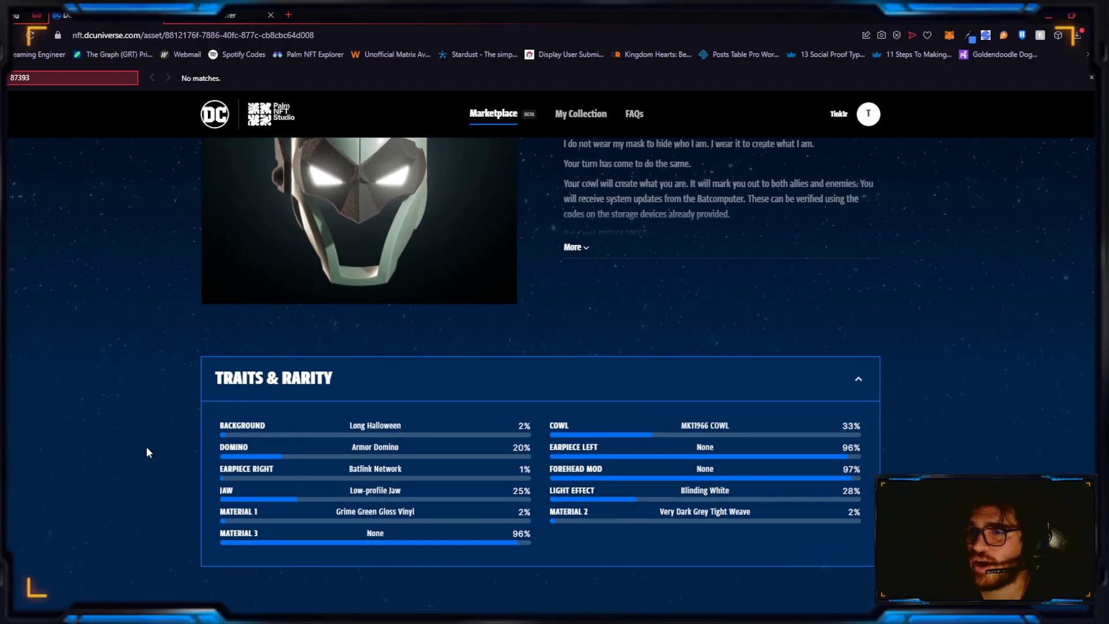
{"action": "scroll", "scroll_direction": "up", "scroll_amount": 3}
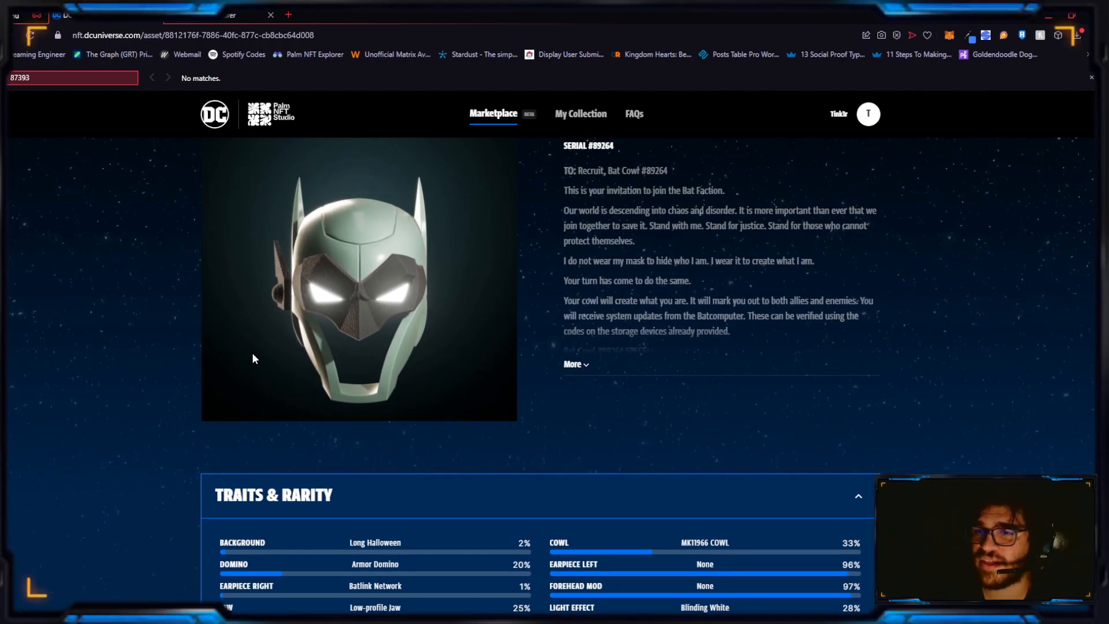
{"action": "scroll", "scroll_direction": "down", "scroll_amount": 3}
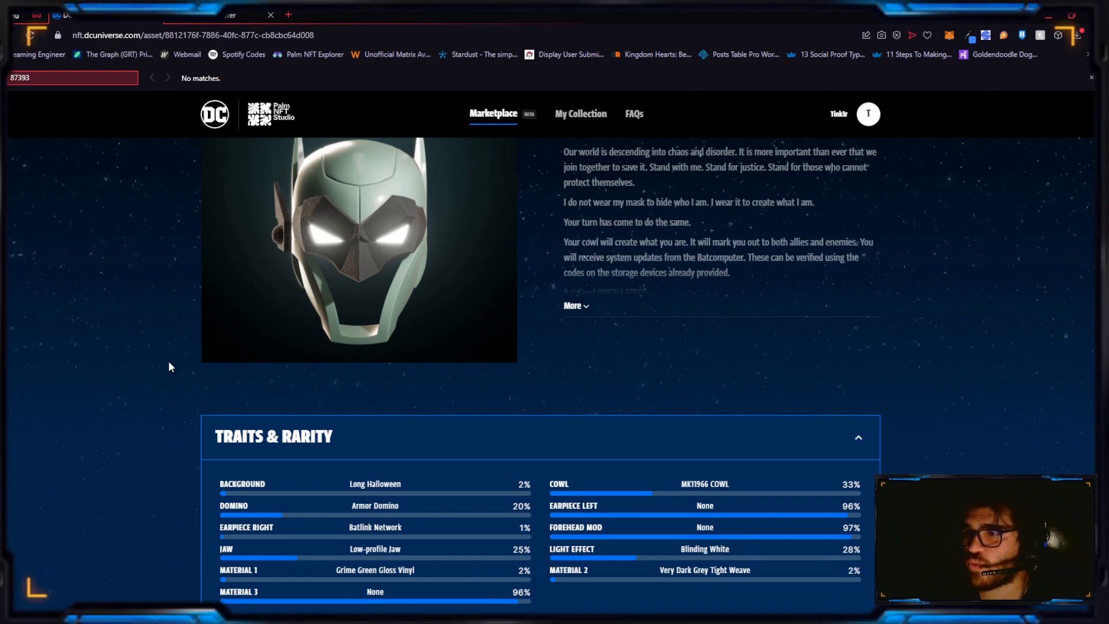
{"action": "scroll", "scroll_direction": "up", "scroll_amount": 3}
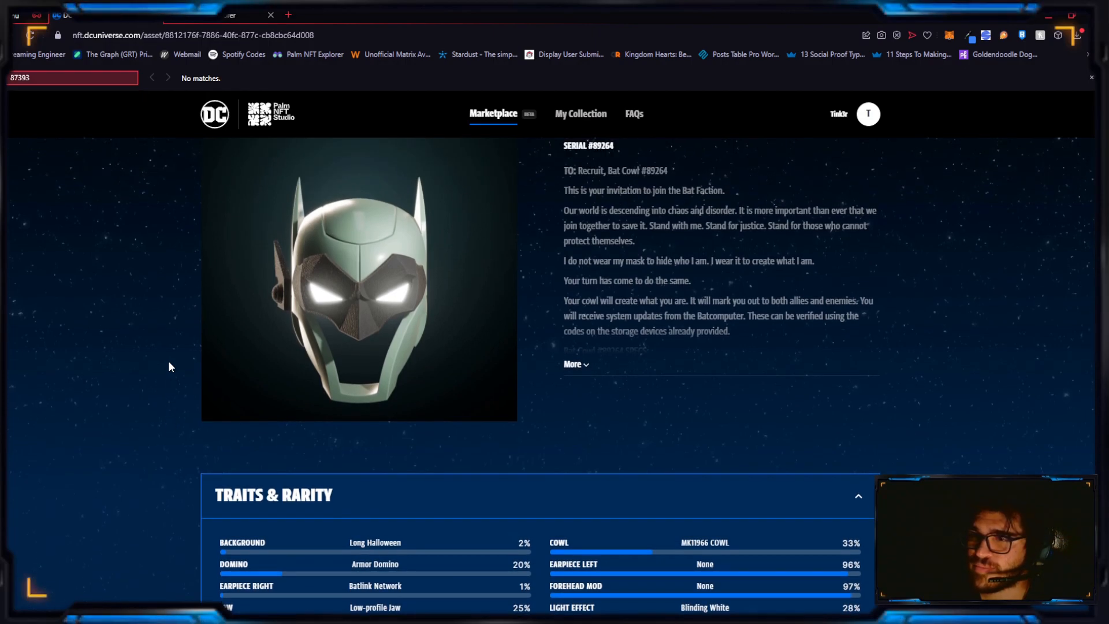
{"action": "mouse_move", "coordinate": [140, 396]}
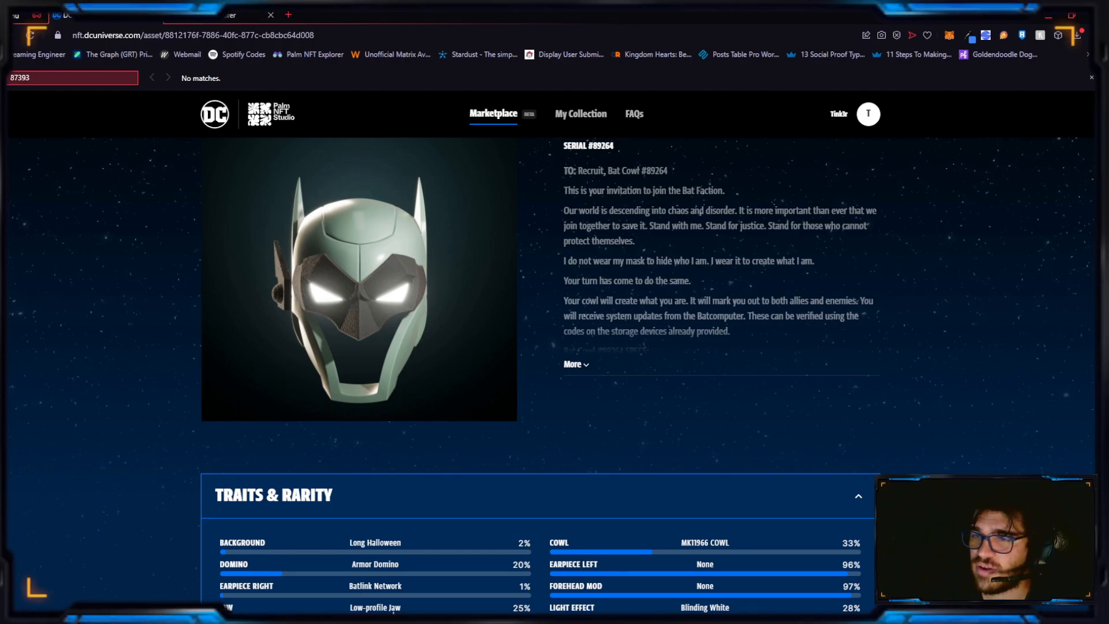
{"action": "mouse_move", "coordinate": [60, 387]}
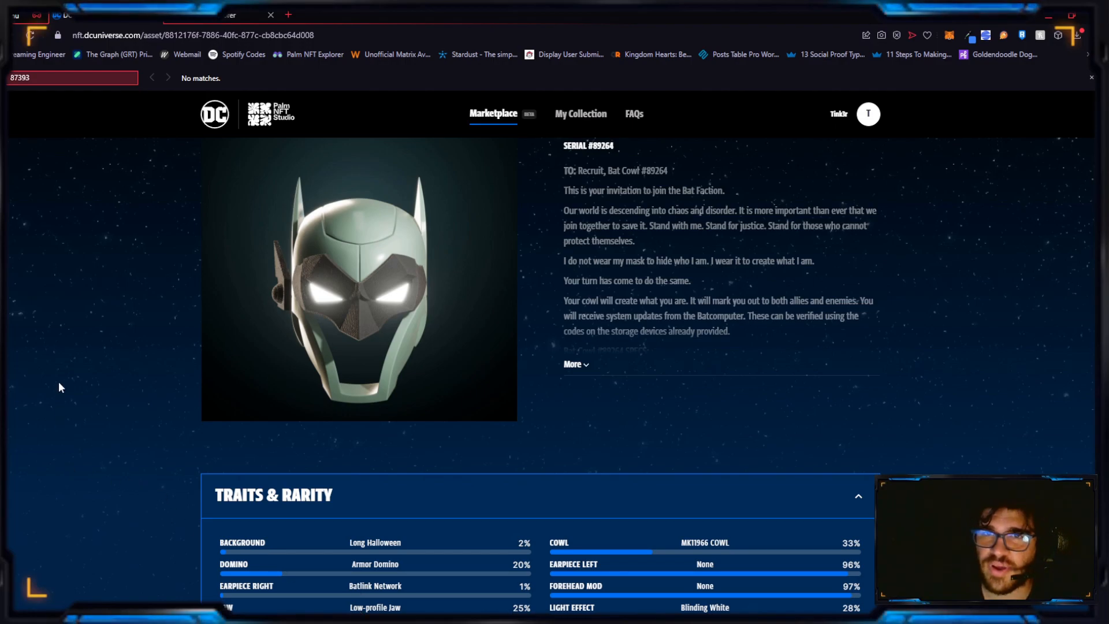
{"action": "mouse_move", "coordinate": [69, 419]}
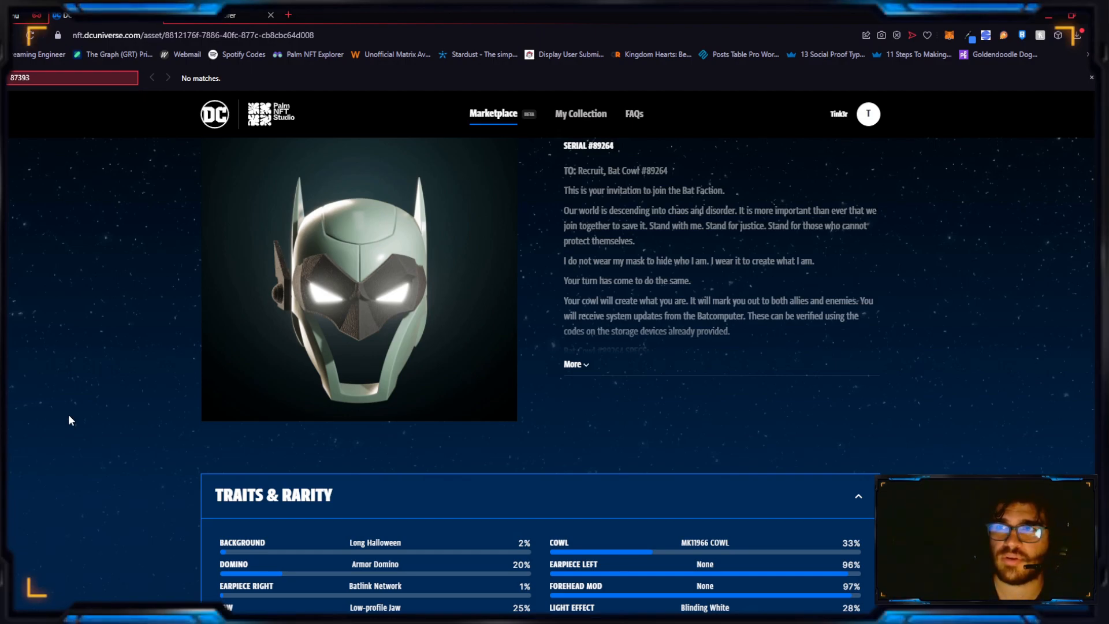
{"action": "mouse_move", "coordinate": [932, 201]}
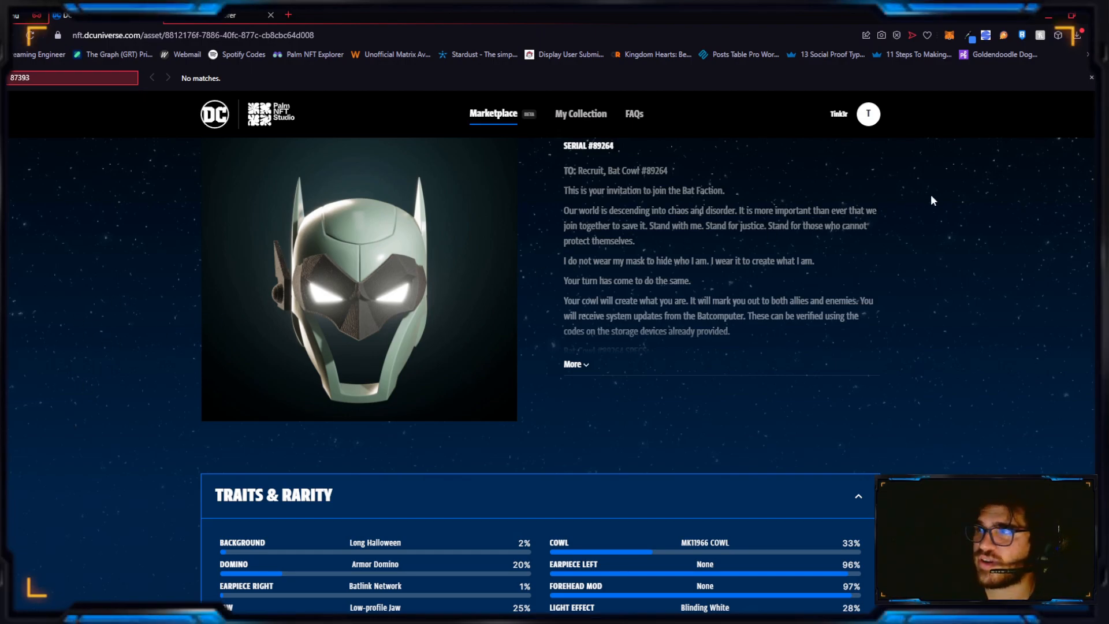
{"action": "scroll", "scroll_direction": "down", "scroll_amount": 3}
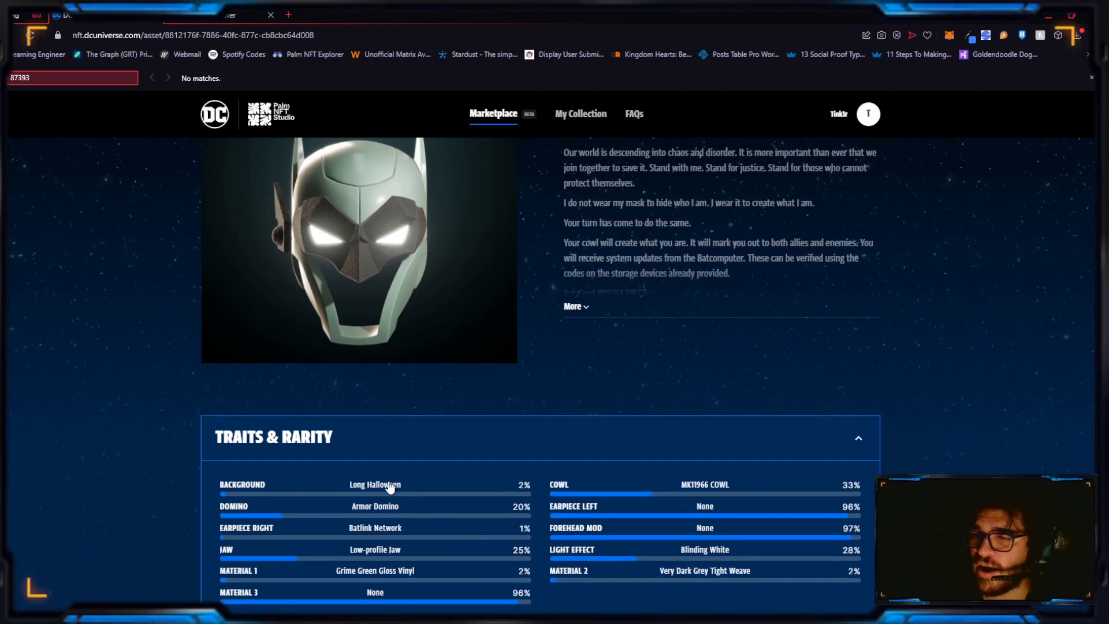
{"action": "scroll", "scroll_direction": "up", "scroll_amount": 3}
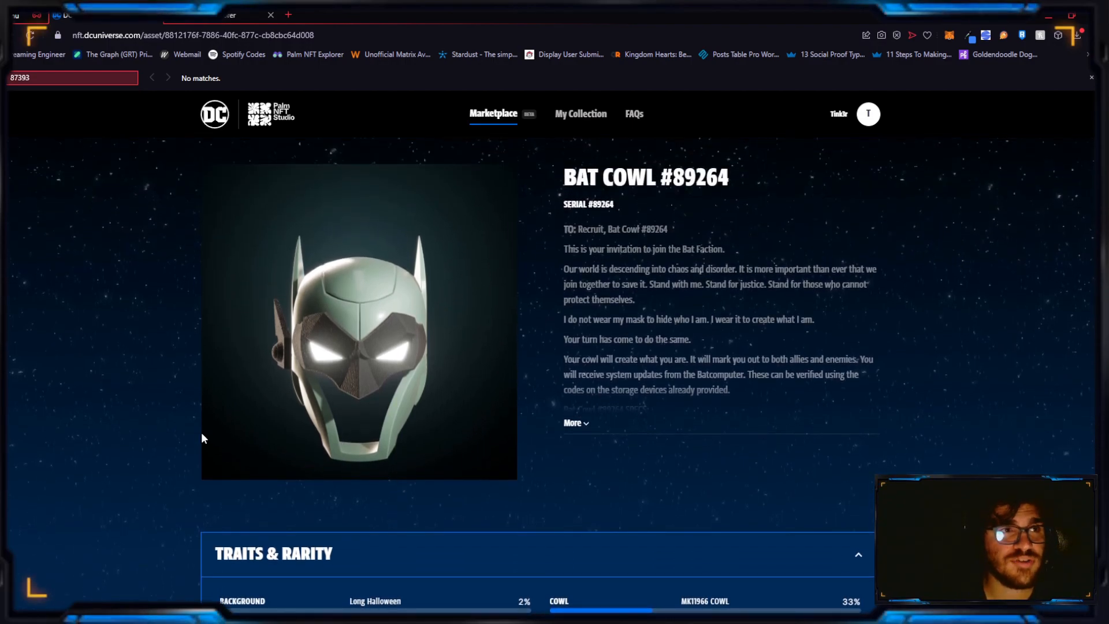
{"action": "scroll", "scroll_direction": "down", "scroll_amount": 3}
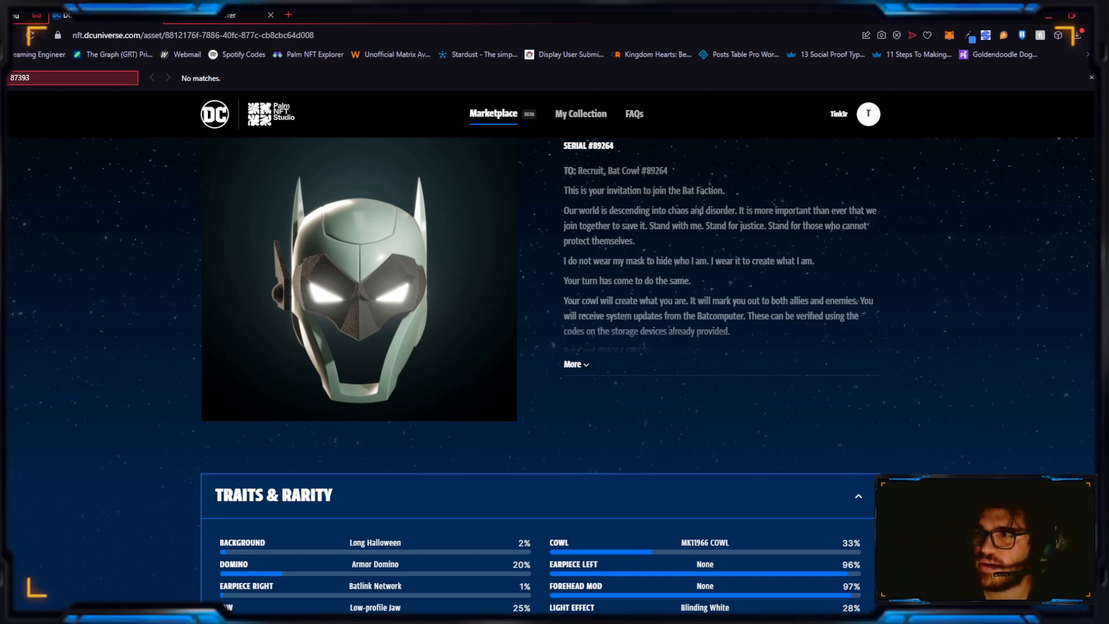
{"action": "mouse_move", "coordinate": [454, 265]}
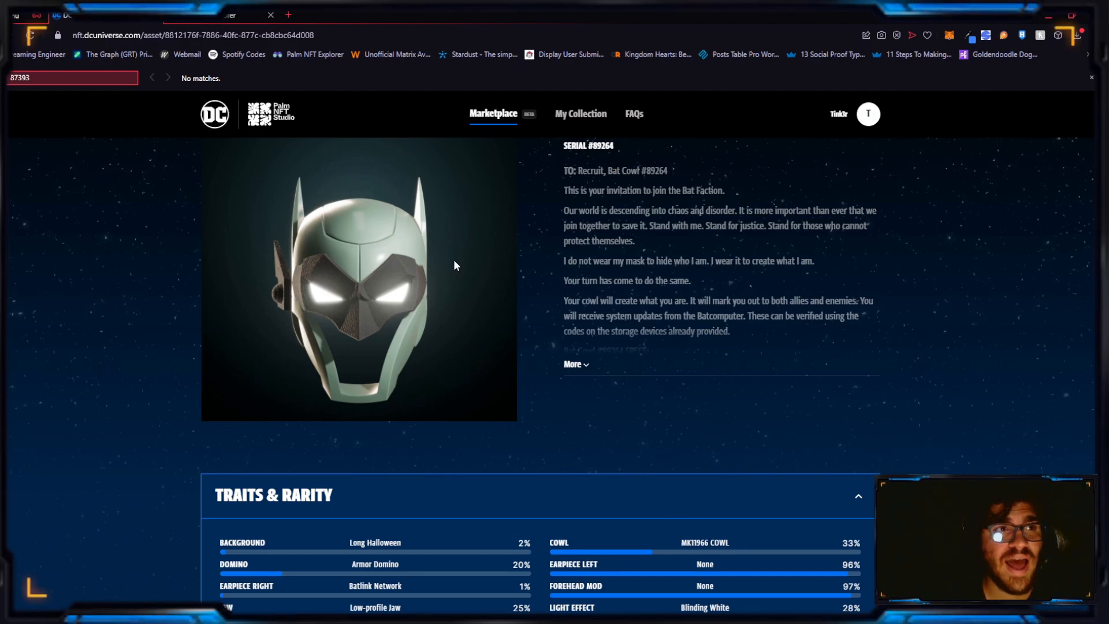
{"action": "mouse_move", "coordinate": [95, 71]}
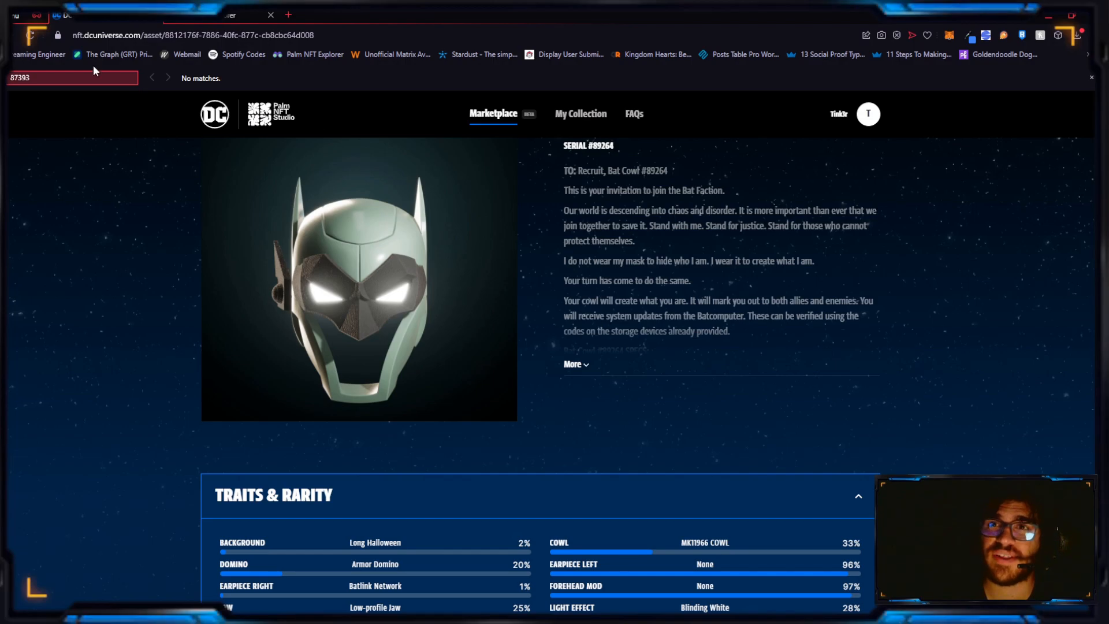
Go back to the results, open Bat Cowl #88241, and view its Traits & Rarity panel
{"action": "left_click", "coordinate": [493, 114]}
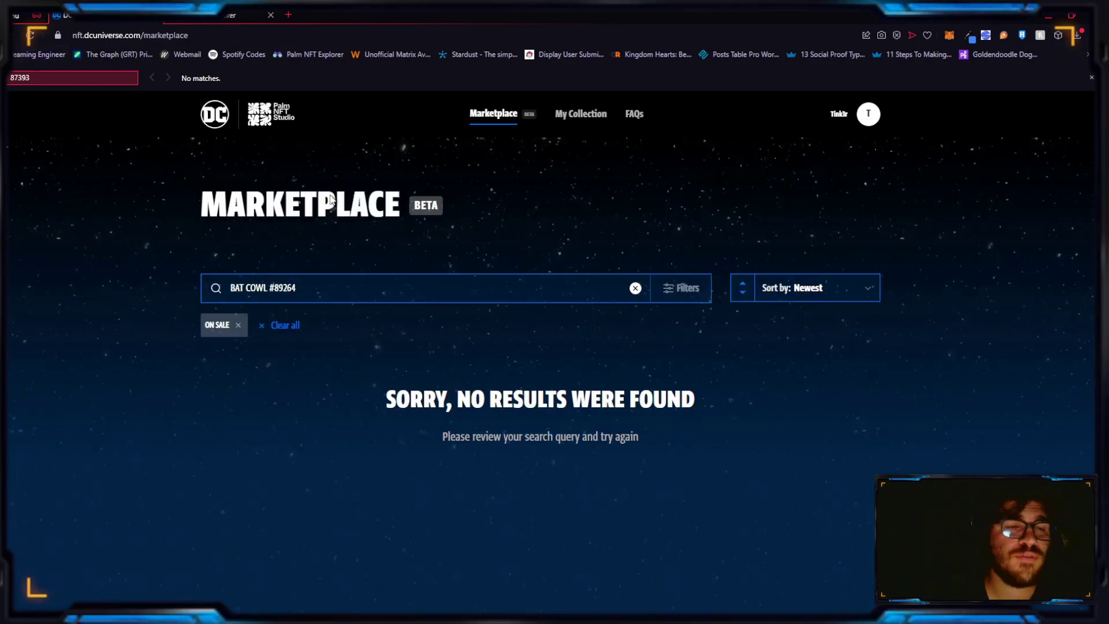
{"action": "key", "text": "Backspace"}
{"action": "type", "text": "8241"}
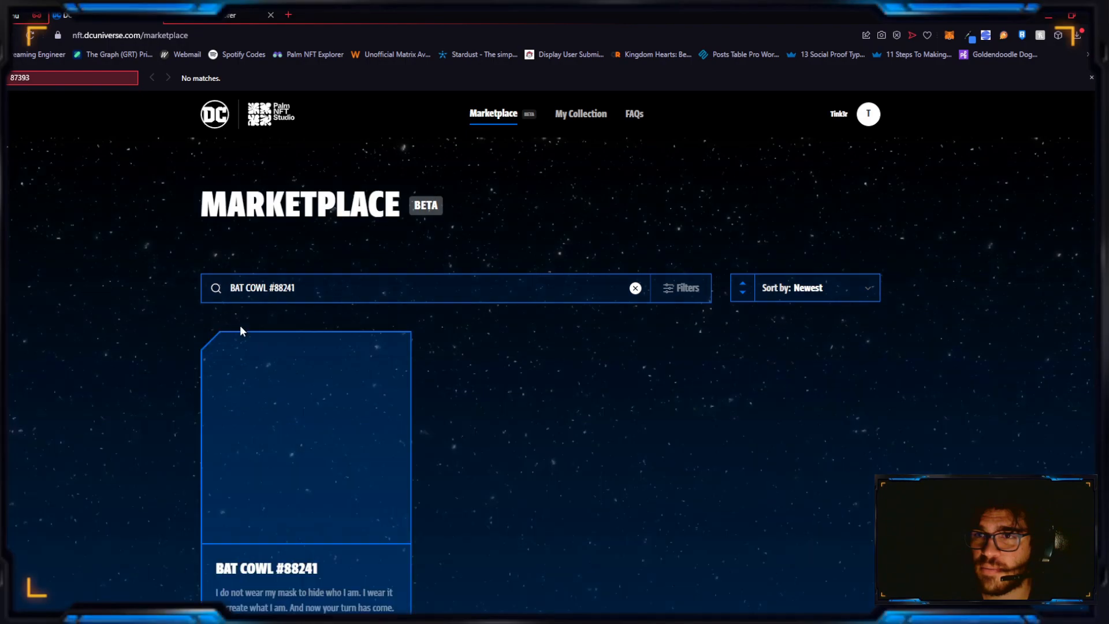
{"action": "left_click", "coordinate": [306, 438]}
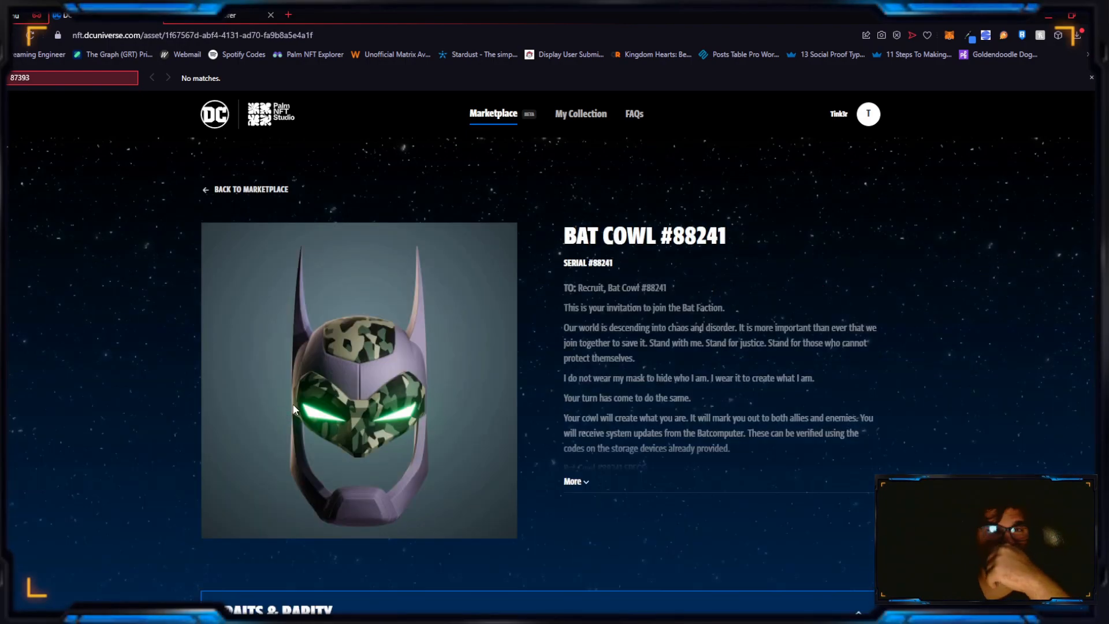
{"action": "scroll", "scroll_direction": "down", "scroll_amount": 3}
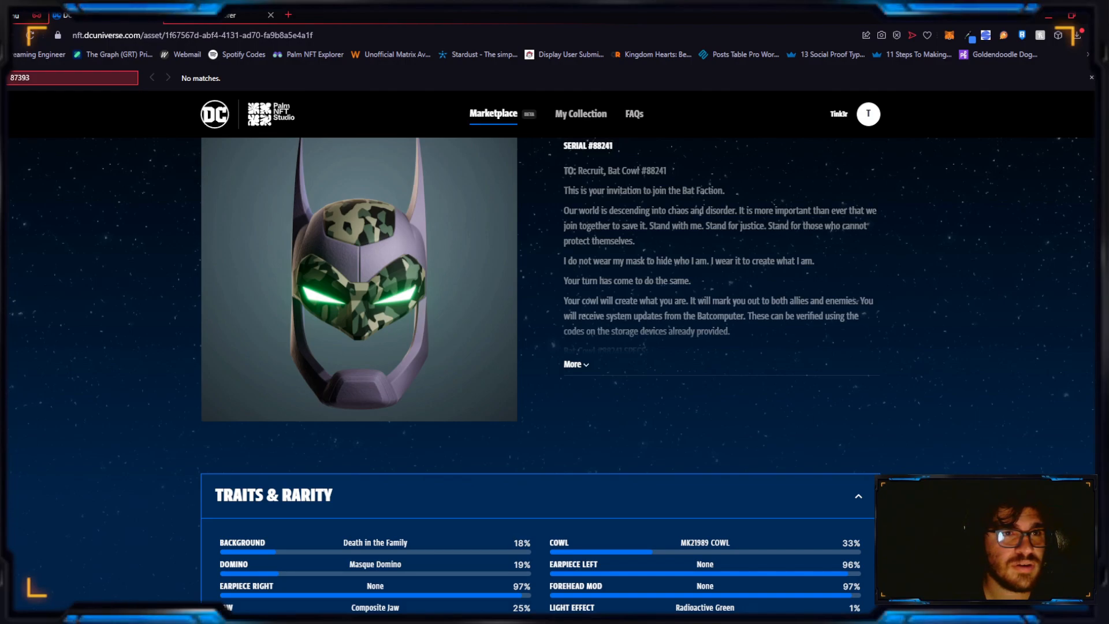
{"action": "mouse_move", "coordinate": [179, 344]}
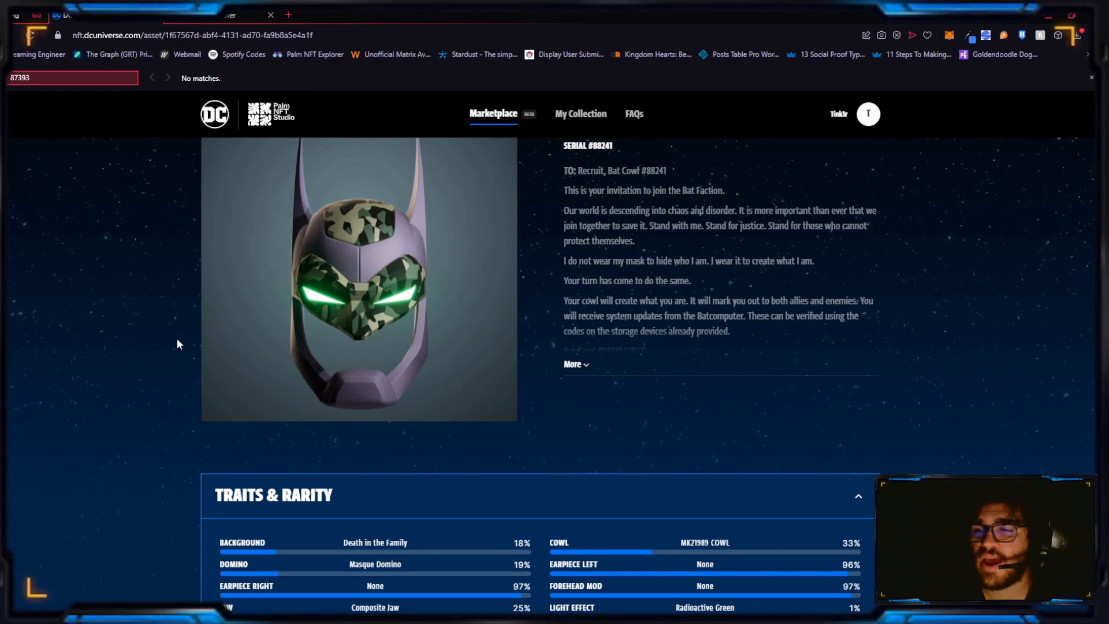
{"action": "scroll", "scroll_direction": "down", "scroll_amount": 3}
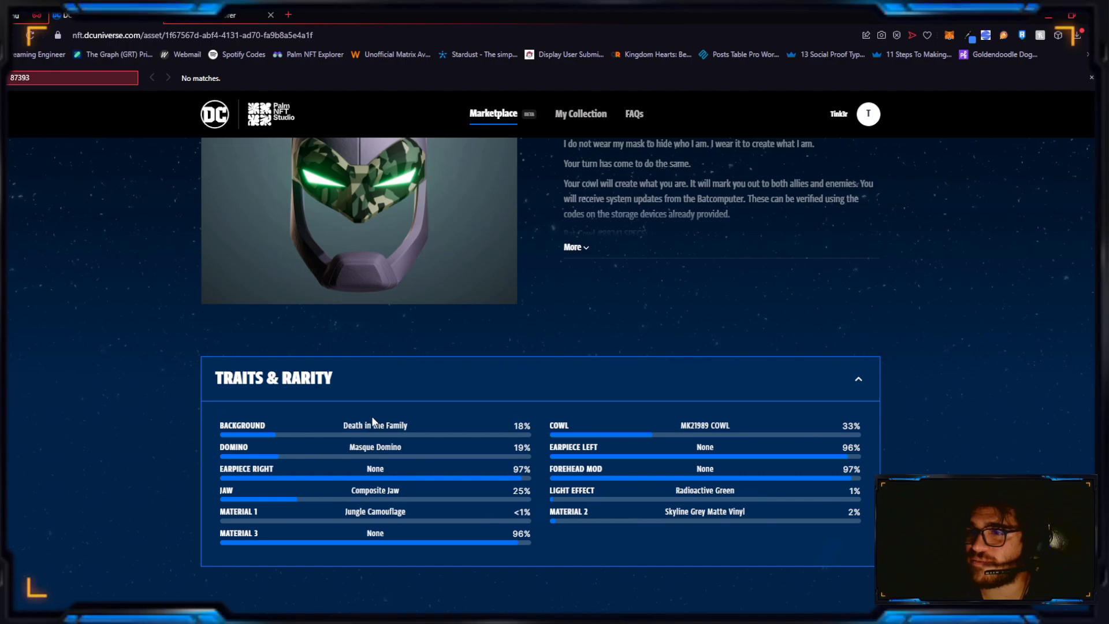
{"action": "mouse_move", "coordinate": [679, 519]}
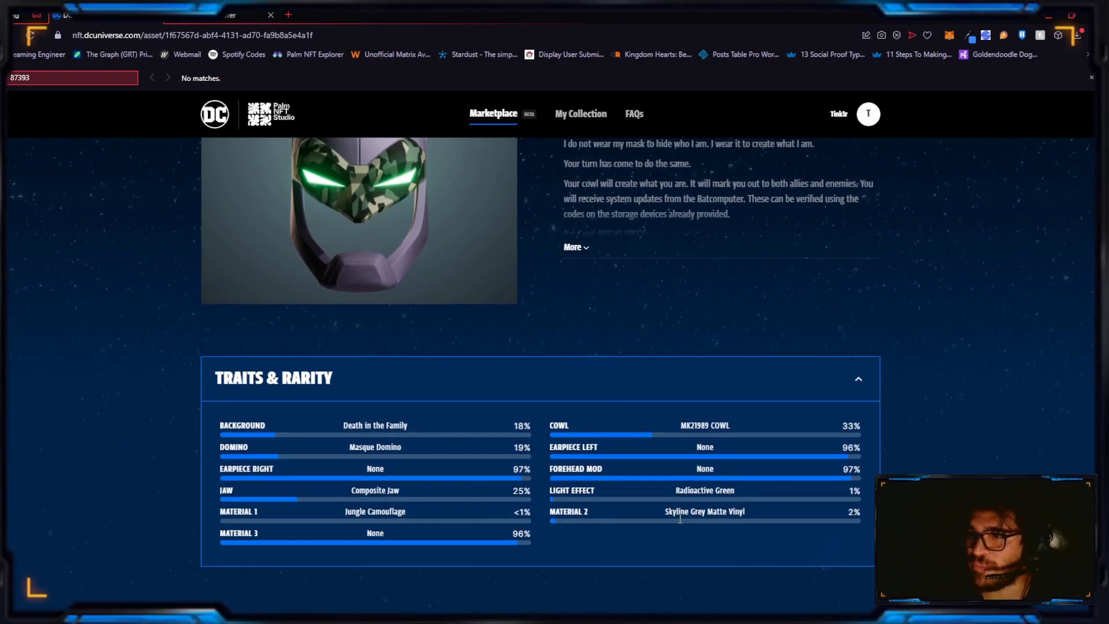
{"action": "mouse_move", "coordinate": [438, 515]}
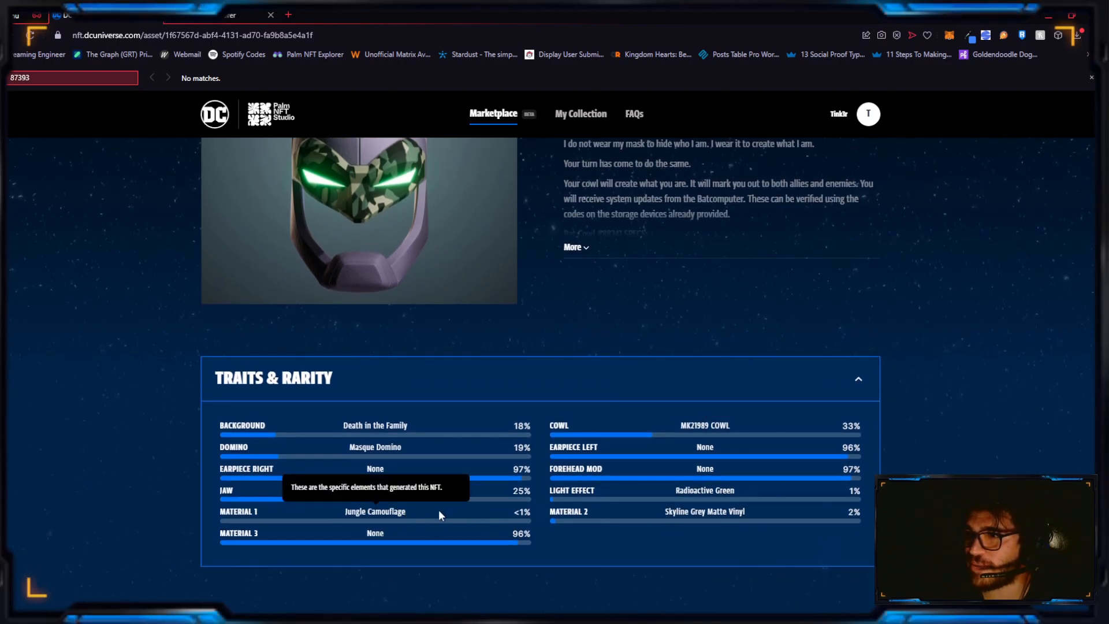
{"action": "scroll", "scroll_direction": "up", "scroll_amount": 3}
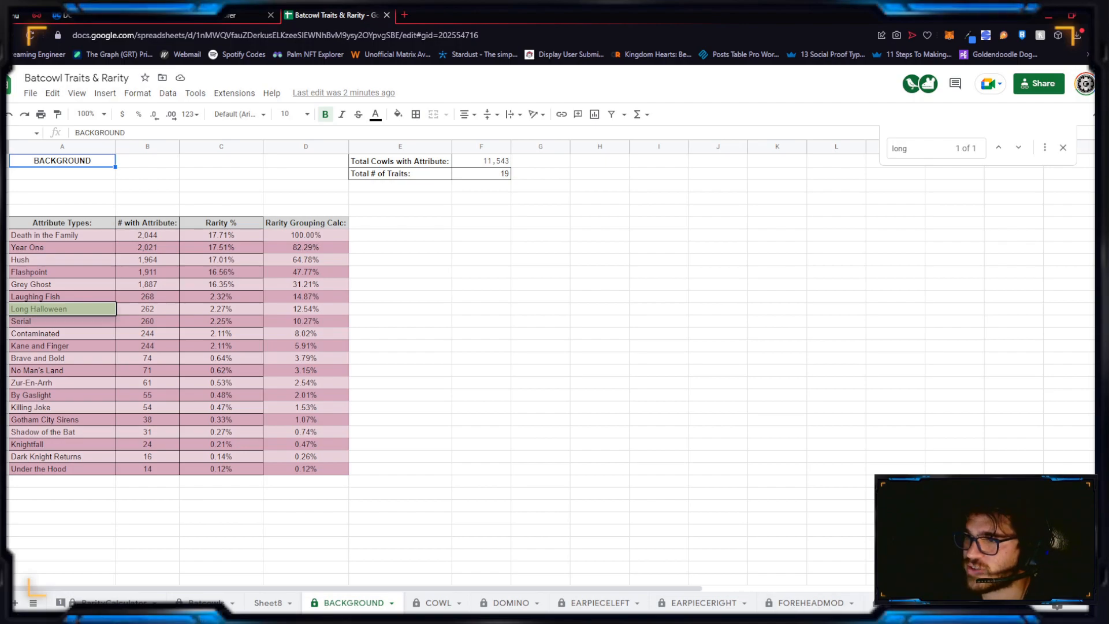
Search the MATERIAL1 sheet for 'jungle' to find Jungle Camouflage (6 cowls, 0.05%)
{"action": "left_click", "coordinate": [549, 603]}
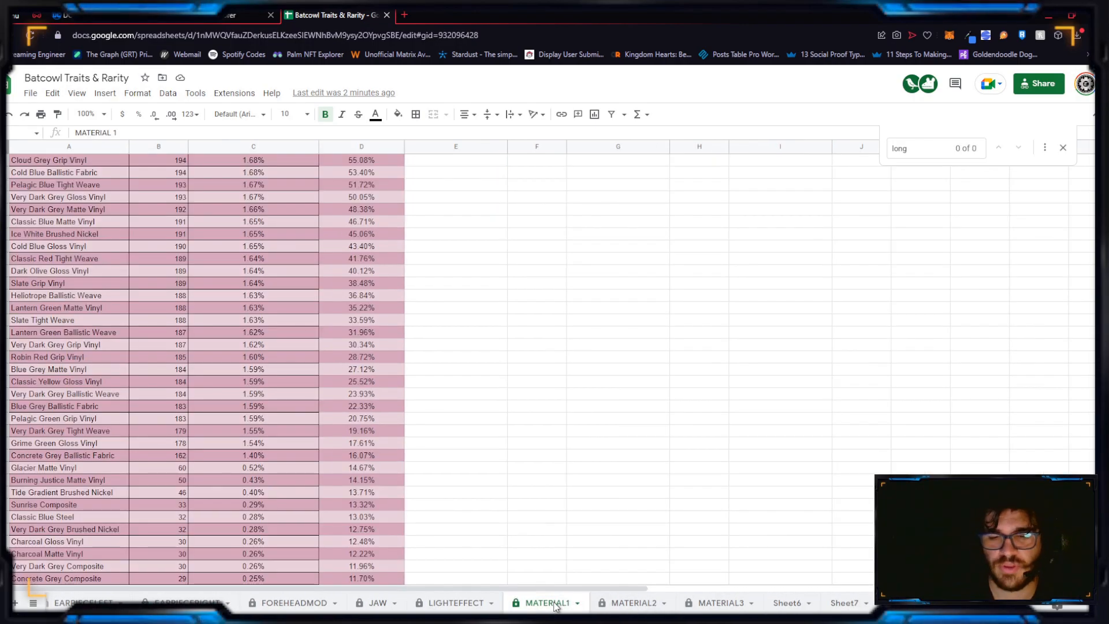
{"action": "type", "text": "jungle"}
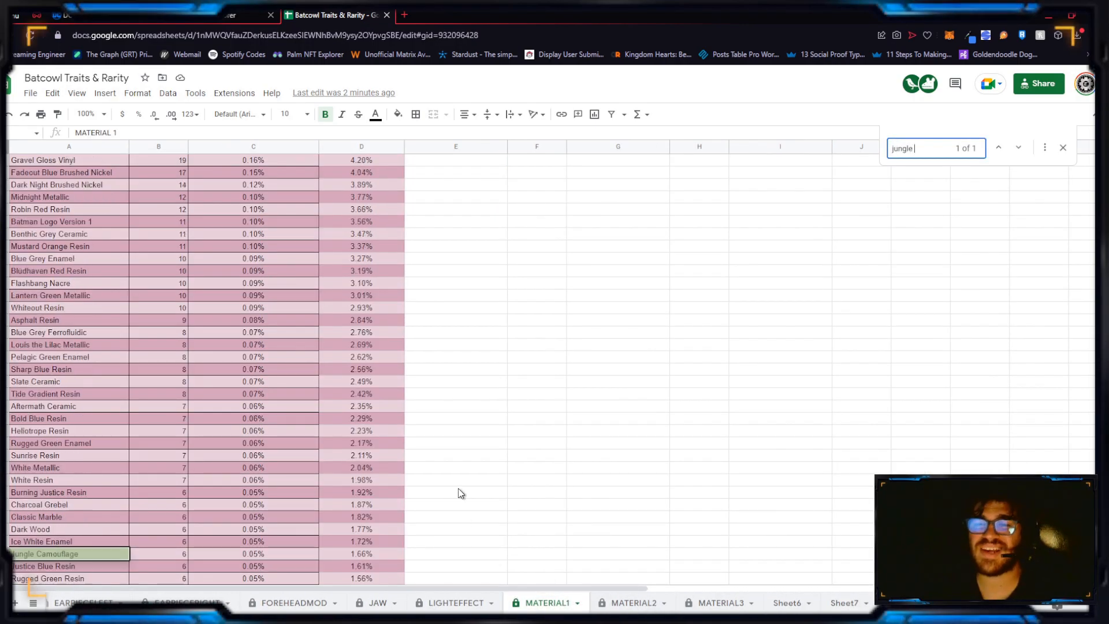
{"action": "scroll", "scroll_direction": "down", "scroll_amount": 3}
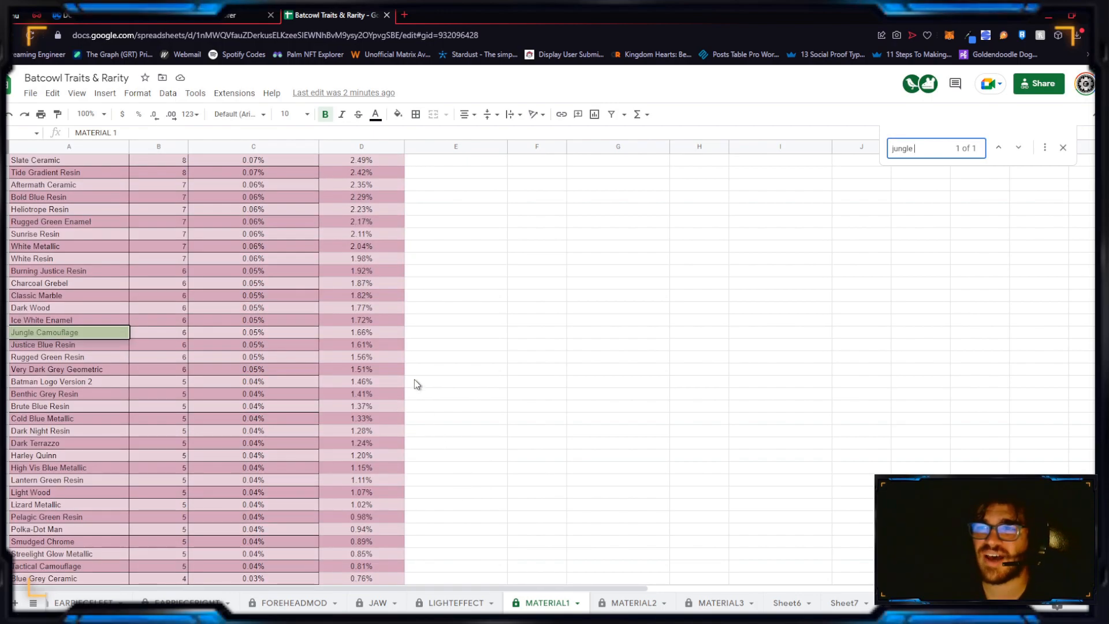
{"action": "mouse_move", "coordinate": [447, 340]}
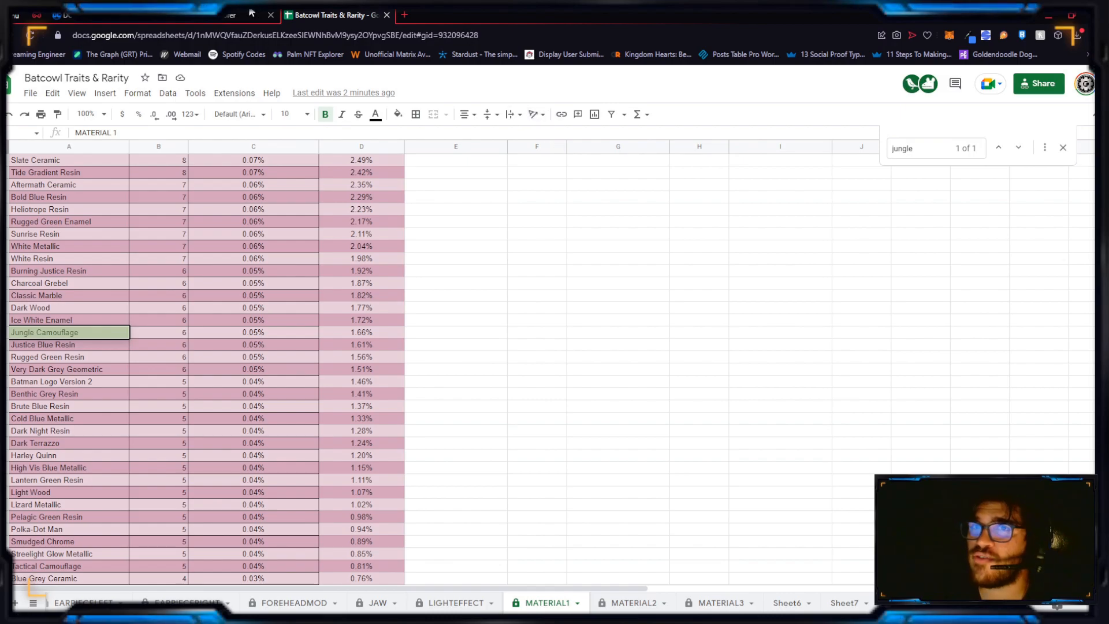
Switch back to the Bat Cowl #88241 page showing Jungle Camouflage as Material 1
{"action": "left_click", "coordinate": [107, 15]}
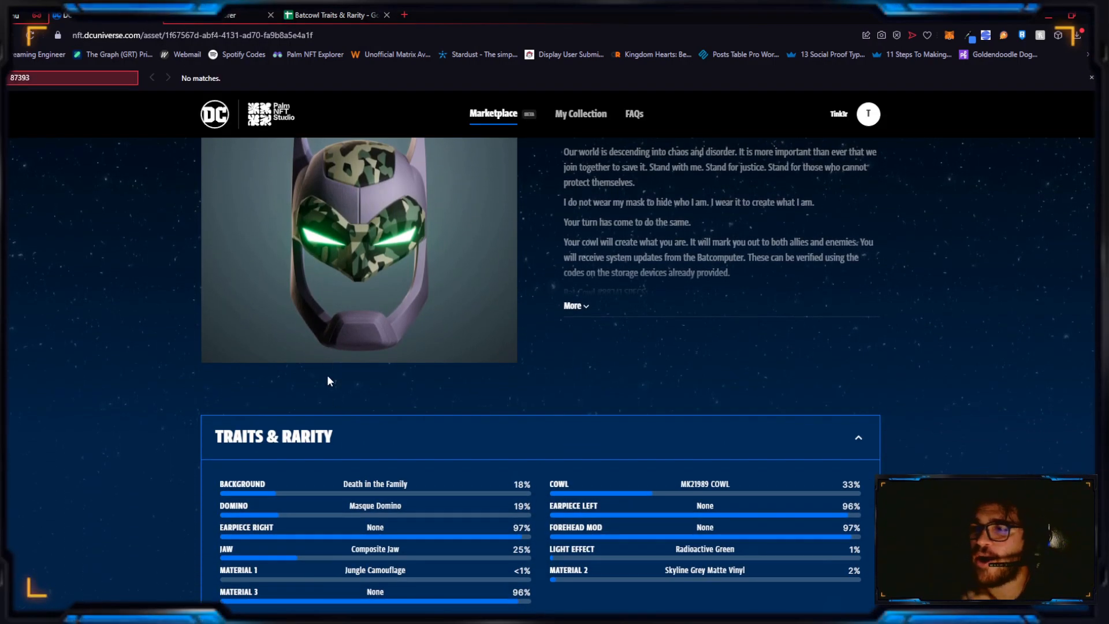
{"action": "mouse_move", "coordinate": [354, 317]}
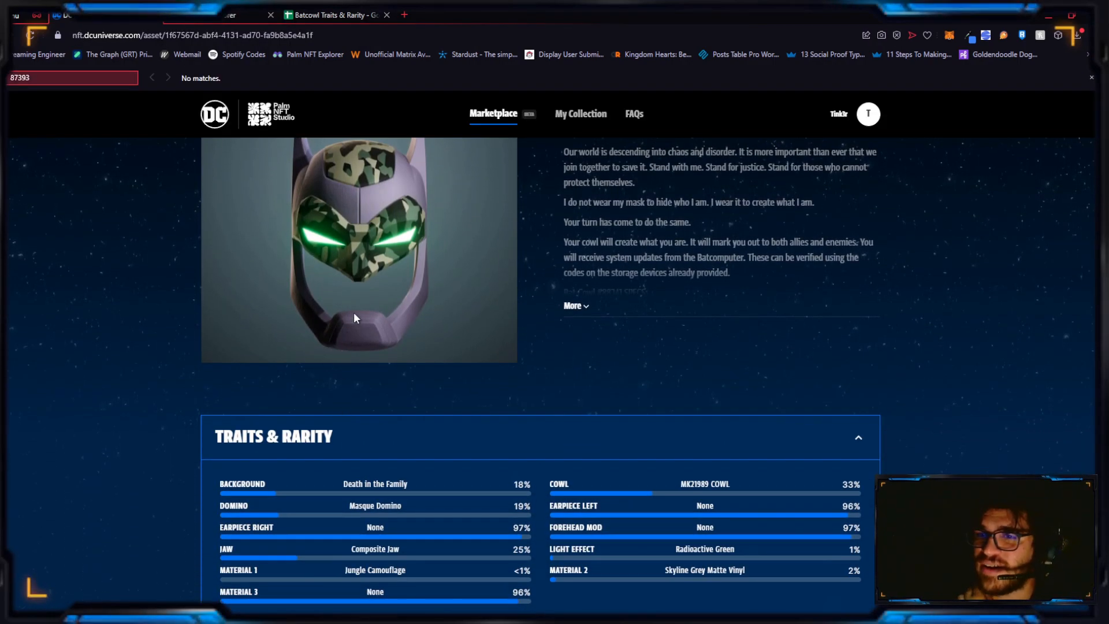
{"action": "mouse_move", "coordinate": [426, 378]}
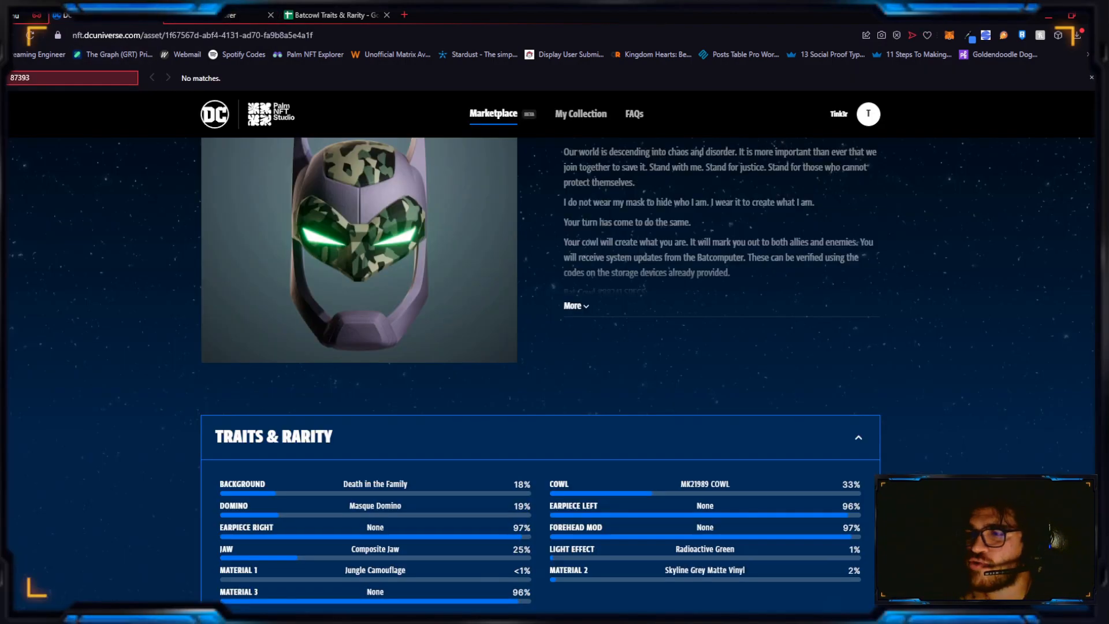
Check Radioactive Green on the LIGHTEFFECT sheet (140 cowls, 1.21%), then return to Bat Cowl #88241
{"action": "left_click", "coordinate": [269, 13]}
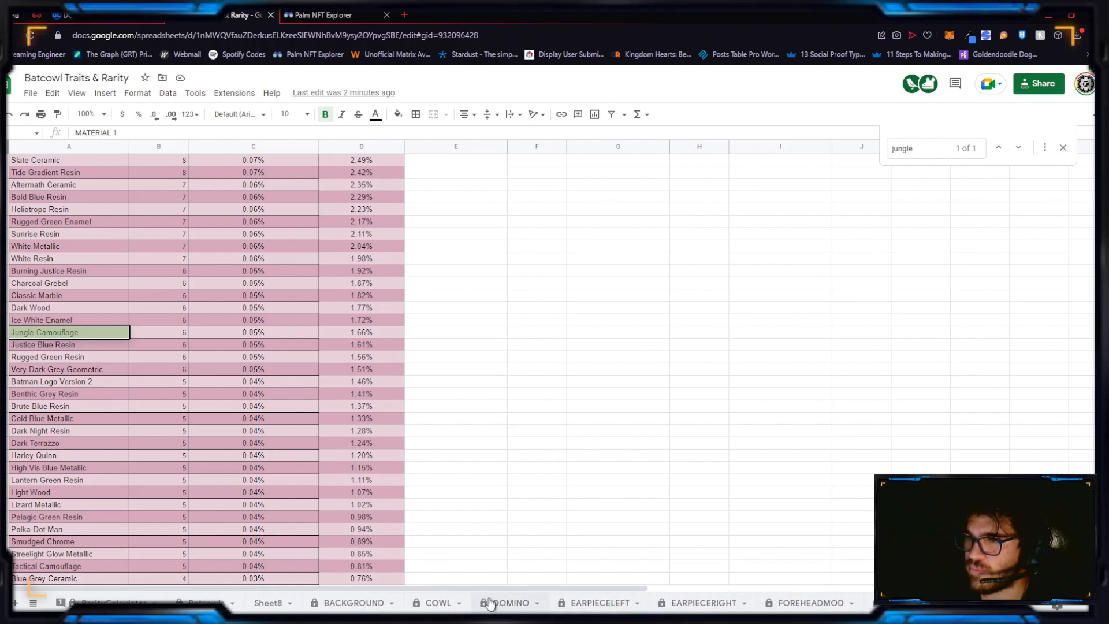
{"action": "mouse_move", "coordinate": [615, 607]}
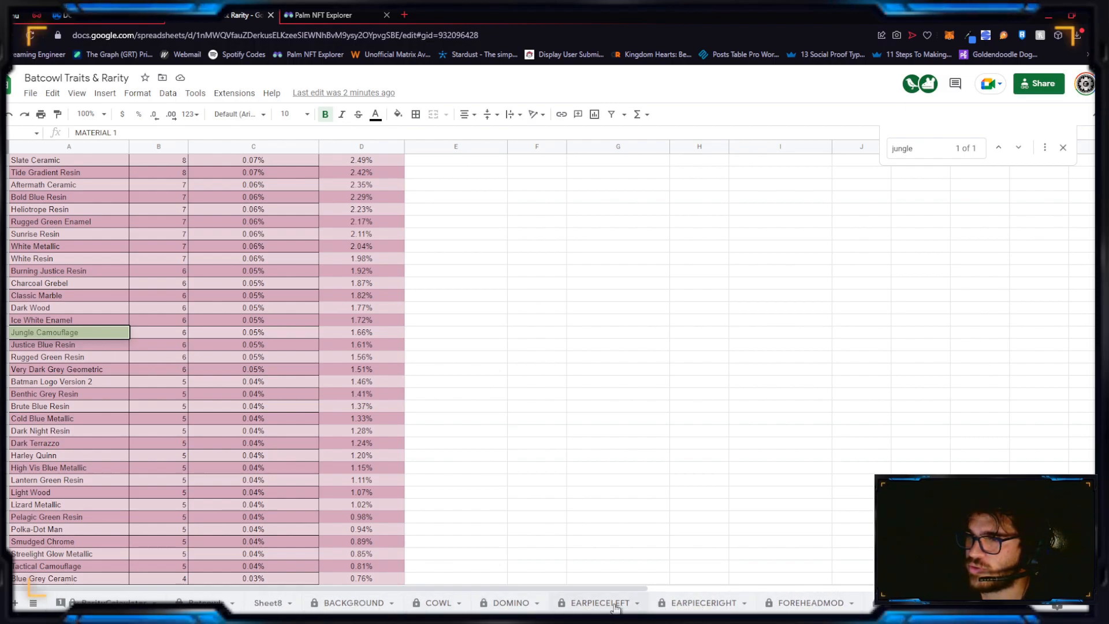
{"action": "mouse_move", "coordinate": [546, 378]}
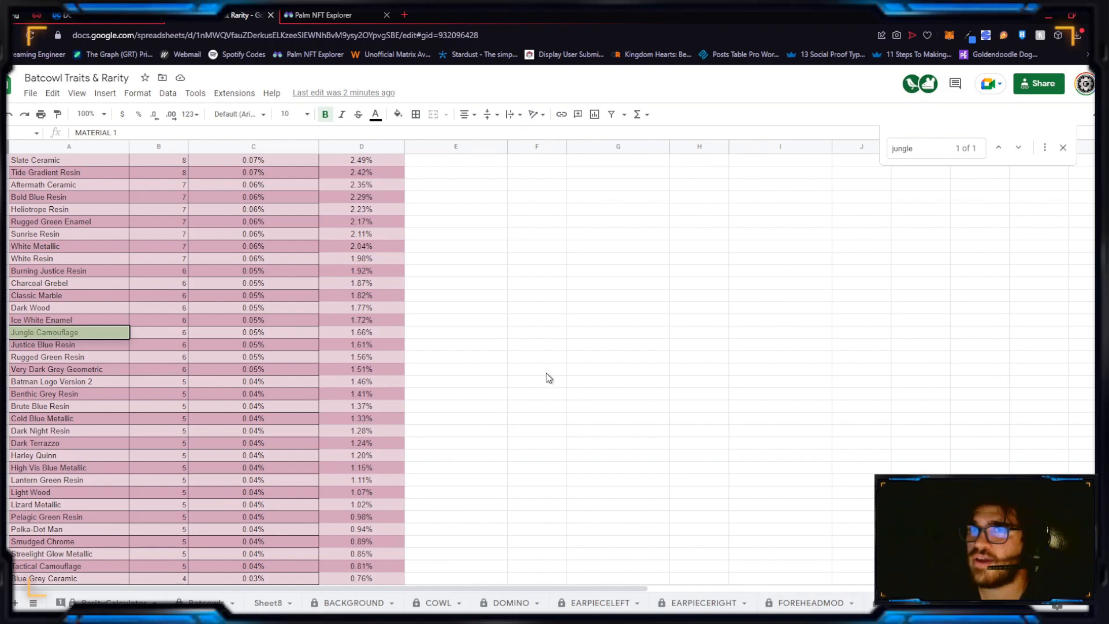
{"action": "left_click", "coordinate": [325, 13]}
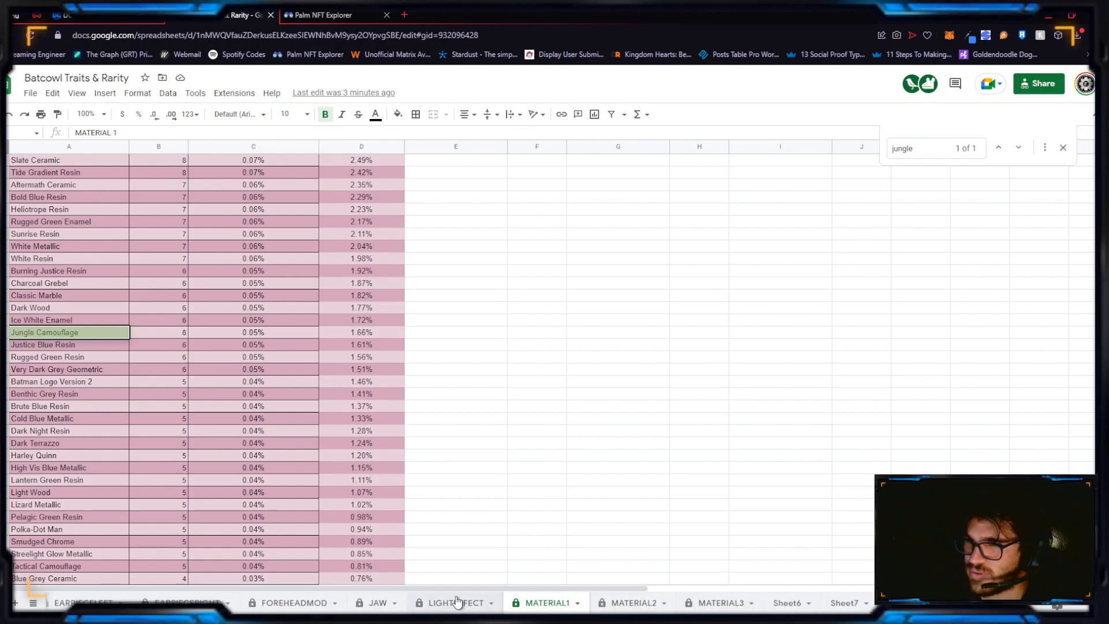
{"action": "left_click", "coordinate": [452, 602]}
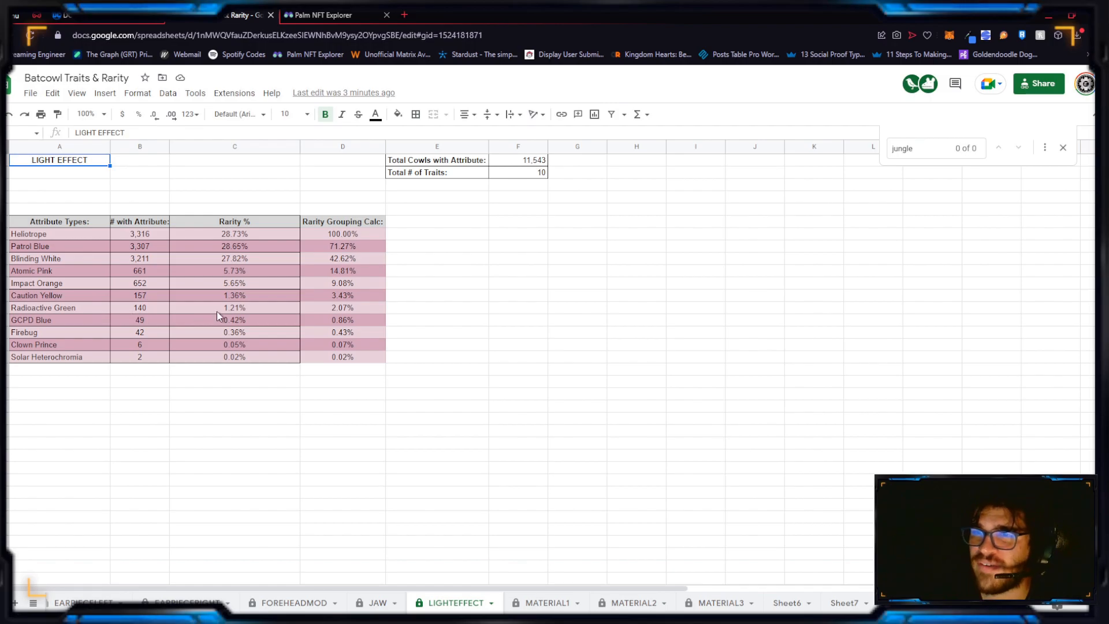
{"action": "left_click", "coordinate": [318, 15]}
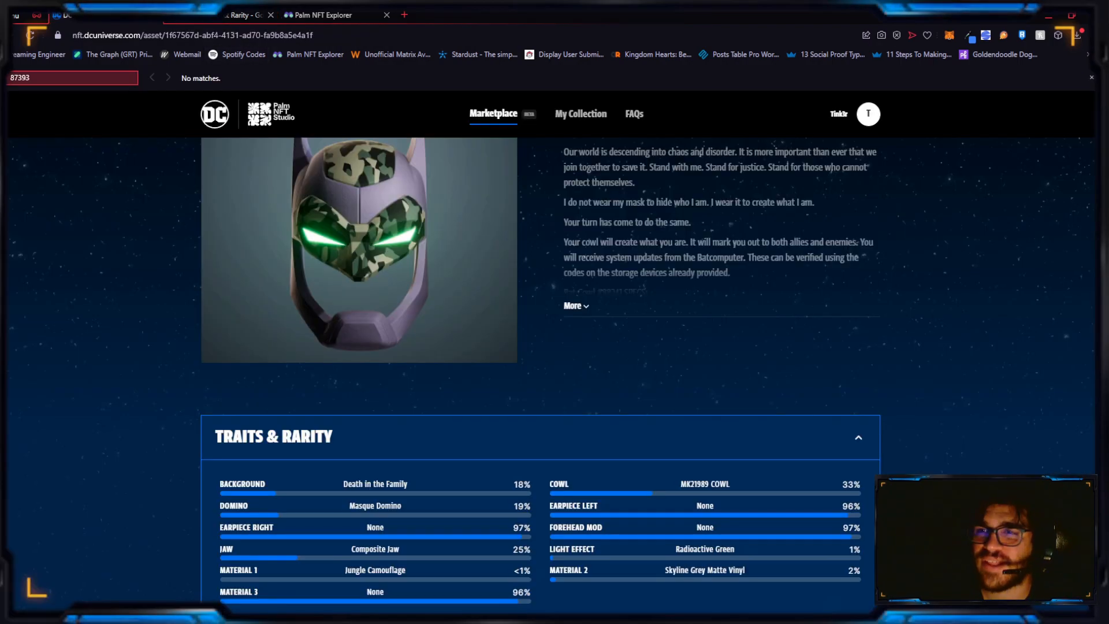
{"action": "left_click", "coordinate": [318, 14]}
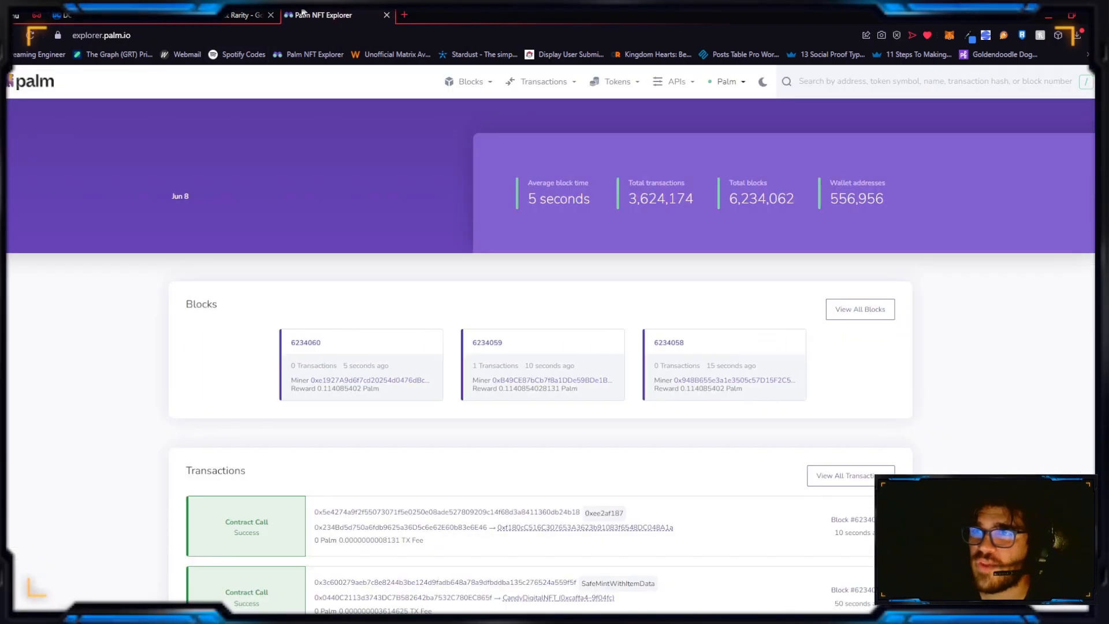
{"action": "left_click", "coordinate": [244, 15]}
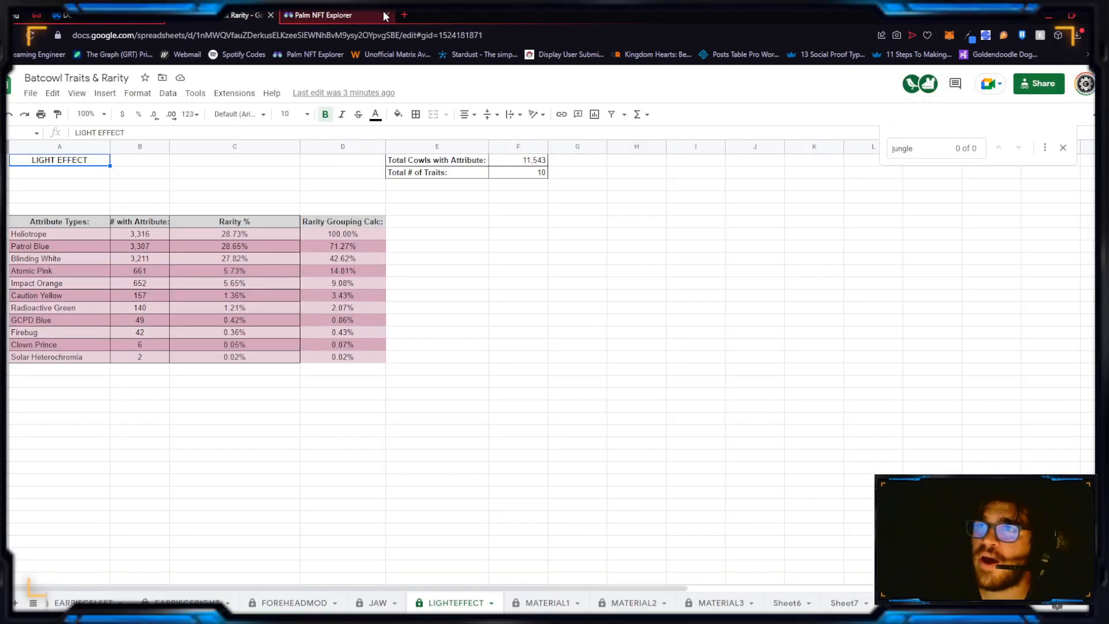
{"action": "left_click", "coordinate": [321, 15]}
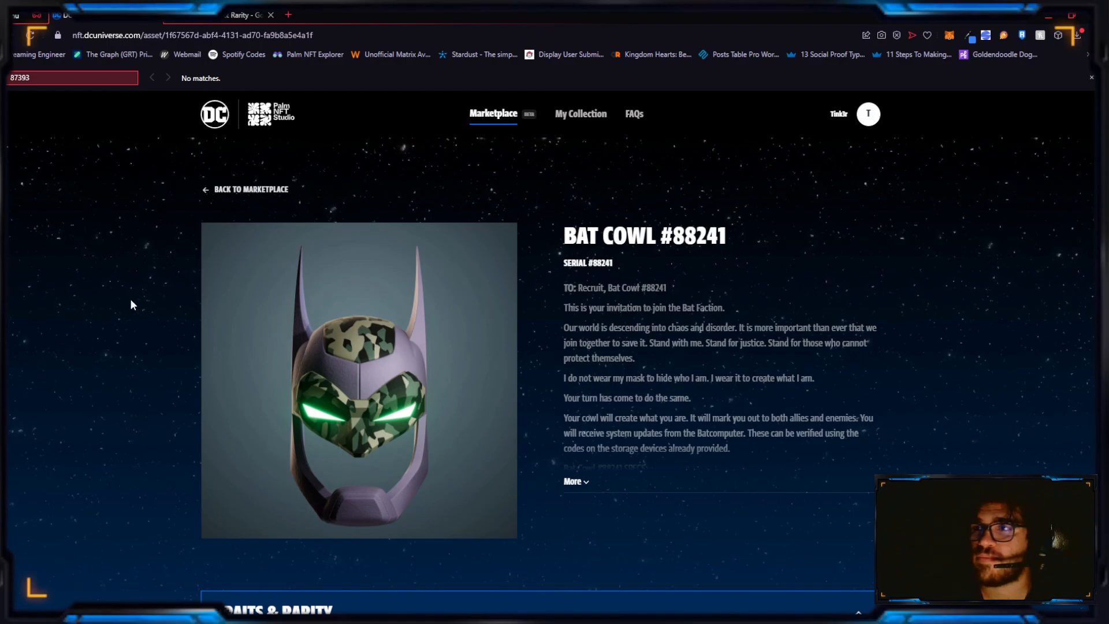
{"action": "mouse_move", "coordinate": [168, 176]}
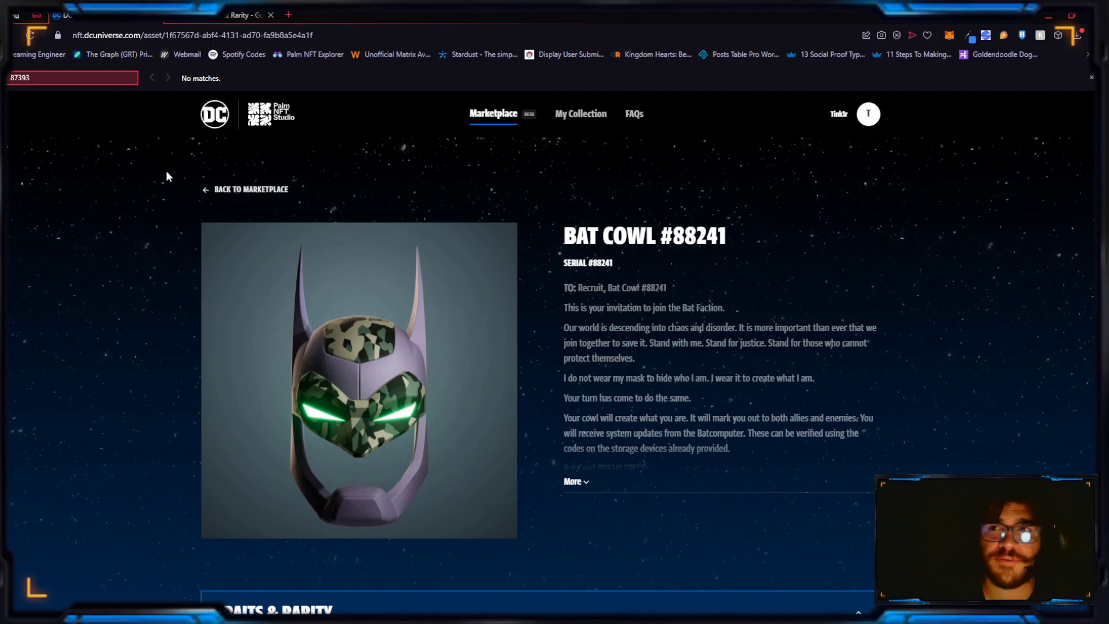
Open the Bat Cowl #83230 listing and select its $1,768.00 price
{"action": "left_click", "coordinate": [250, 189]}
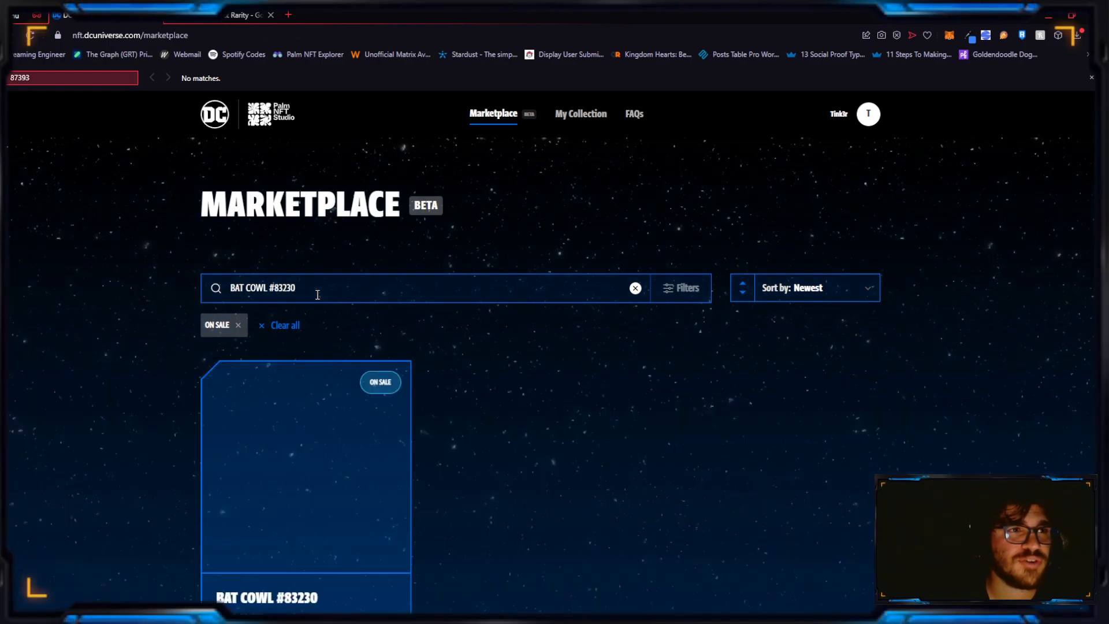
{"action": "left_click", "coordinate": [306, 460]}
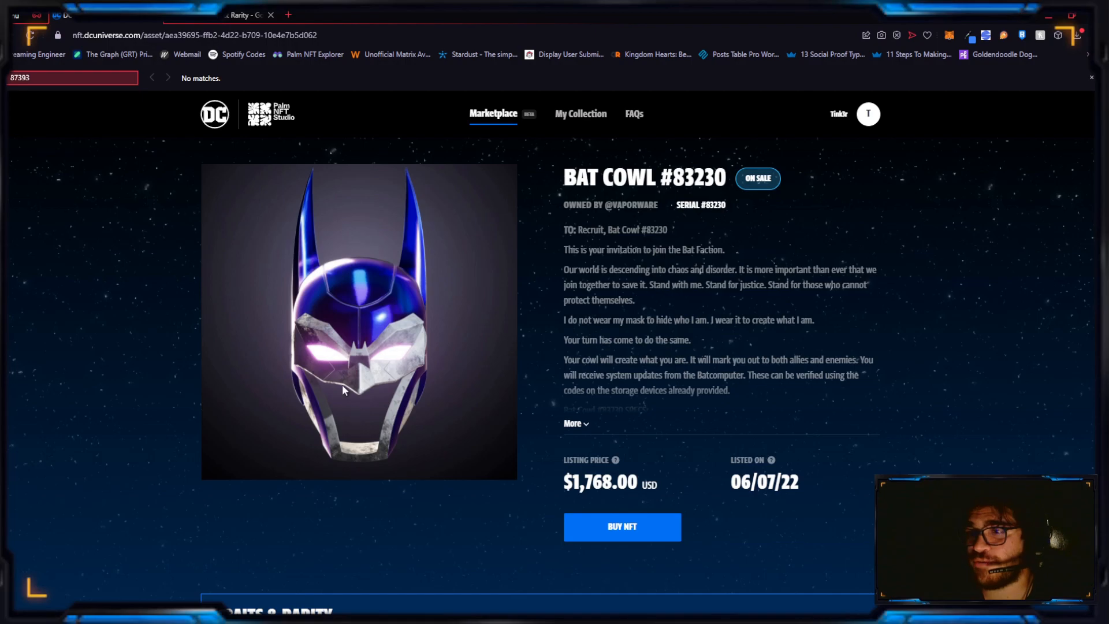
{"action": "mouse_move", "coordinate": [614, 472]}
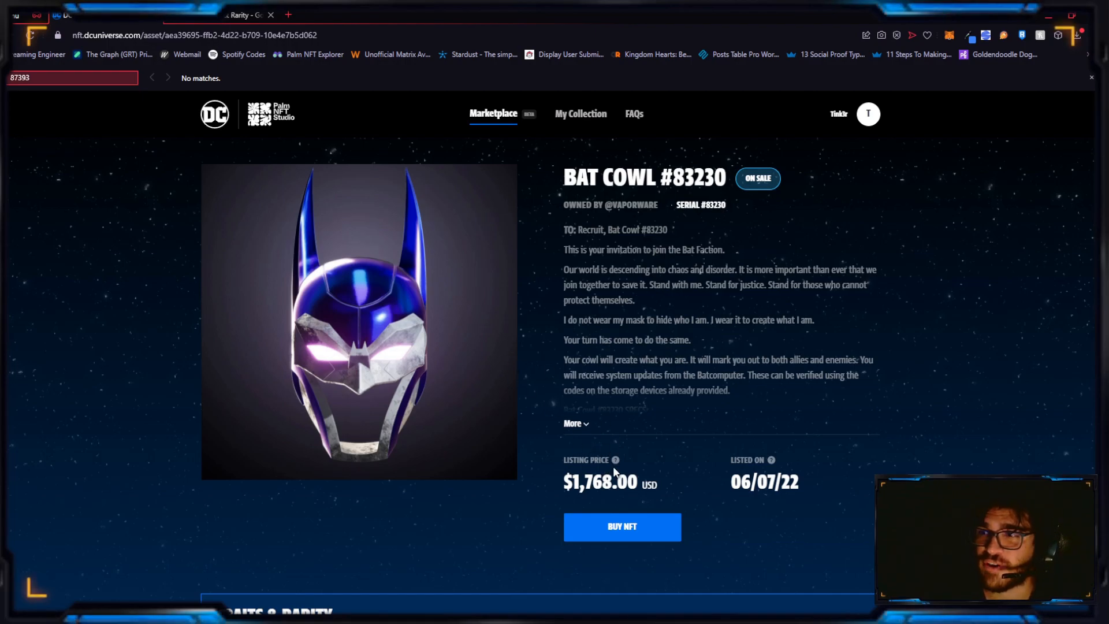
{"action": "double_click", "coordinate": [599, 482]}
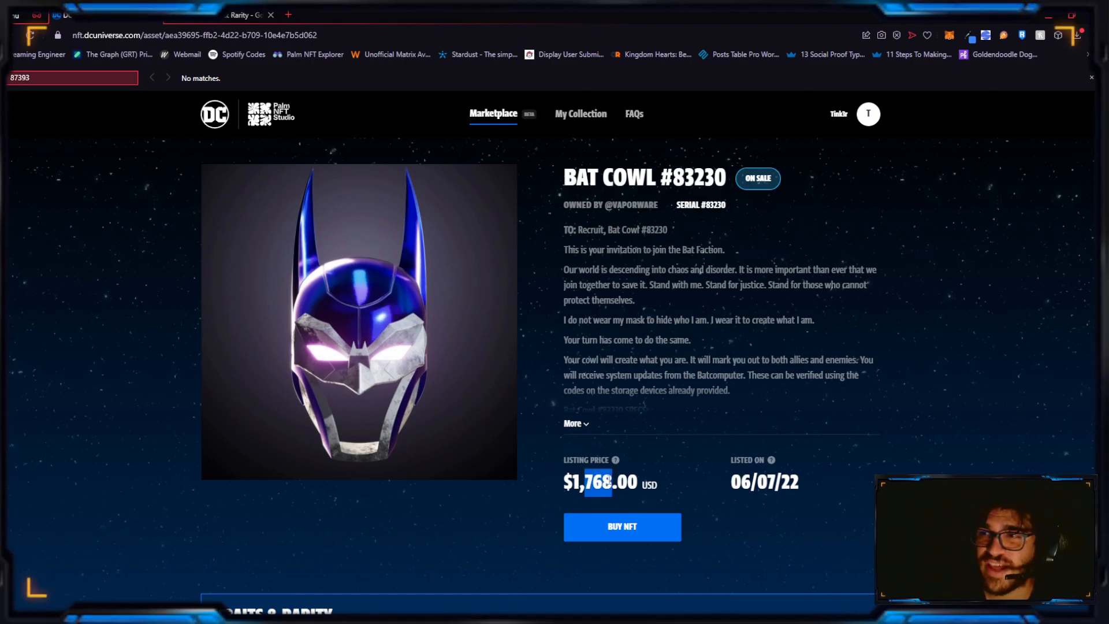
{"action": "scroll", "scroll_direction": "down", "scroll_amount": 3}
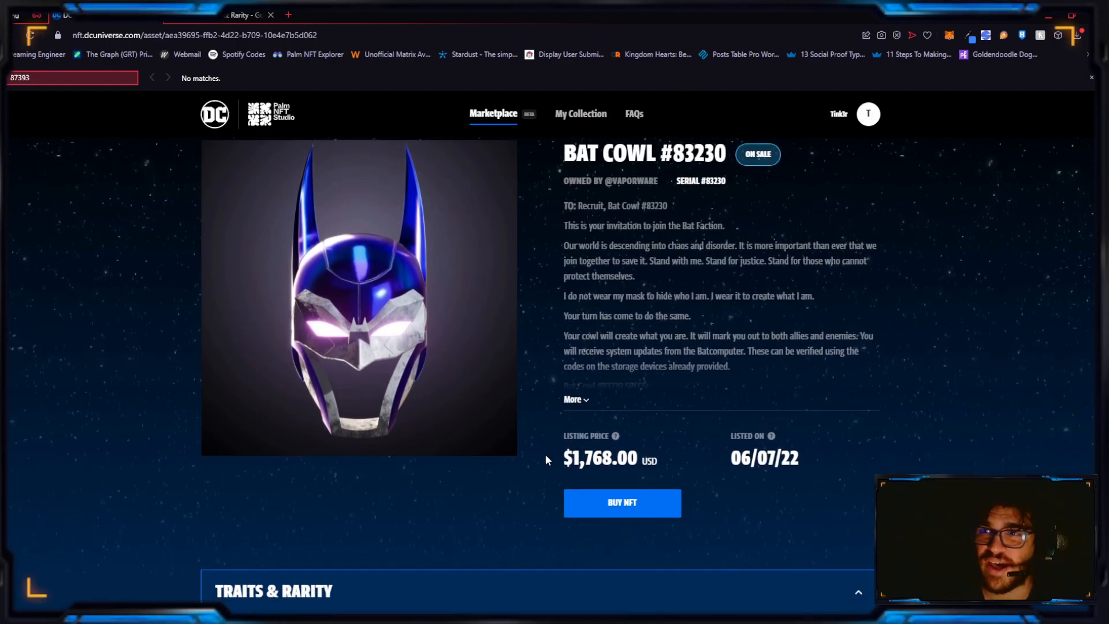
{"action": "scroll", "scroll_direction": "down", "scroll_amount": 3}
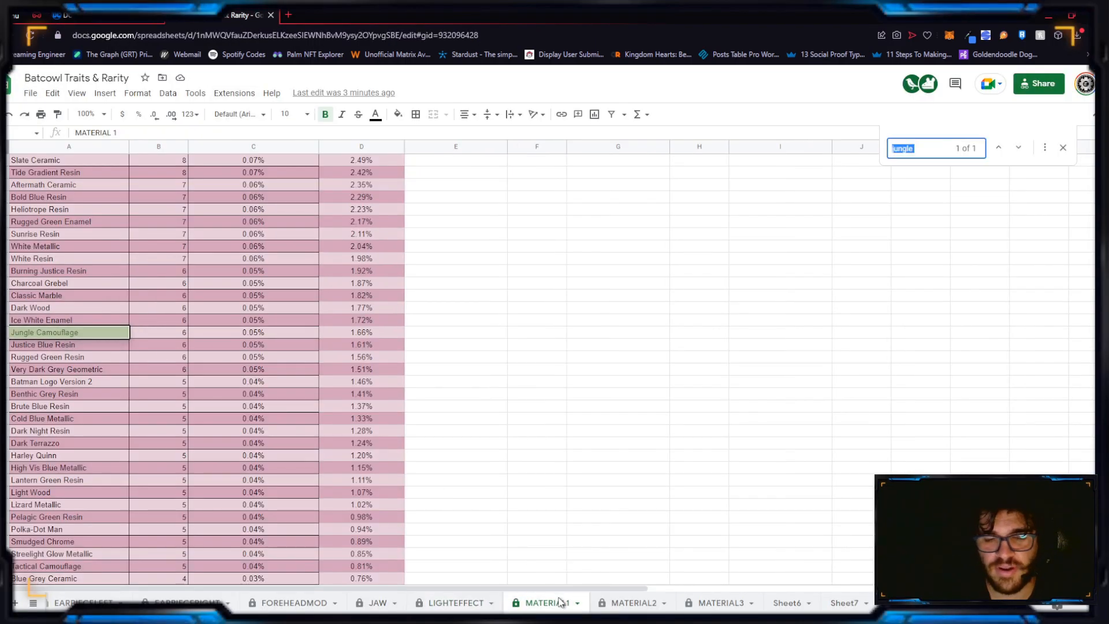
Search the sheet for 'fadeout', then display the LIGHTEFFECT rarity table
{"action": "type", "text": "fadeout"}
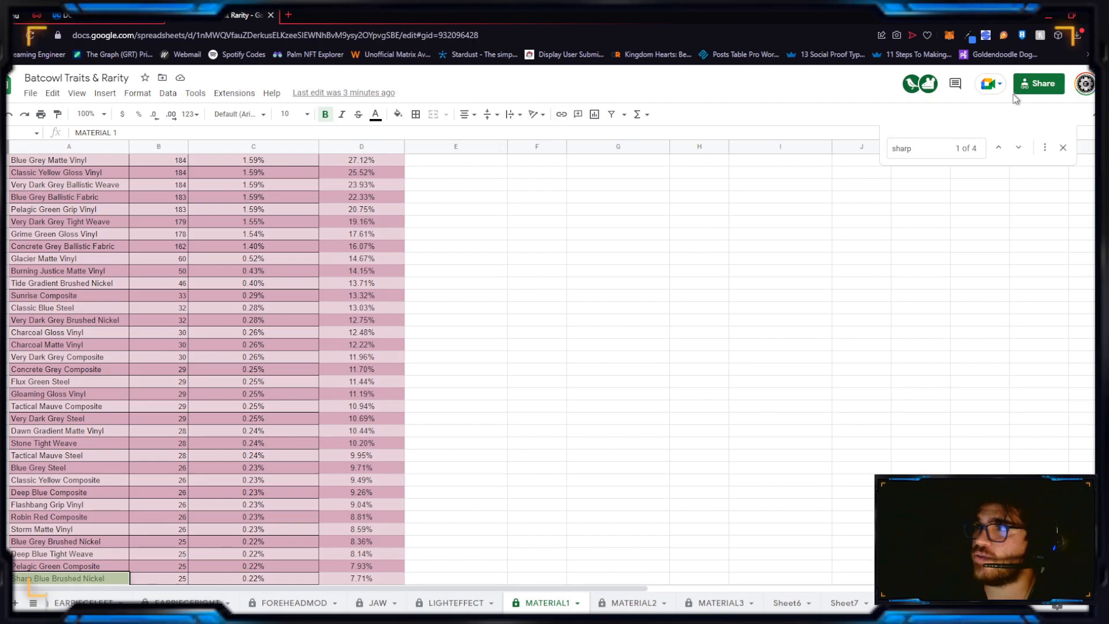
{"action": "left_click", "coordinate": [1018, 148]}
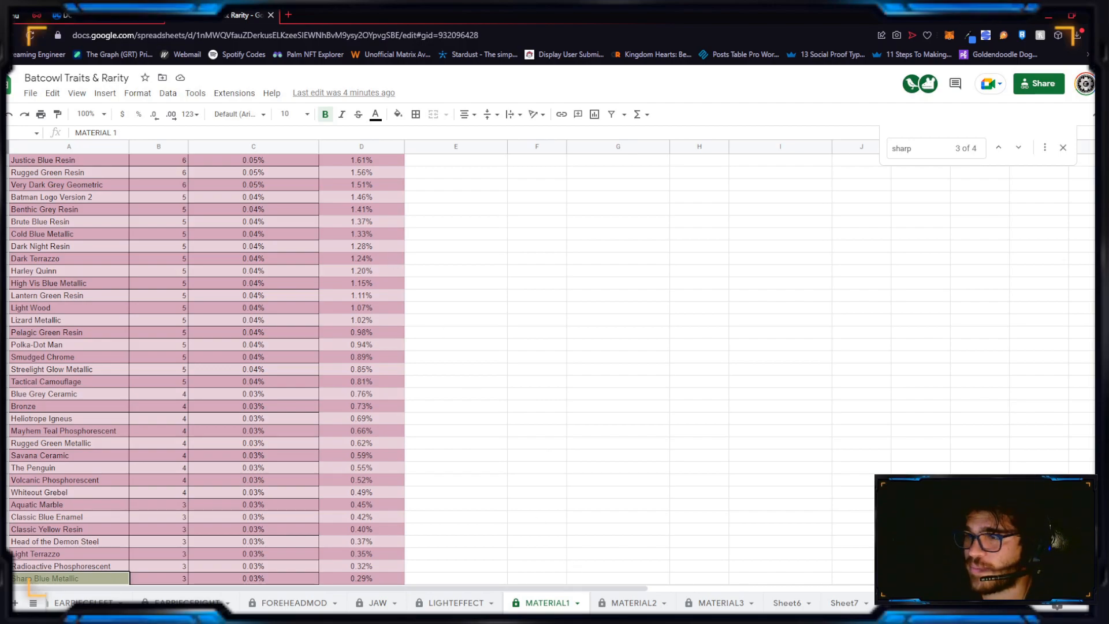
{"action": "left_click", "coordinate": [454, 602]}
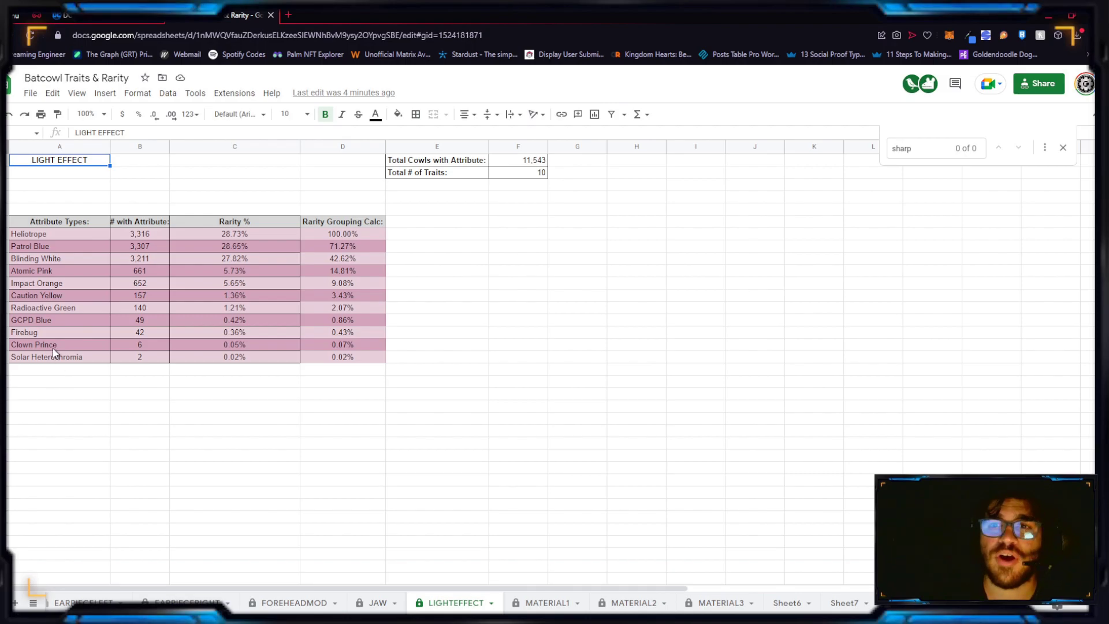
{"action": "mouse_move", "coordinate": [80, 365]}
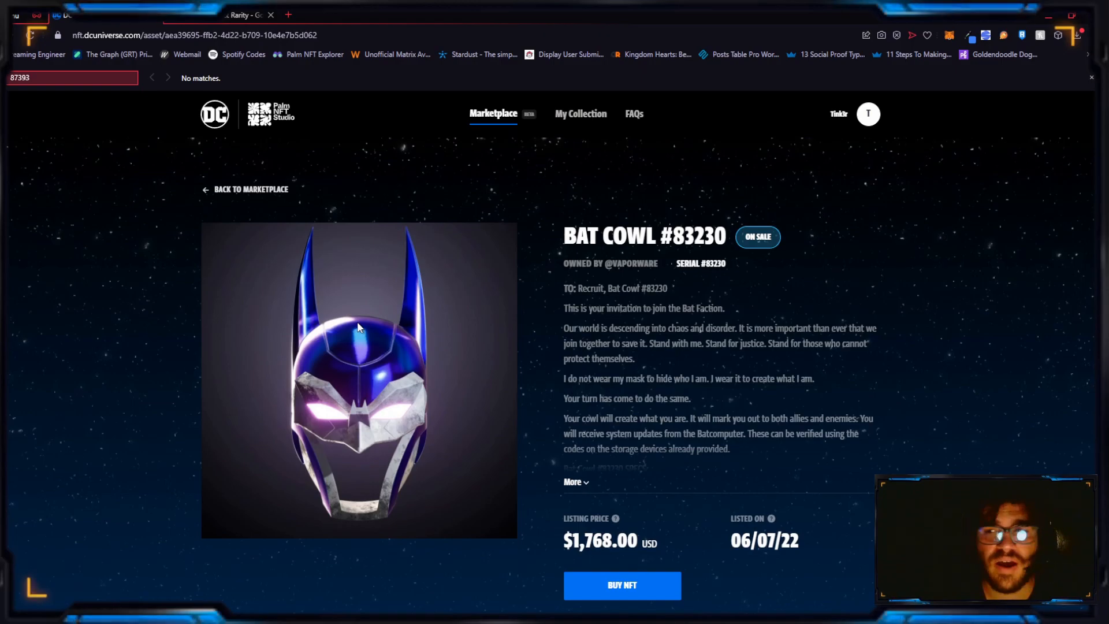
{"action": "mouse_move", "coordinate": [254, 189]}
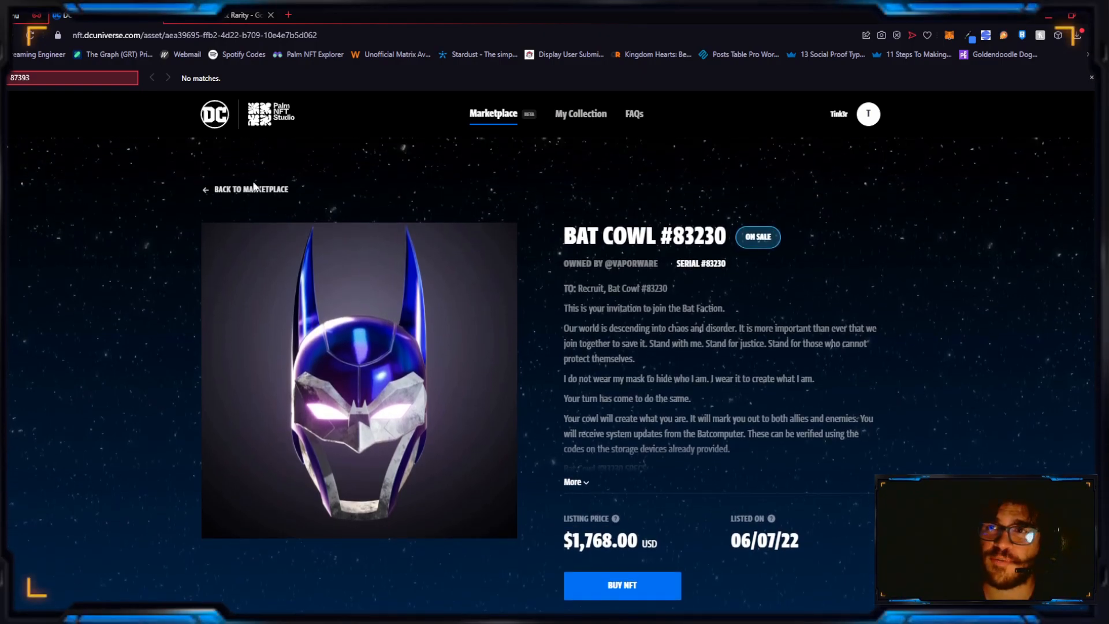
Change the search to Bat Cowl #88454 and review its traits, including the Firebug light effect
{"action": "left_click", "coordinate": [250, 189]}
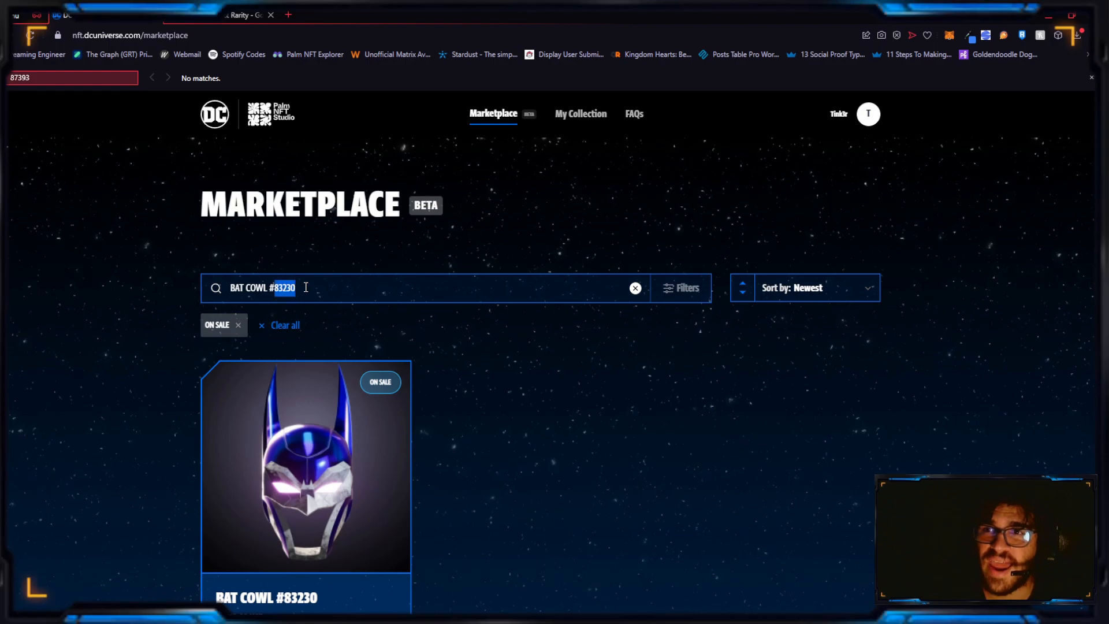
{"action": "mouse_move", "coordinate": [438, 327]}
{"action": "type", "text": "84"}
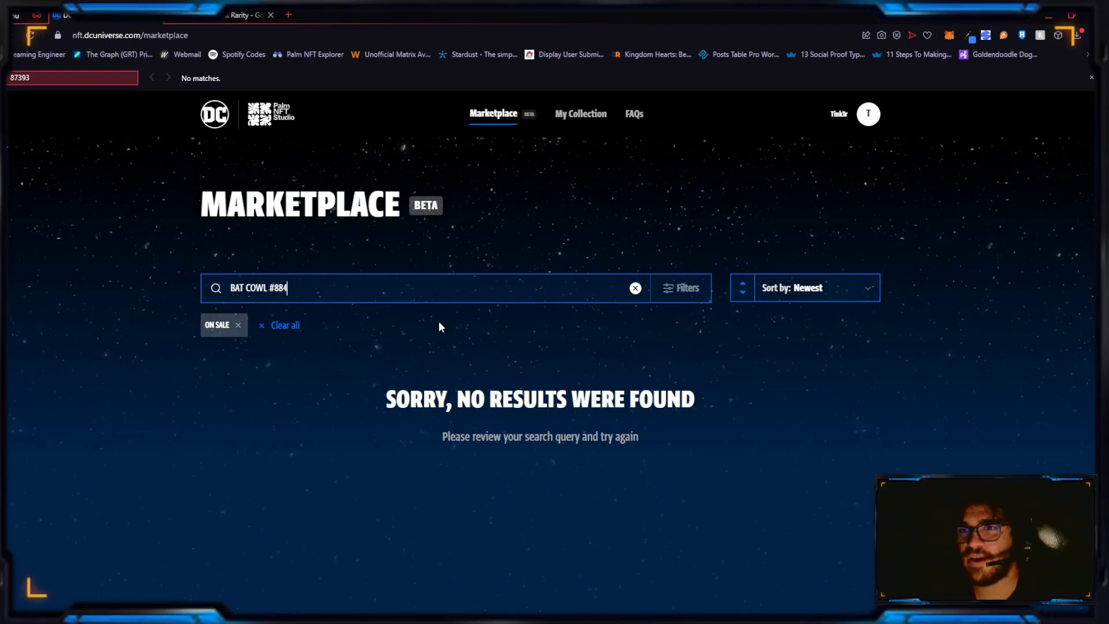
{"action": "type", "text": "54"}
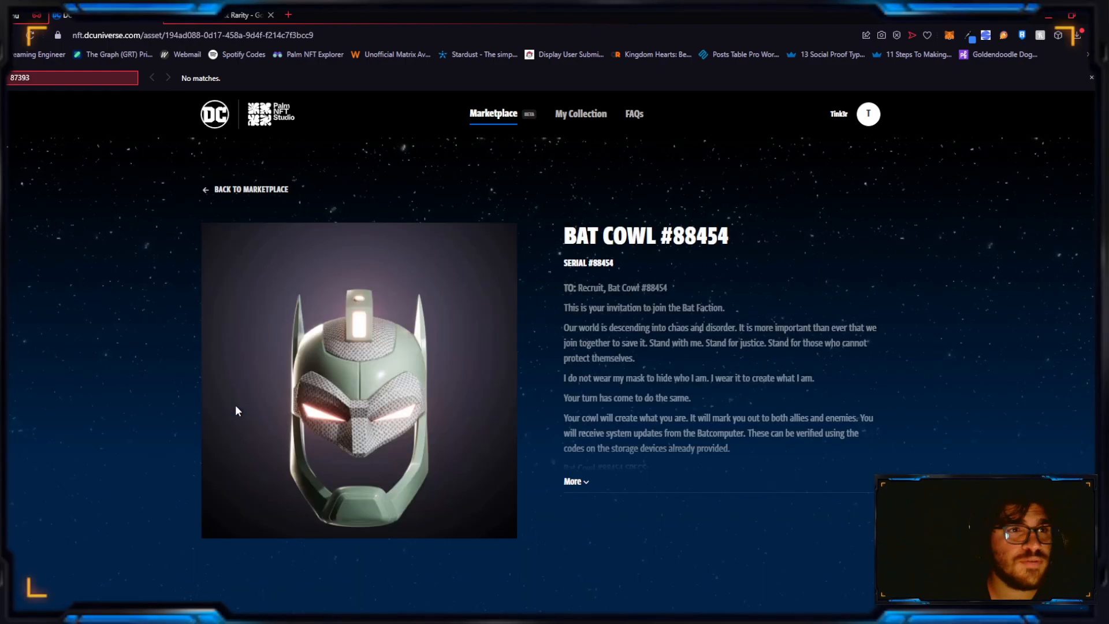
{"action": "scroll", "scroll_direction": "down", "scroll_amount": 3}
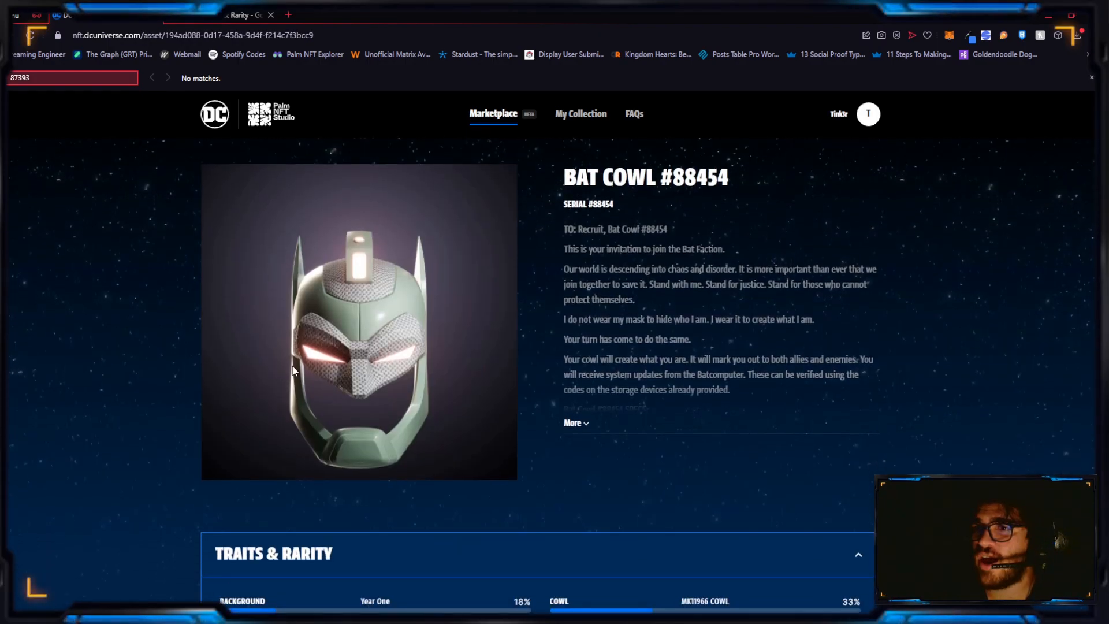
{"action": "scroll", "scroll_direction": "down", "scroll_amount": 3}
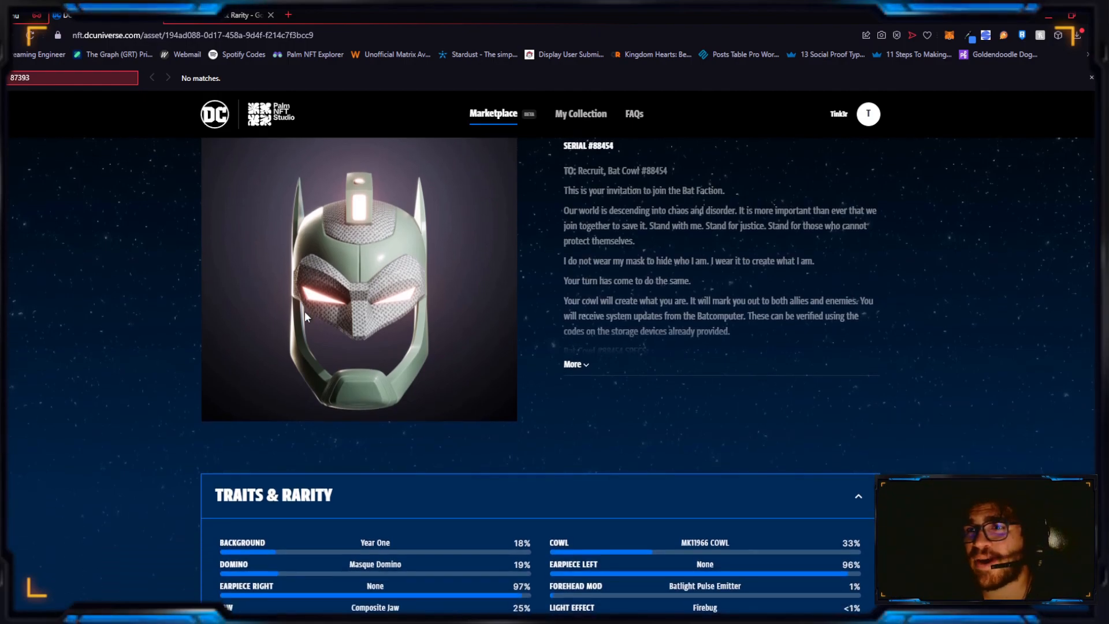
{"action": "scroll", "scroll_direction": "down", "scroll_amount": 3}
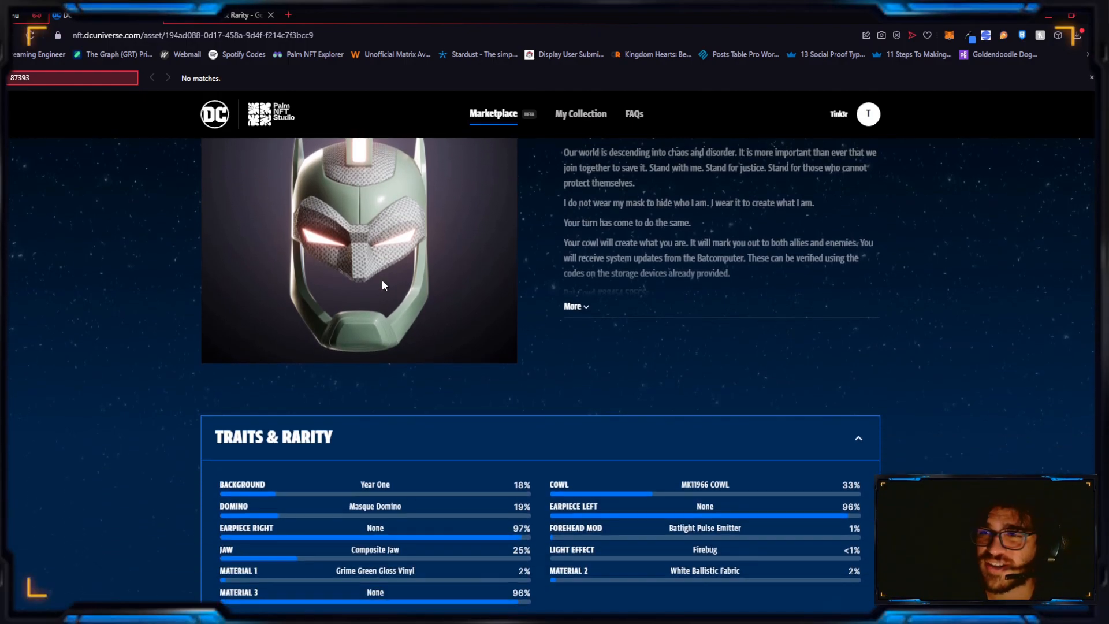
{"action": "scroll", "scroll_direction": "down", "scroll_amount": 3}
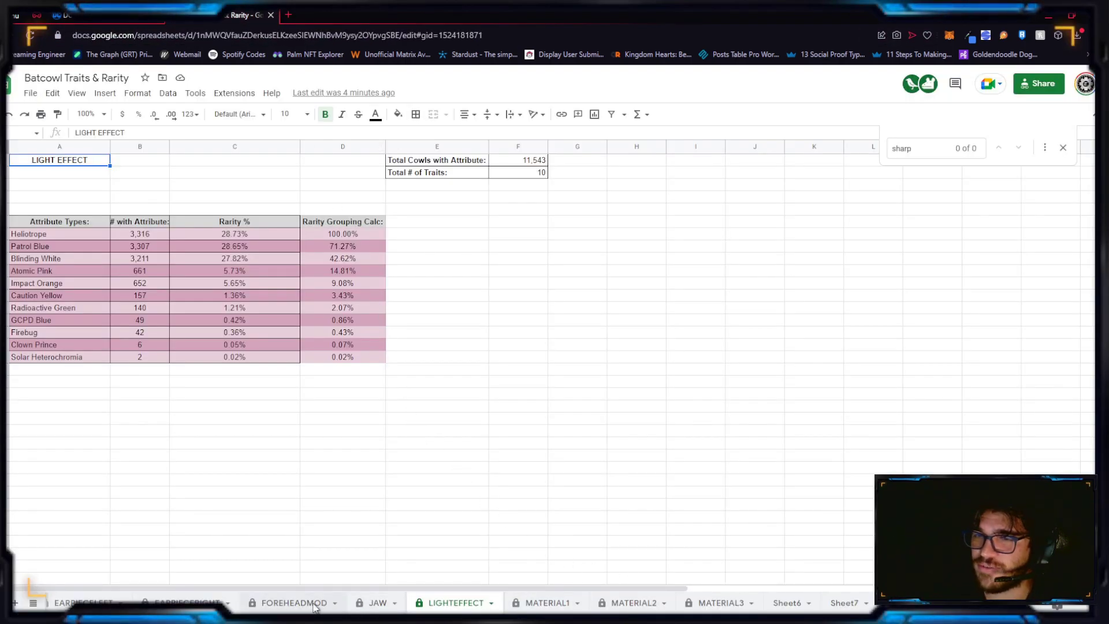
Check Batlight Pulse Emitter at 1.22% on FOREHEADMOD and view the EARPIECERIGHT table
{"action": "left_click", "coordinate": [292, 603]}
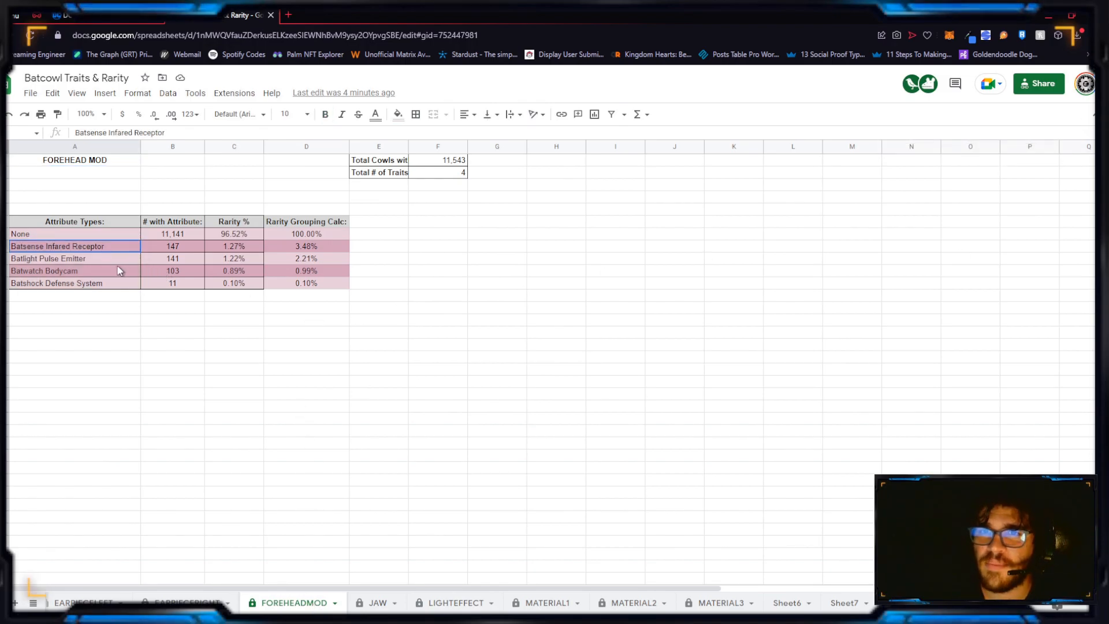
{"action": "left_click", "coordinate": [57, 258]}
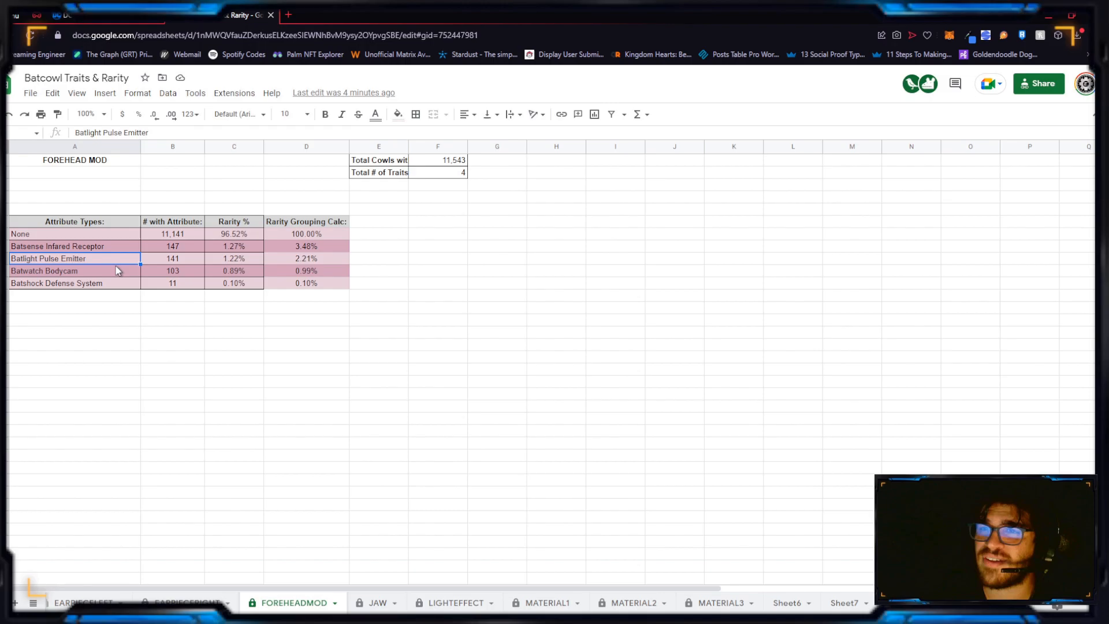
{"action": "mouse_move", "coordinate": [235, 573]}
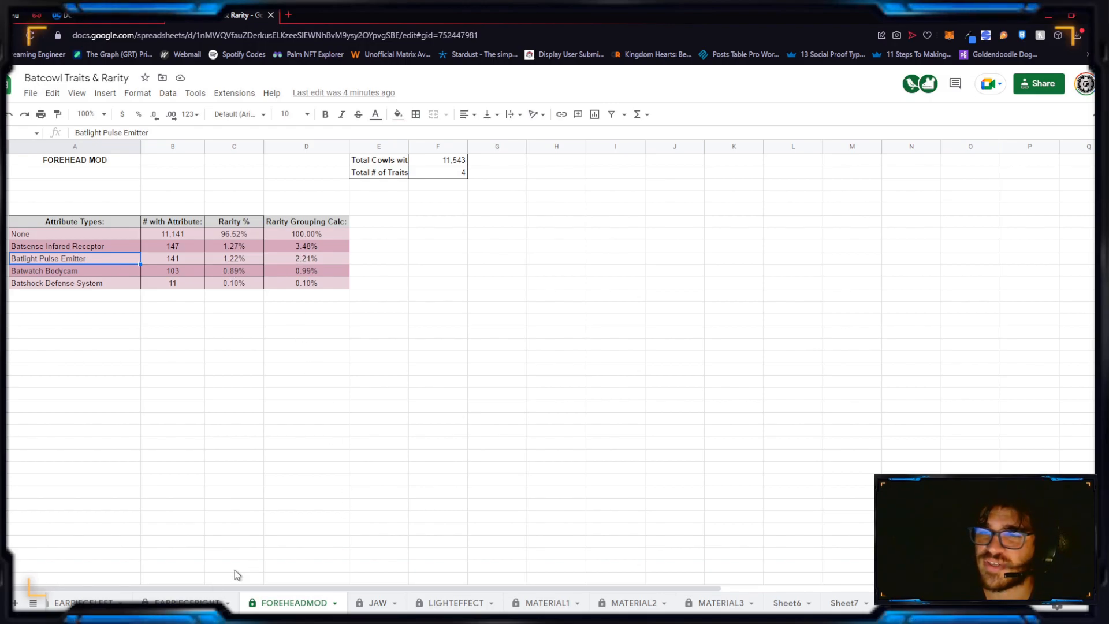
{"action": "left_click", "coordinate": [183, 602]}
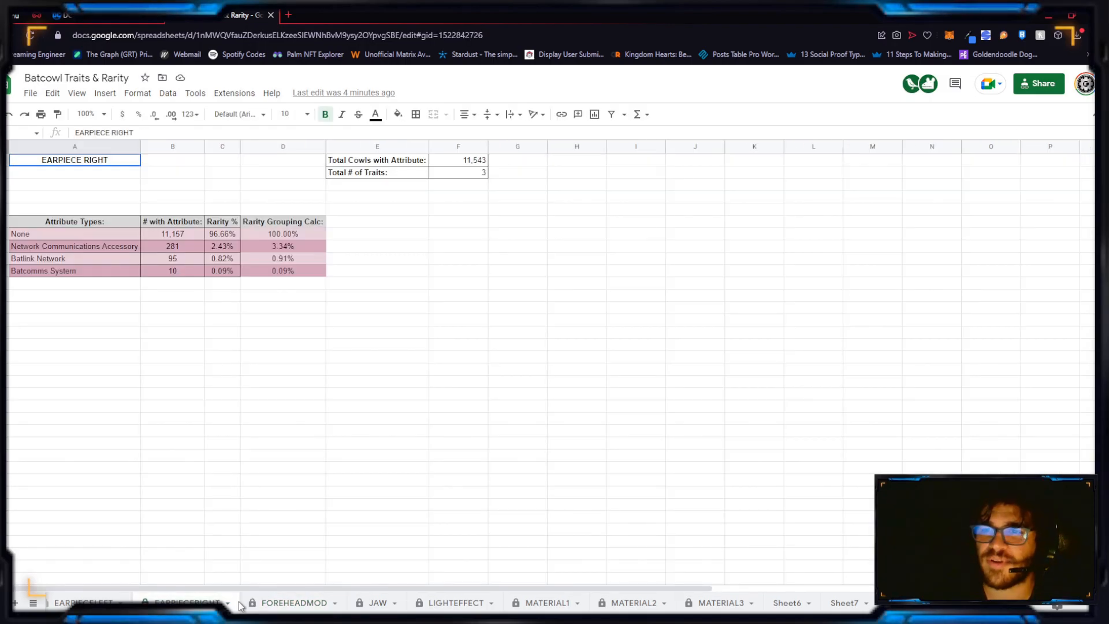
{"action": "left_click", "coordinate": [292, 603]}
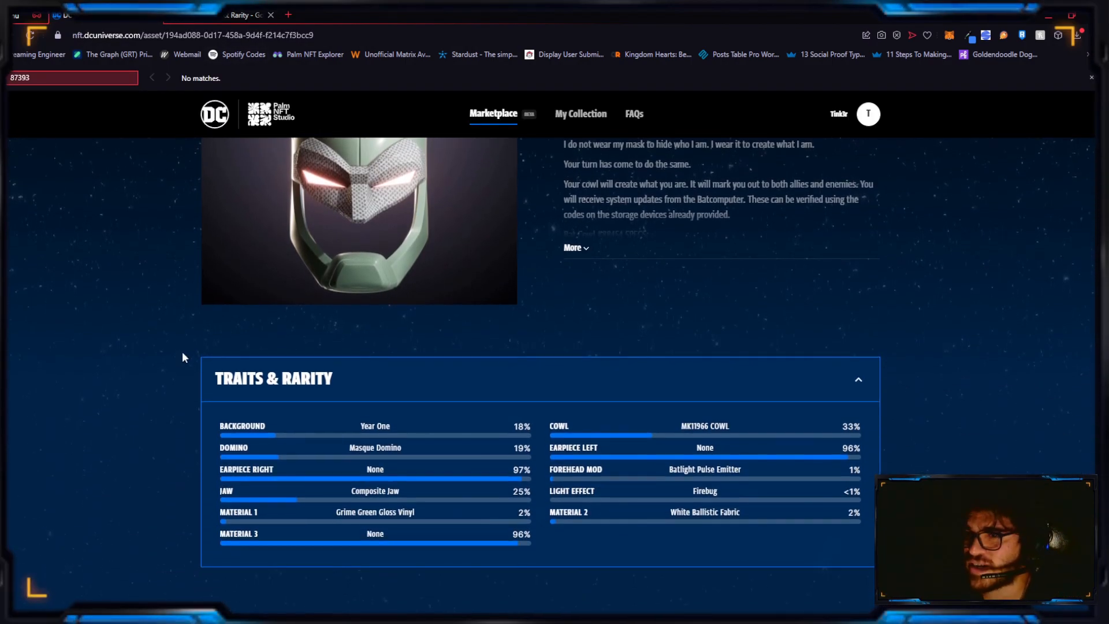
{"action": "mouse_move", "coordinate": [375, 426]}
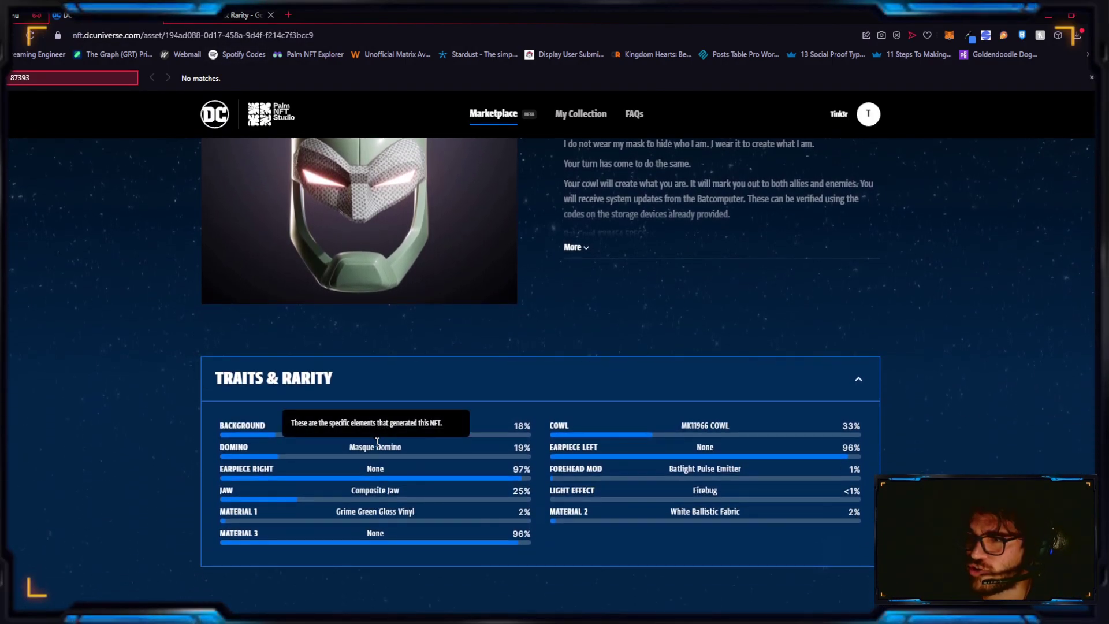
{"action": "mouse_move", "coordinate": [396, 365]}
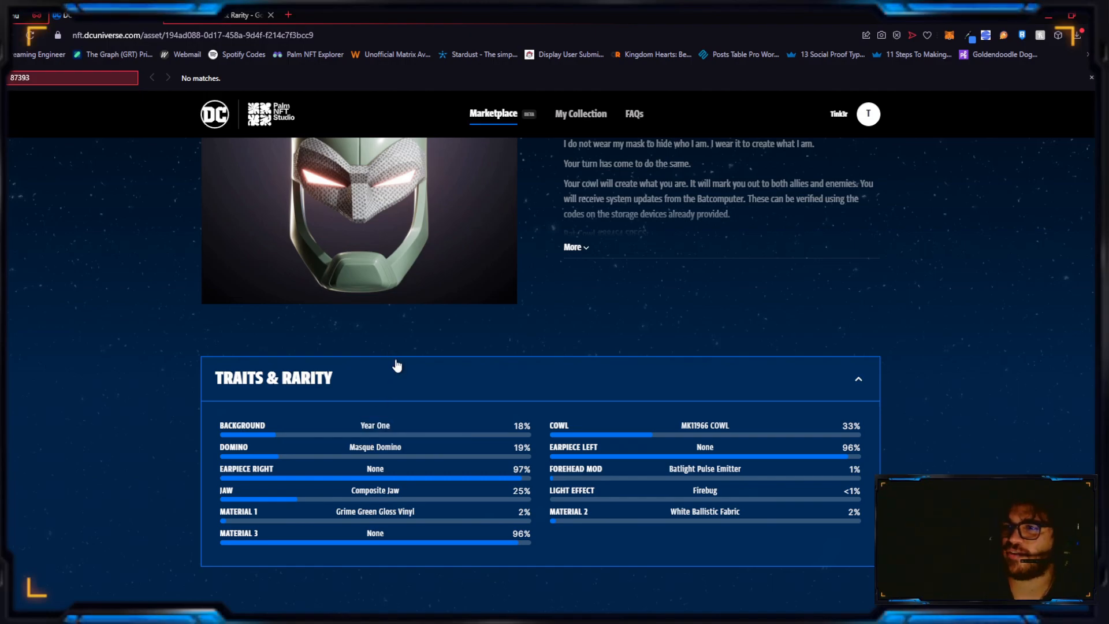
{"action": "mouse_move", "coordinate": [640, 457]}
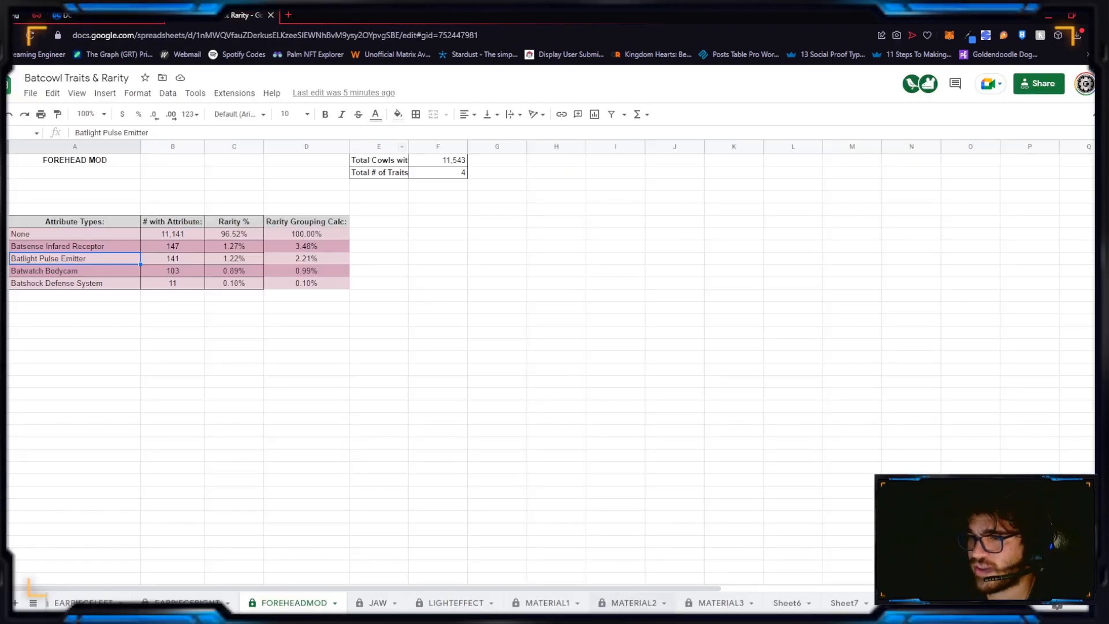
{"action": "left_click", "coordinate": [455, 603]}
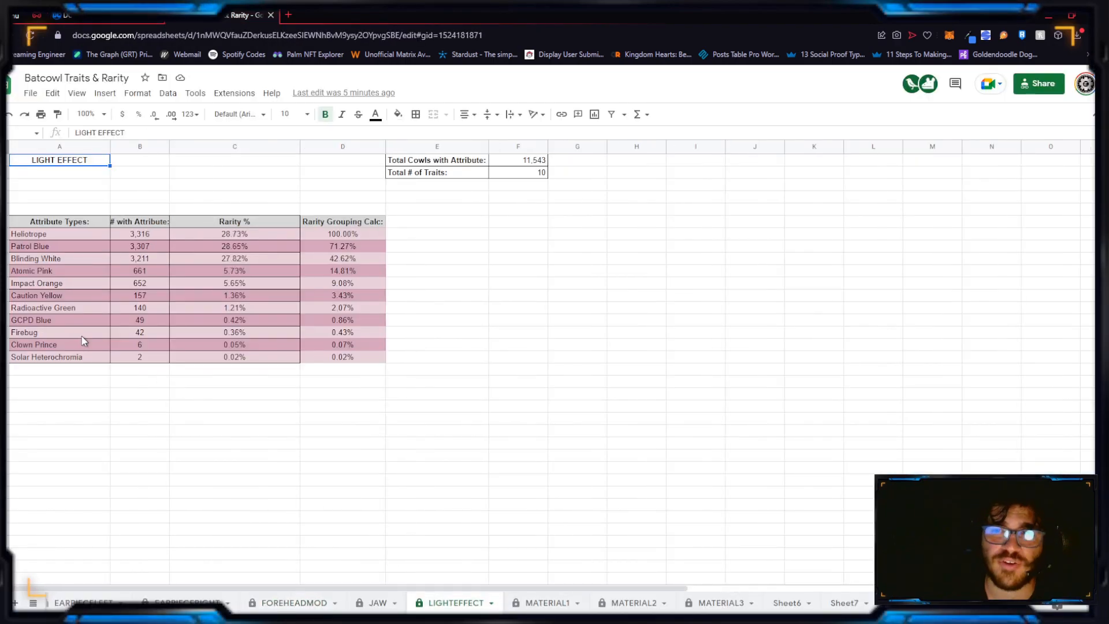
{"action": "mouse_move", "coordinate": [306, 327]}
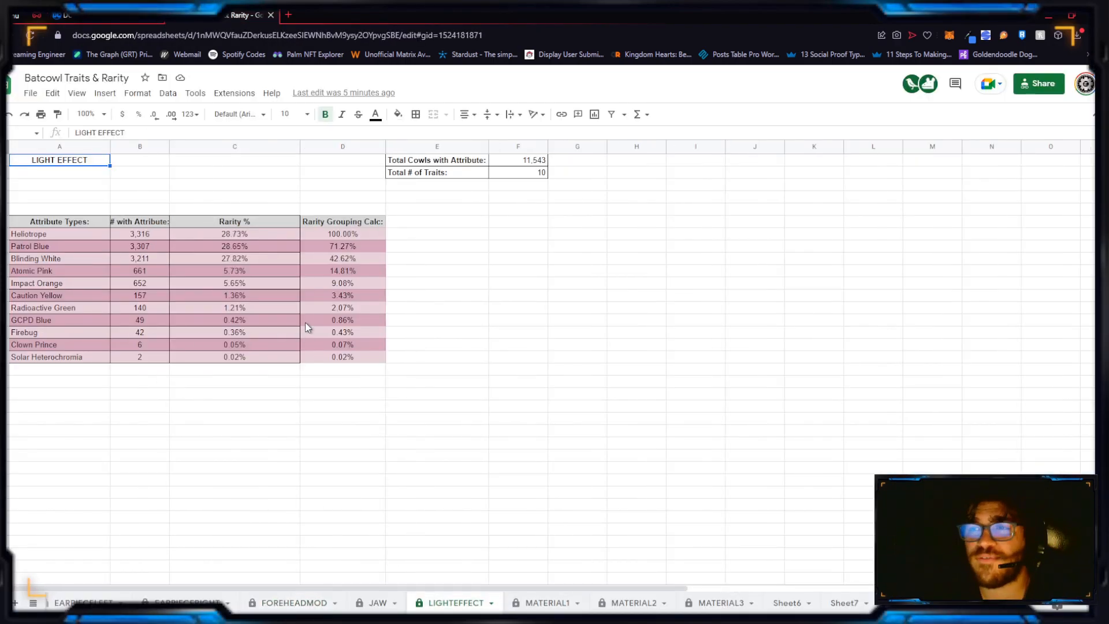
{"action": "mouse_move", "coordinate": [287, 325]}
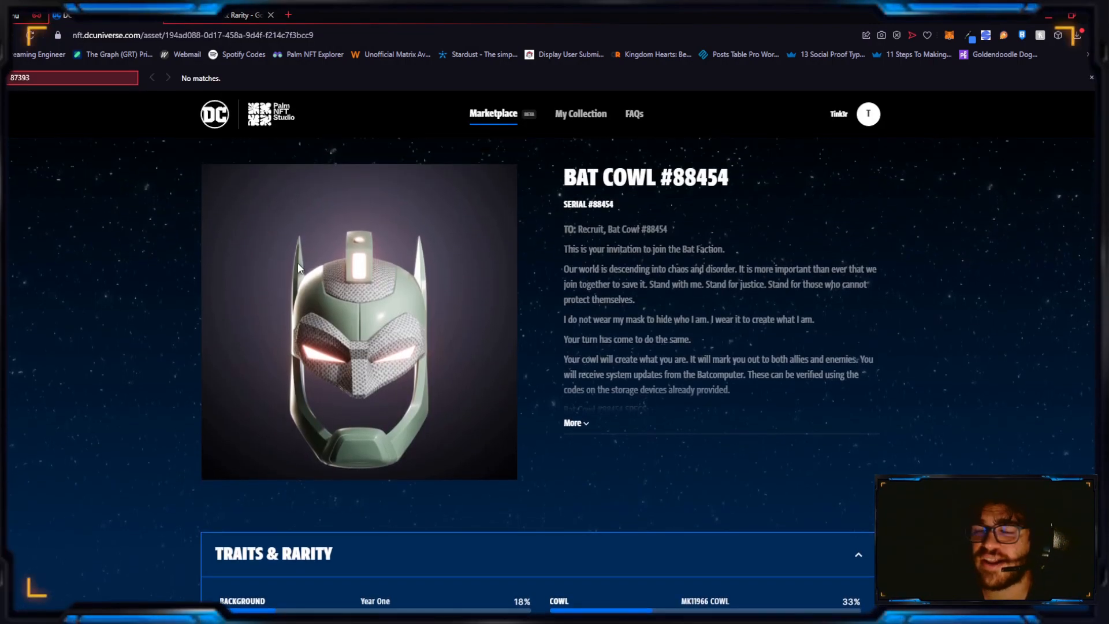
Scroll the Bat Cowl #88454 listing and return to the marketplace search
{"action": "scroll", "scroll_direction": "down", "scroll_amount": 3}
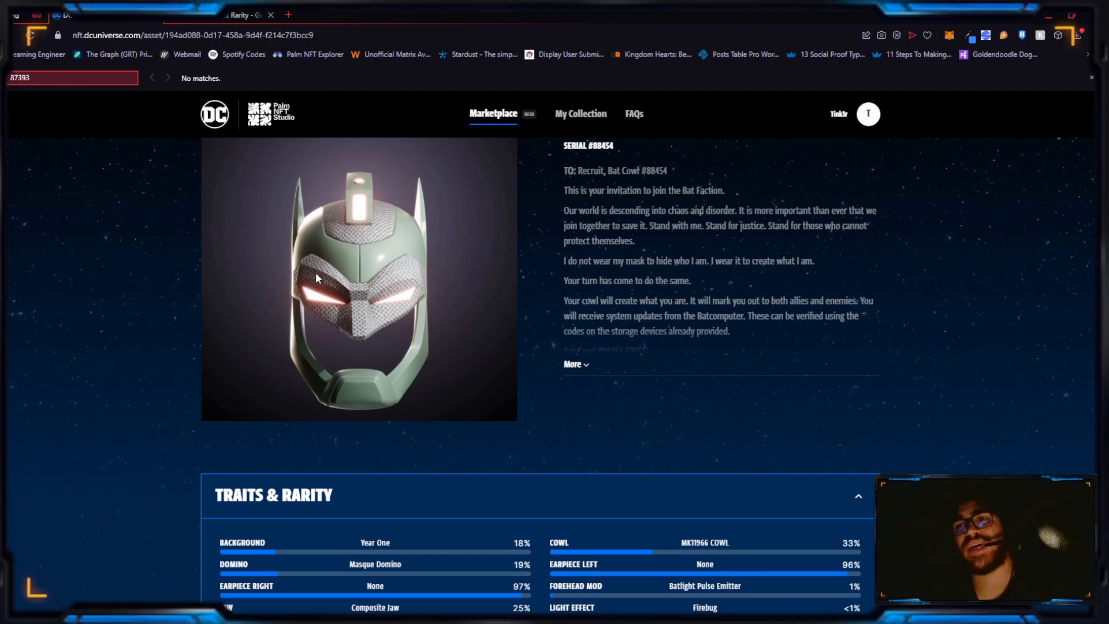
{"action": "scroll", "scroll_direction": "up", "scroll_amount": 3}
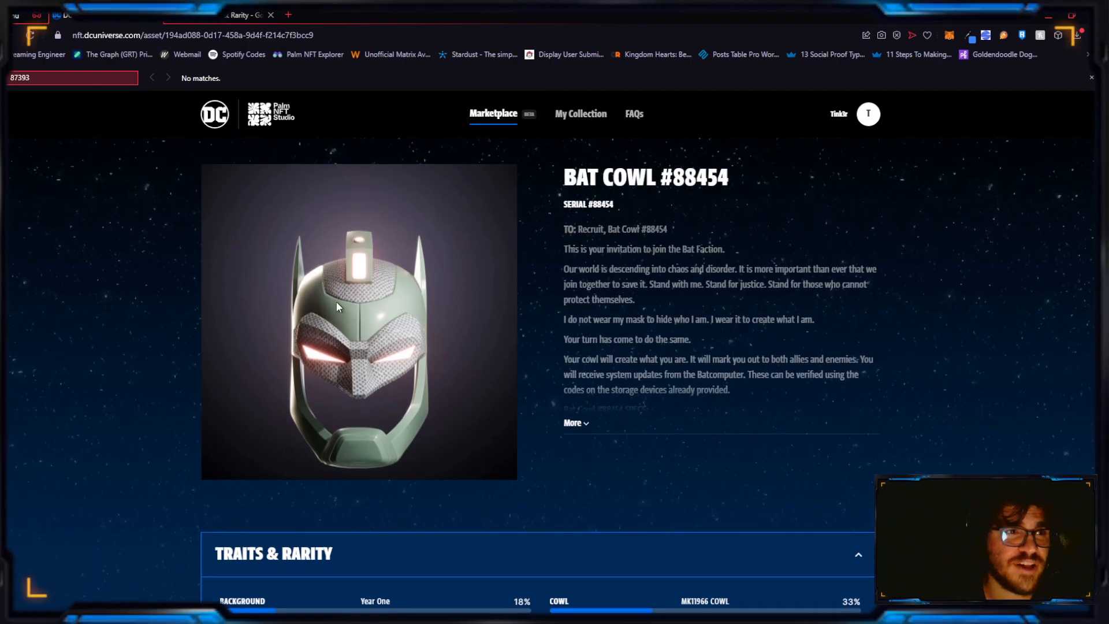
{"action": "scroll", "scroll_direction": "up", "scroll_amount": 3}
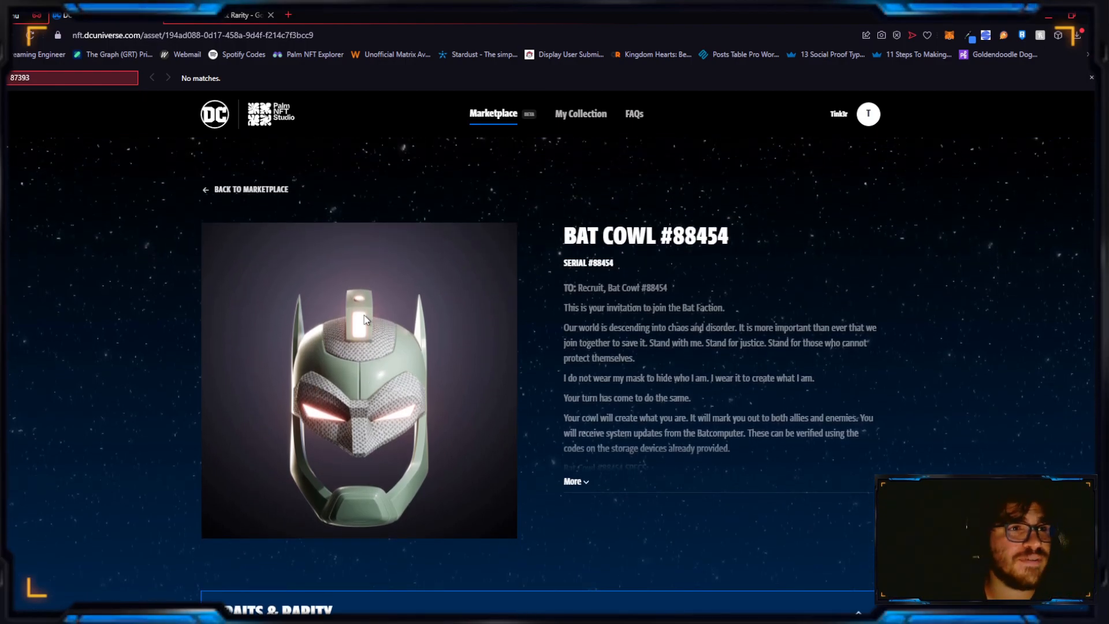
{"action": "mouse_move", "coordinate": [262, 196]}
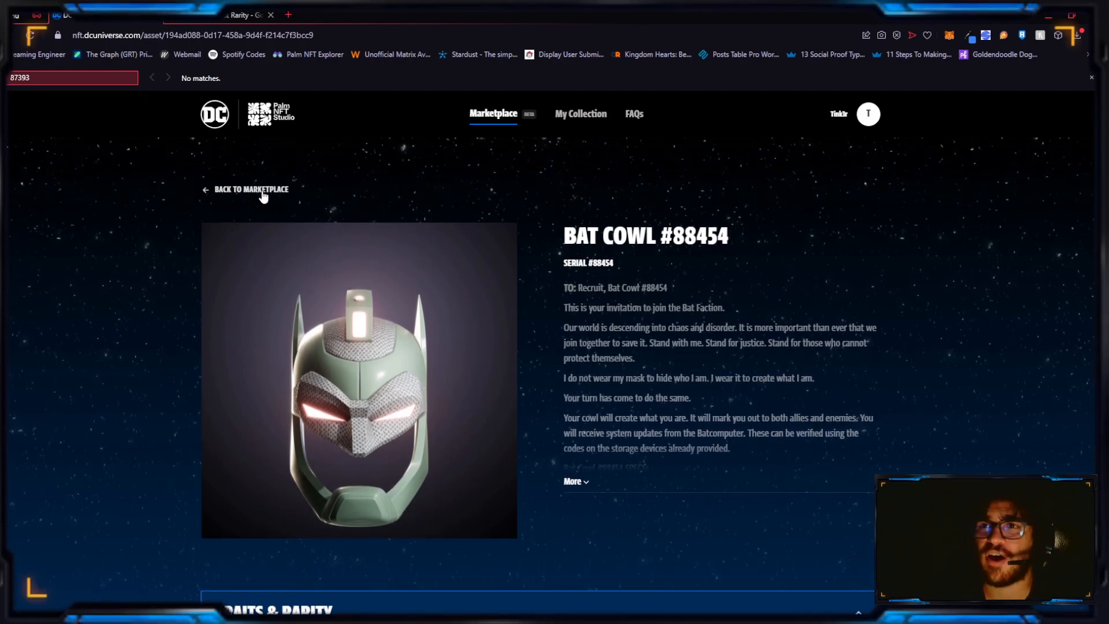
{"action": "left_click", "coordinate": [250, 189]}
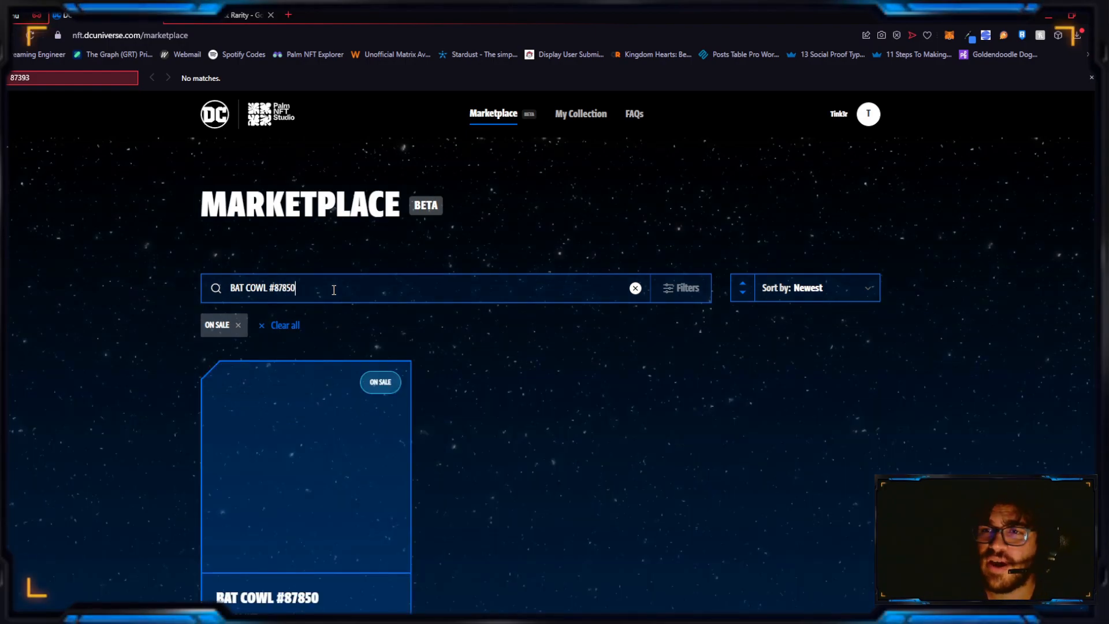
Open the $750 Bat Cowl #87850, review its trait rarities, then bring up the LIGHTEFFECT sheet
{"action": "left_click", "coordinate": [305, 467]}
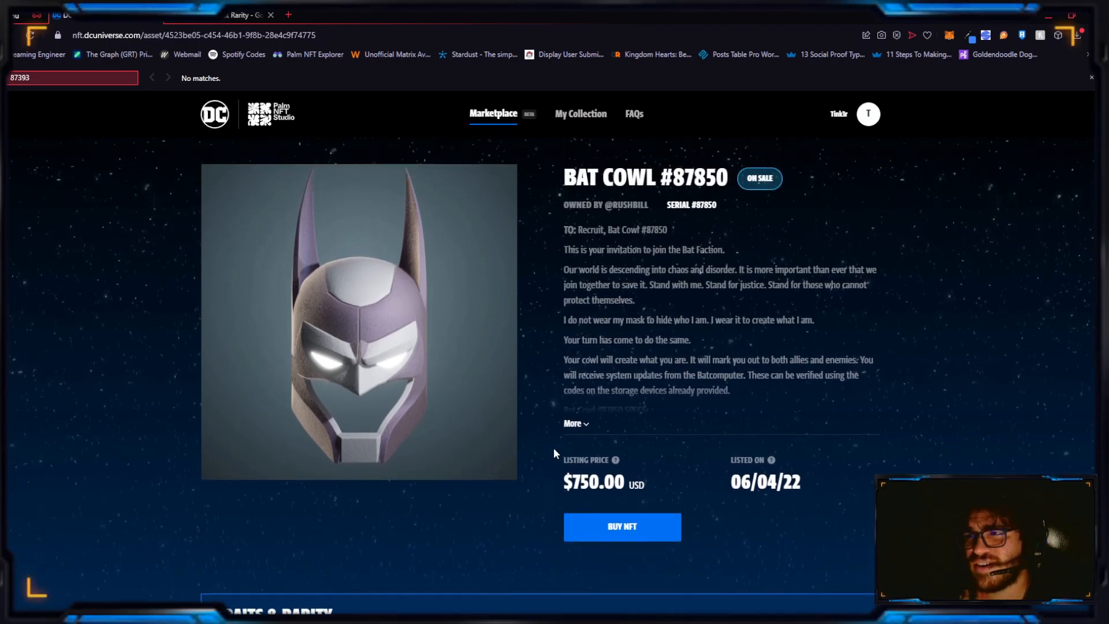
{"action": "scroll", "scroll_direction": "down", "scroll_amount": 3}
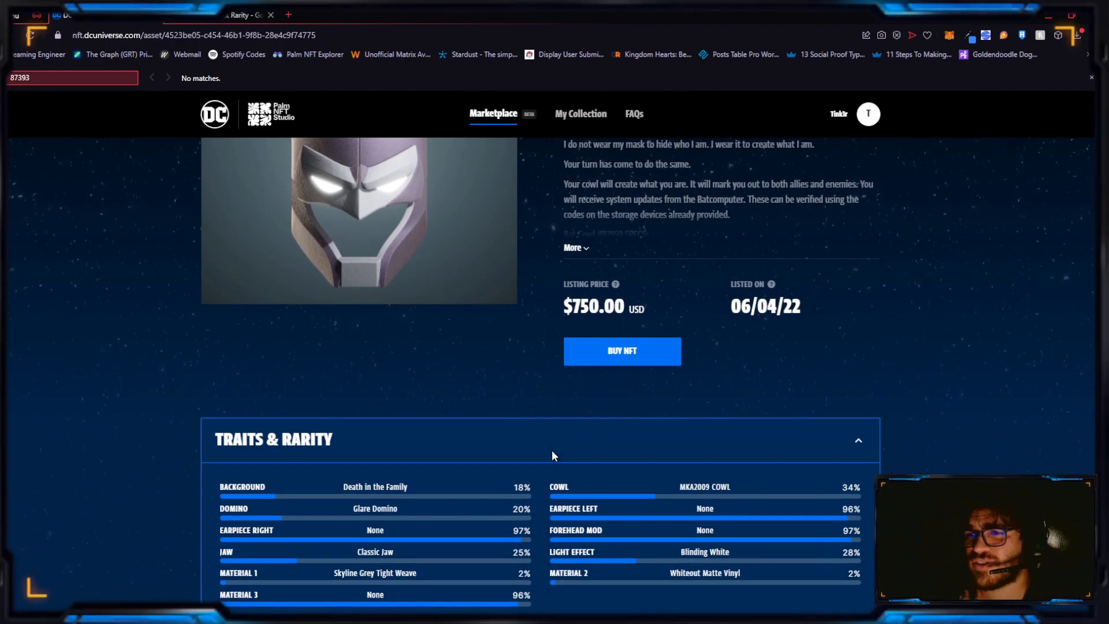
{"action": "scroll", "scroll_direction": "down", "scroll_amount": 3}
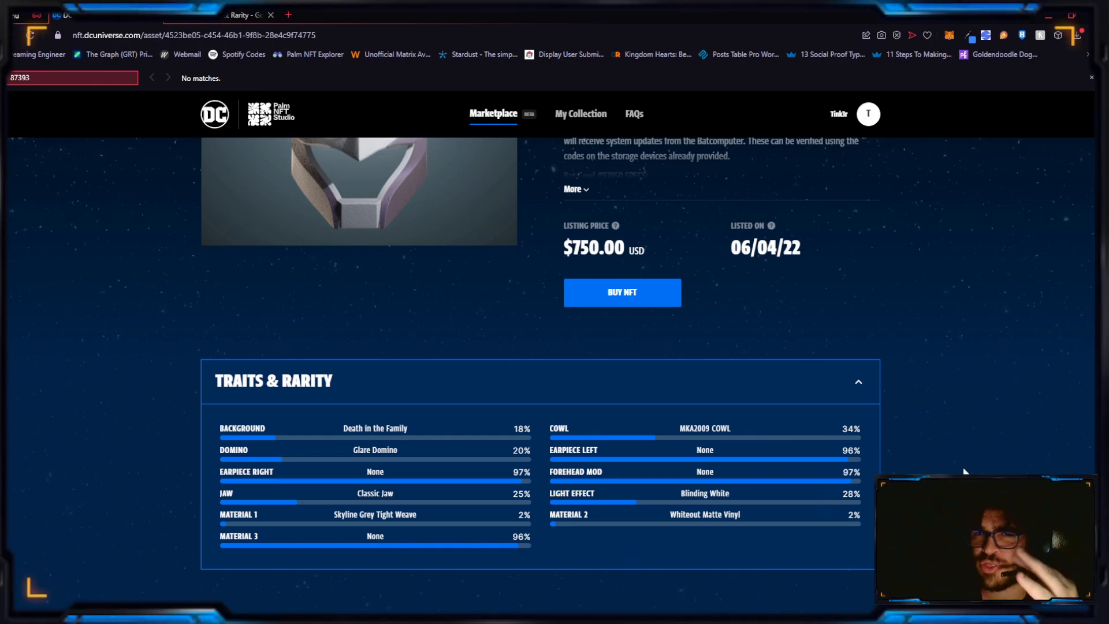
{"action": "mouse_move", "coordinate": [993, 455]}
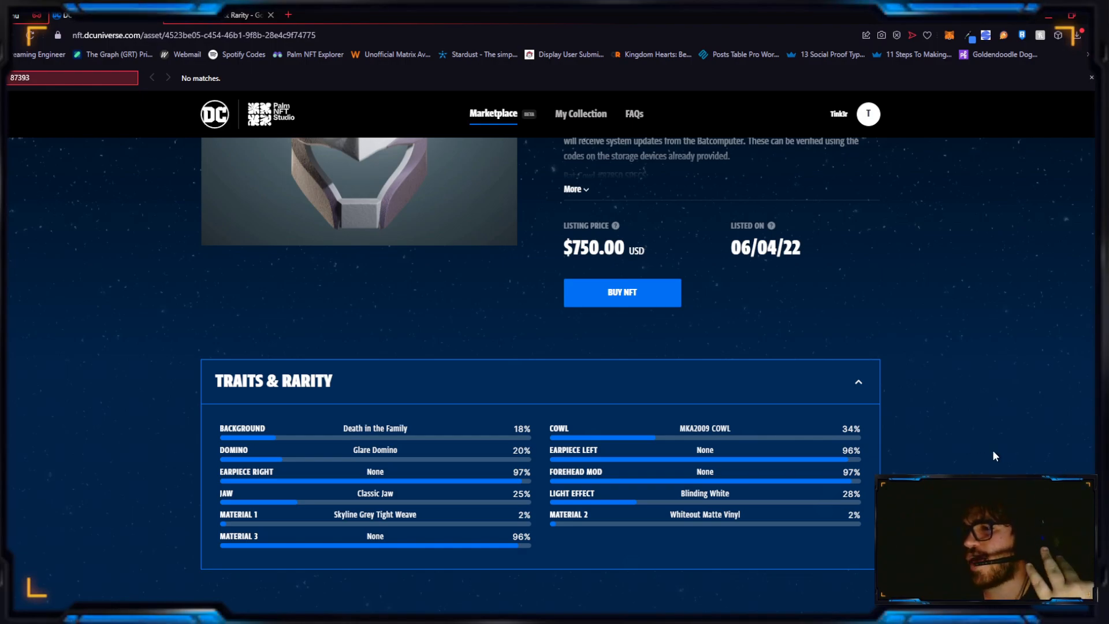
{"action": "mouse_move", "coordinate": [418, 469]}
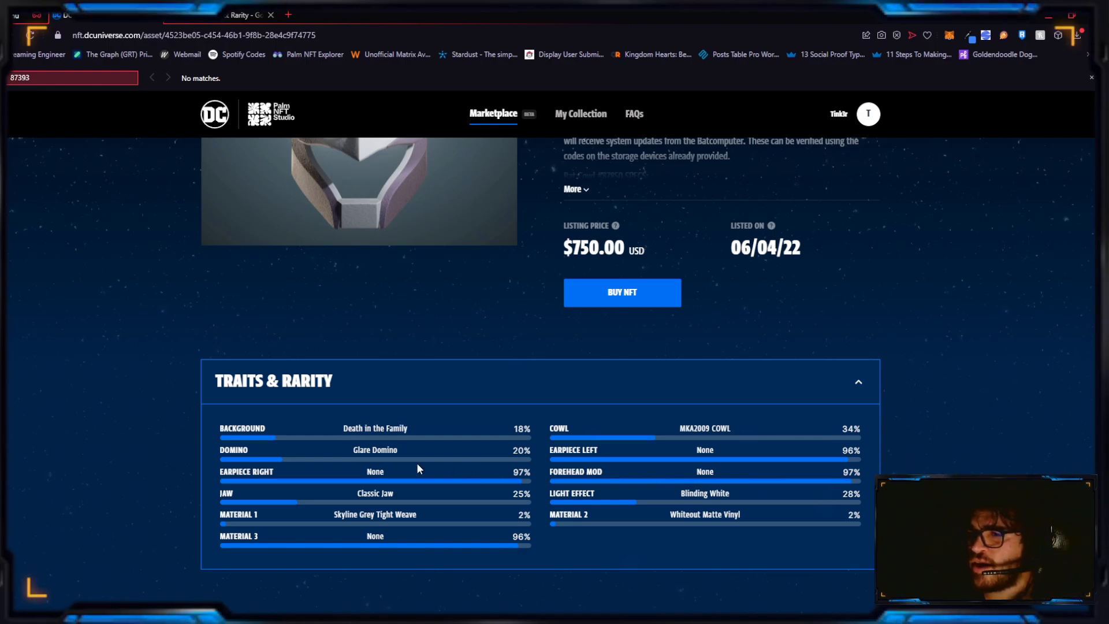
{"action": "mouse_move", "coordinate": [381, 515]}
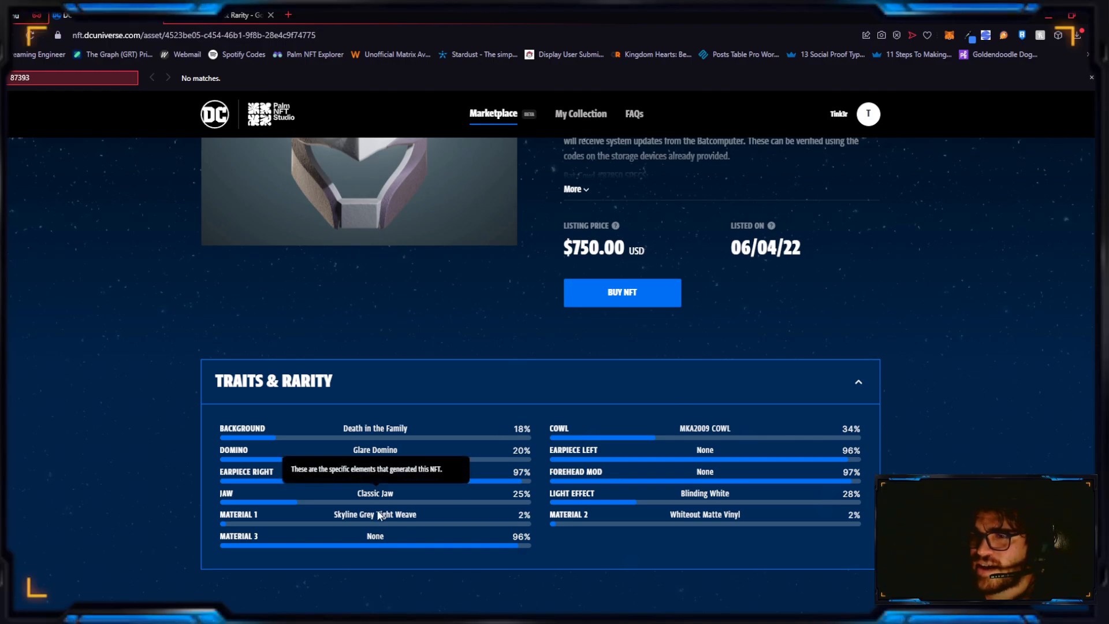
{"action": "left_click", "coordinate": [240, 15]}
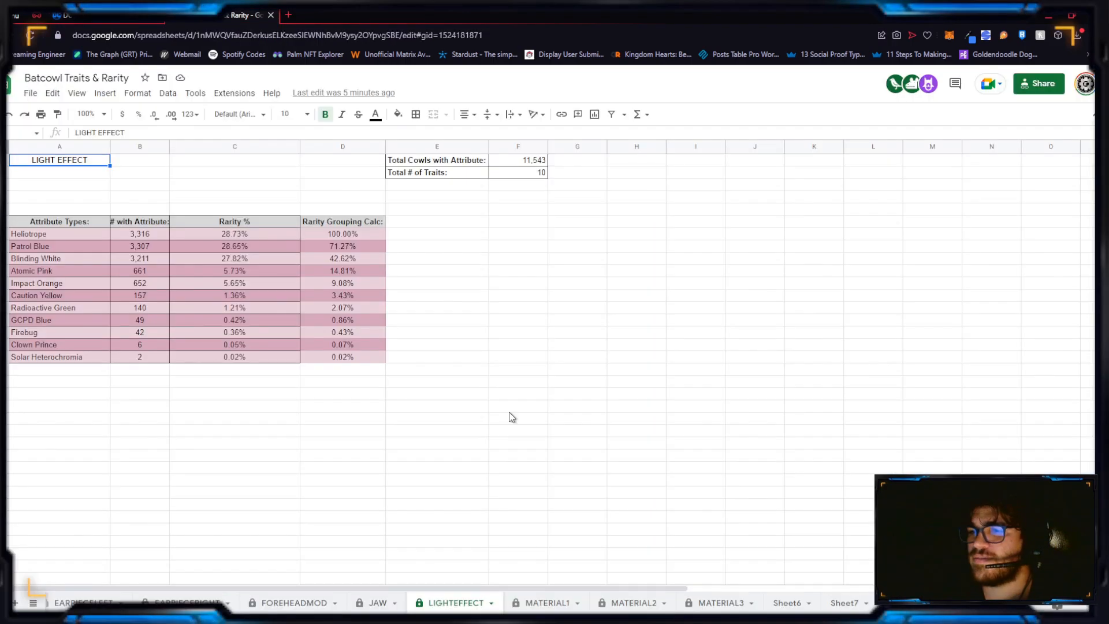
Search the MATERIAL1 sheet for the Tight Weave material
{"action": "left_click", "coordinate": [548, 602]}
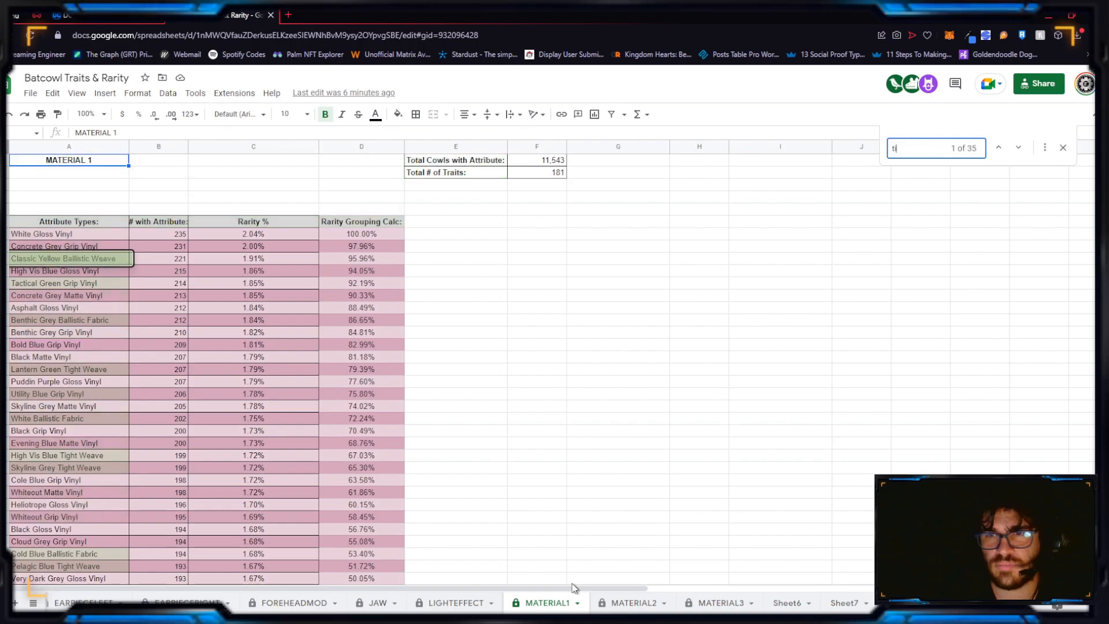
{"action": "type", "text": "ight"}
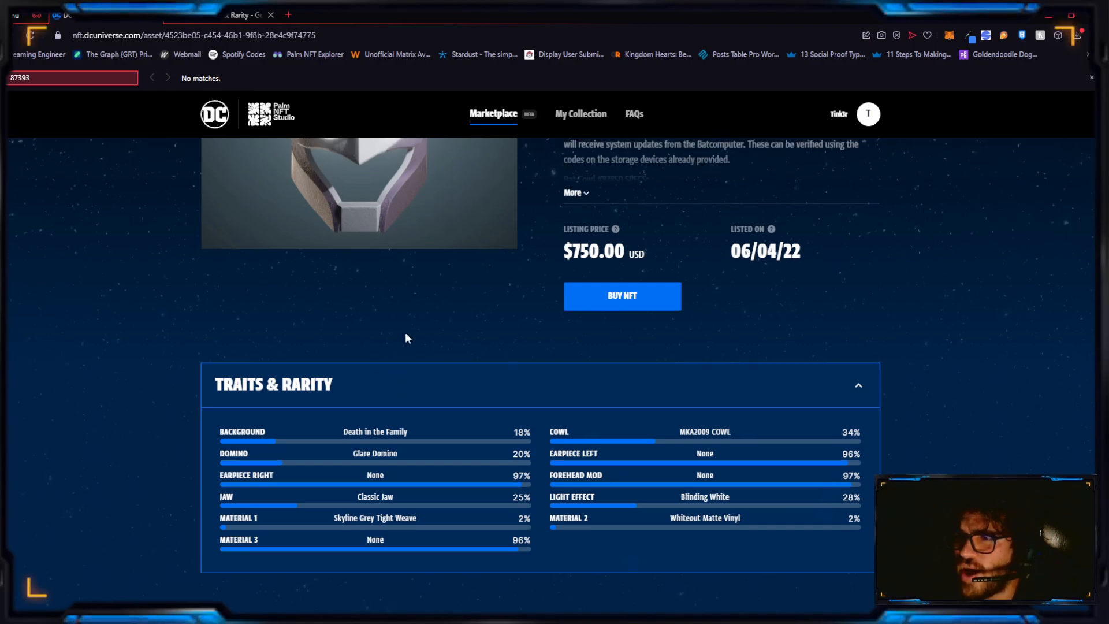
Leave Bat Cowl #87850 for the marketplace results showing Bat Cowl #83204
{"action": "scroll", "scroll_direction": "up", "scroll_amount": 3}
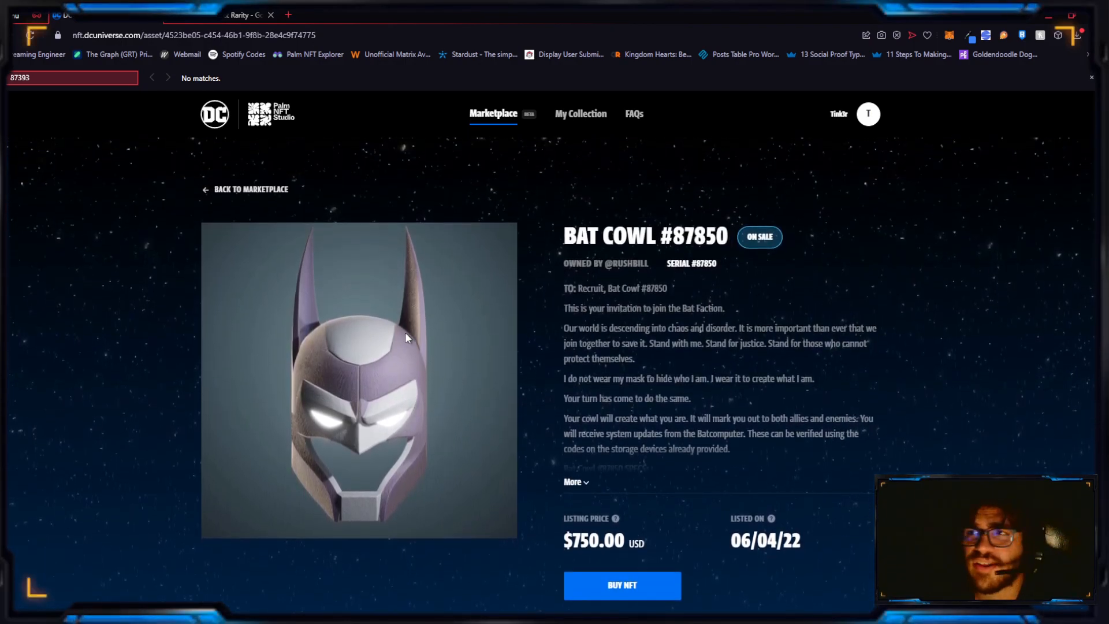
{"action": "scroll", "scroll_direction": "down", "scroll_amount": 3}
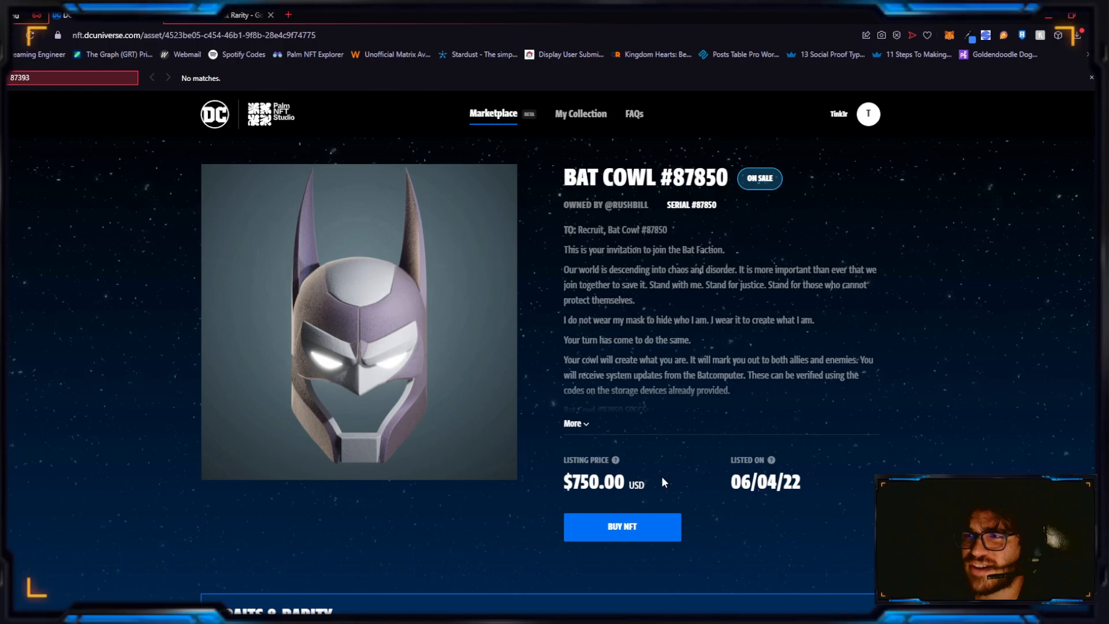
{"action": "scroll", "scroll_direction": "up", "scroll_amount": 3}
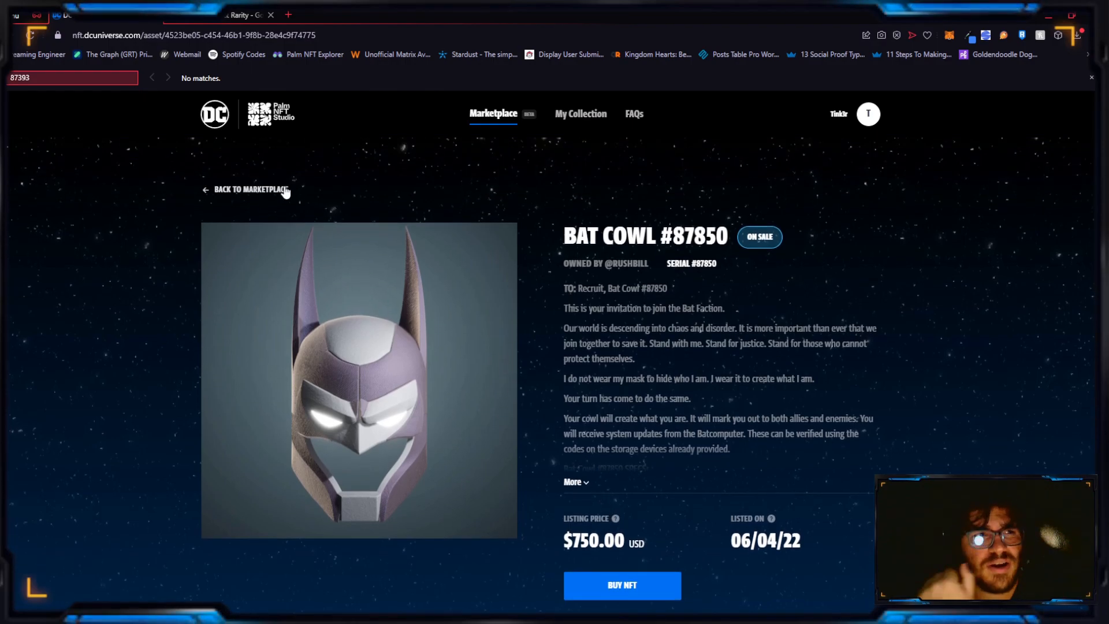
{"action": "left_click", "coordinate": [248, 190]}
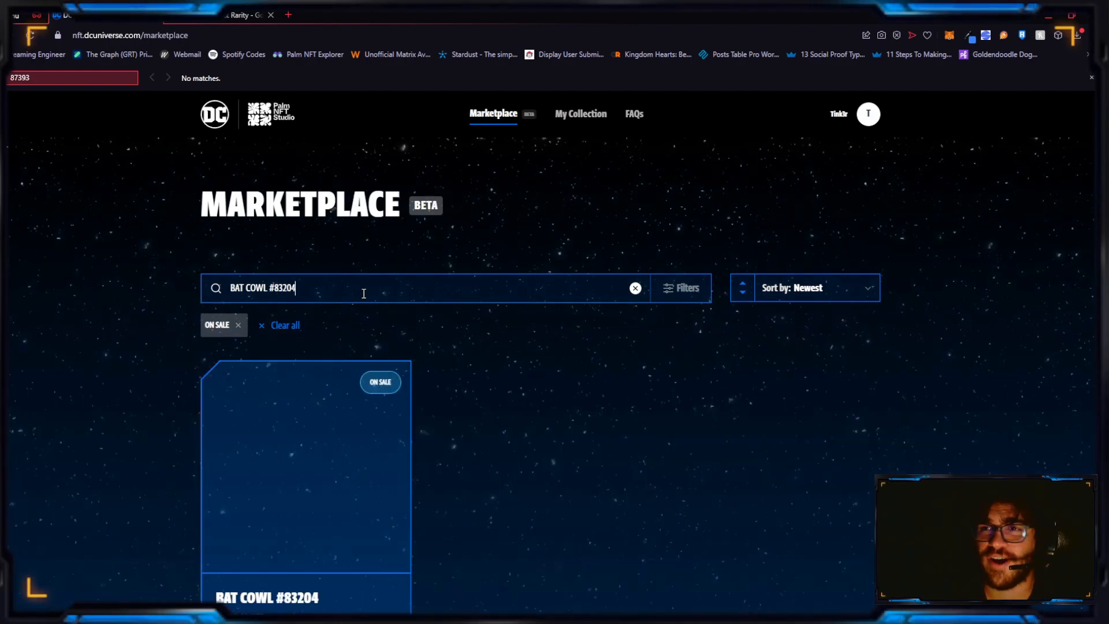
Open the $3,999 Bat Cowl #83204 listing and scroll through its traits
{"action": "left_click", "coordinate": [305, 467]}
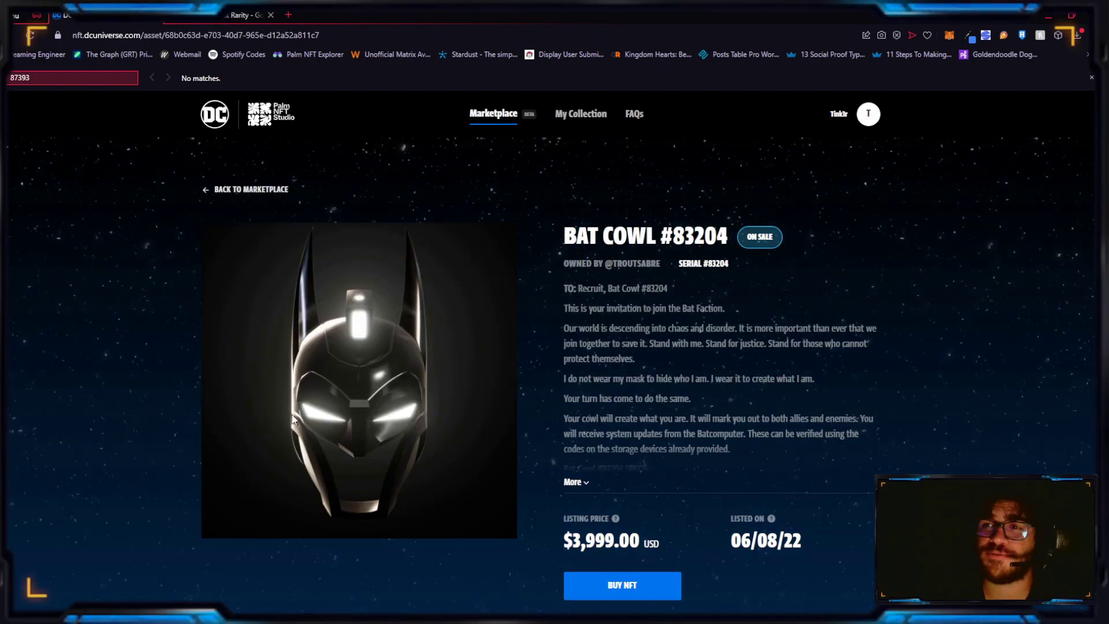
{"action": "mouse_move", "coordinate": [161, 415]}
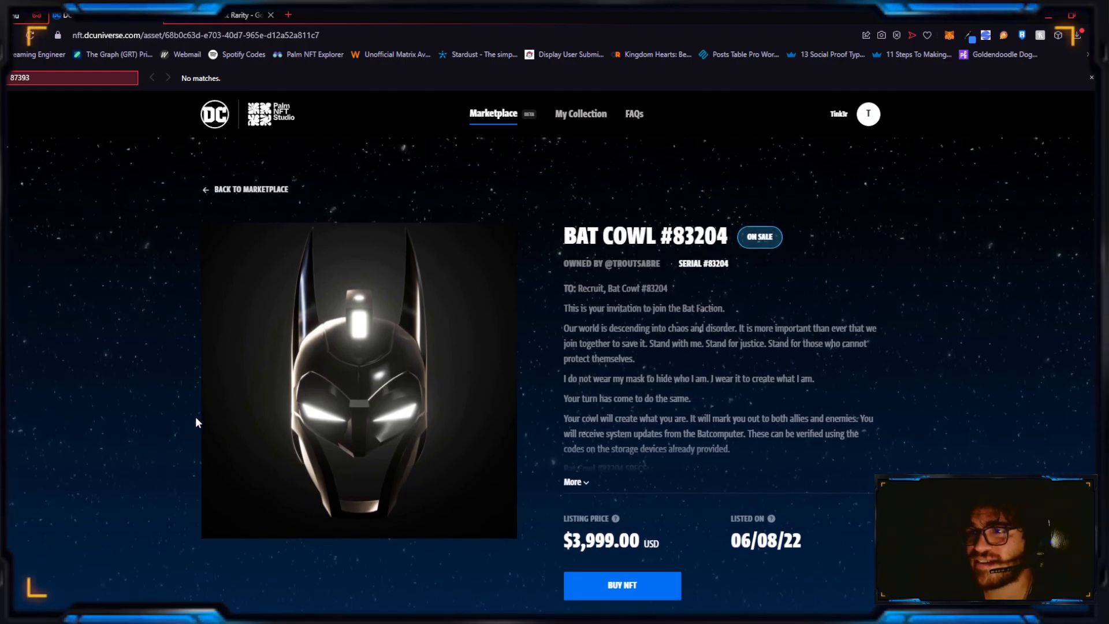
{"action": "scroll", "scroll_direction": "down", "scroll_amount": 3}
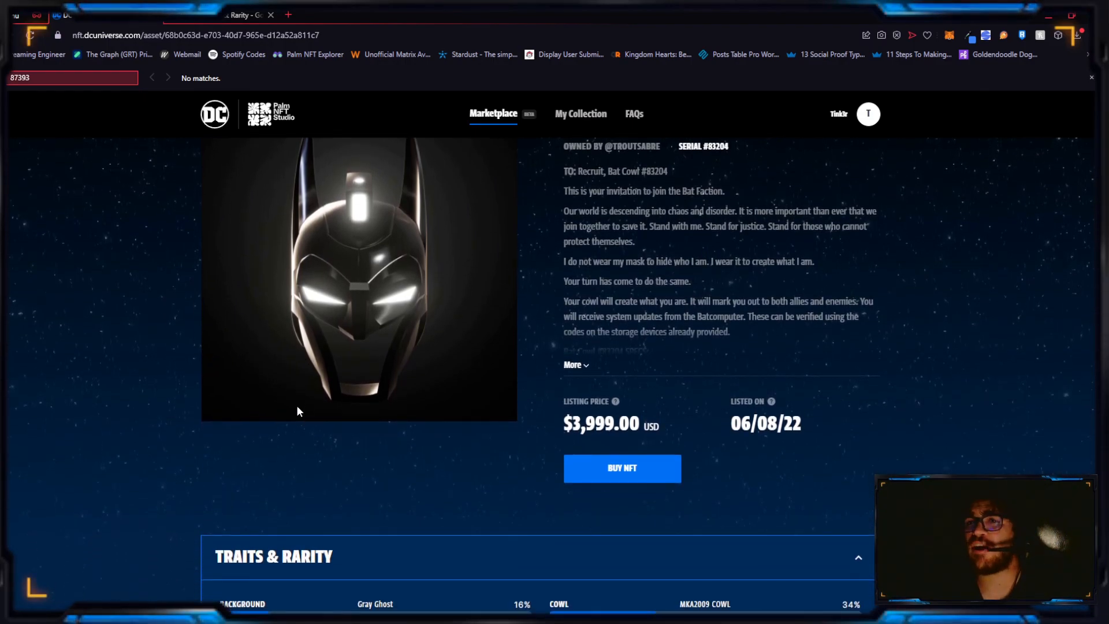
{"action": "scroll", "scroll_direction": "down", "scroll_amount": 3}
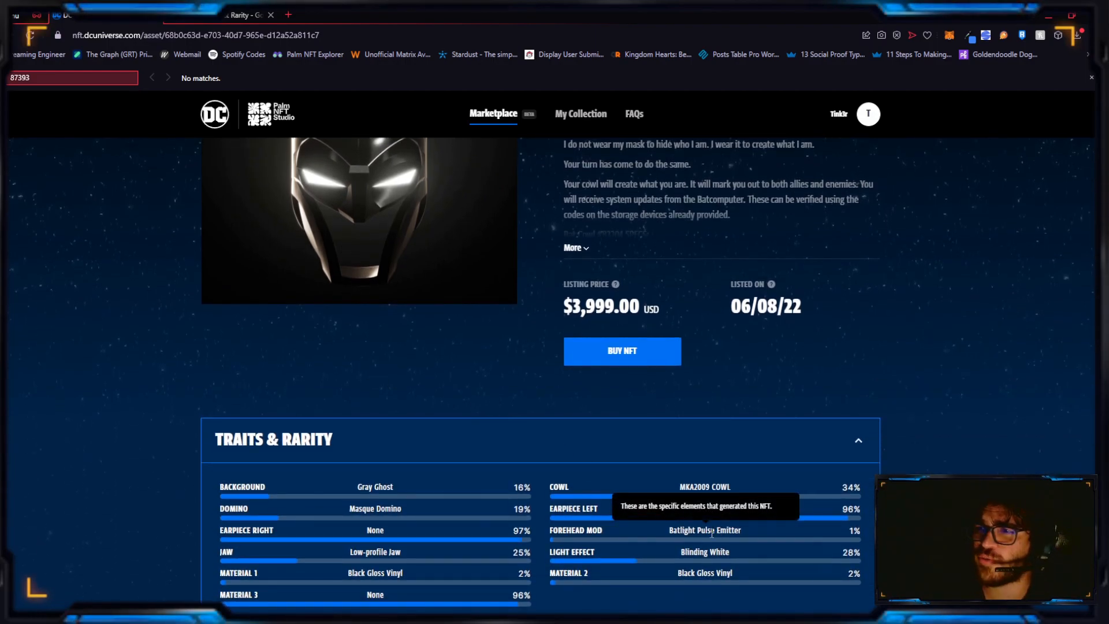
{"action": "mouse_move", "coordinate": [478, 384]}
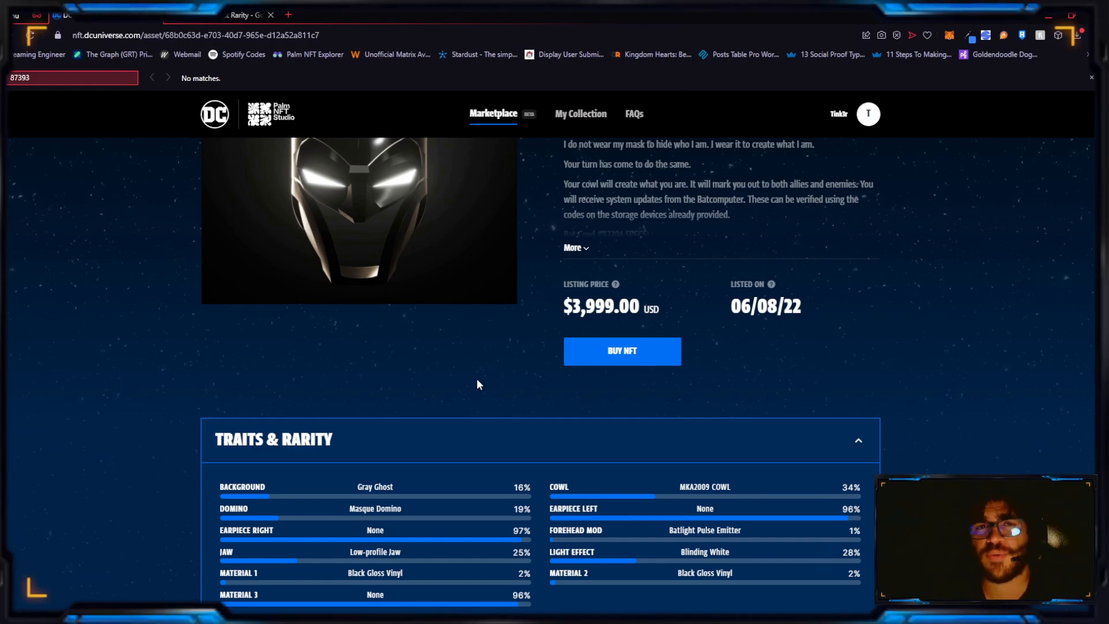
{"action": "mouse_move", "coordinate": [426, 372]}
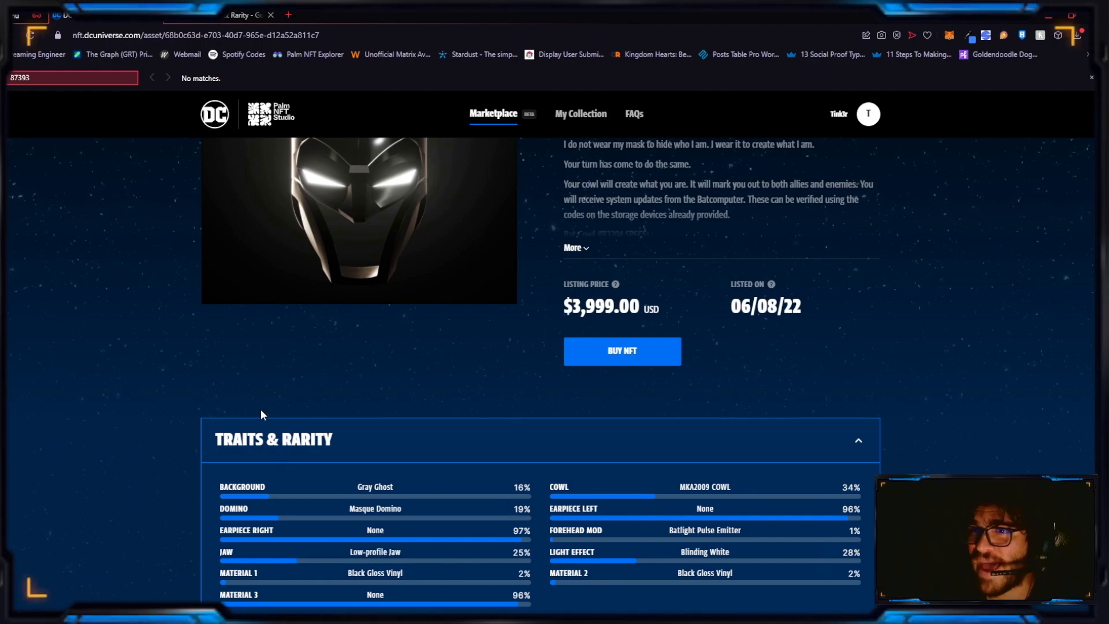
{"action": "scroll", "scroll_direction": "up", "scroll_amount": 3}
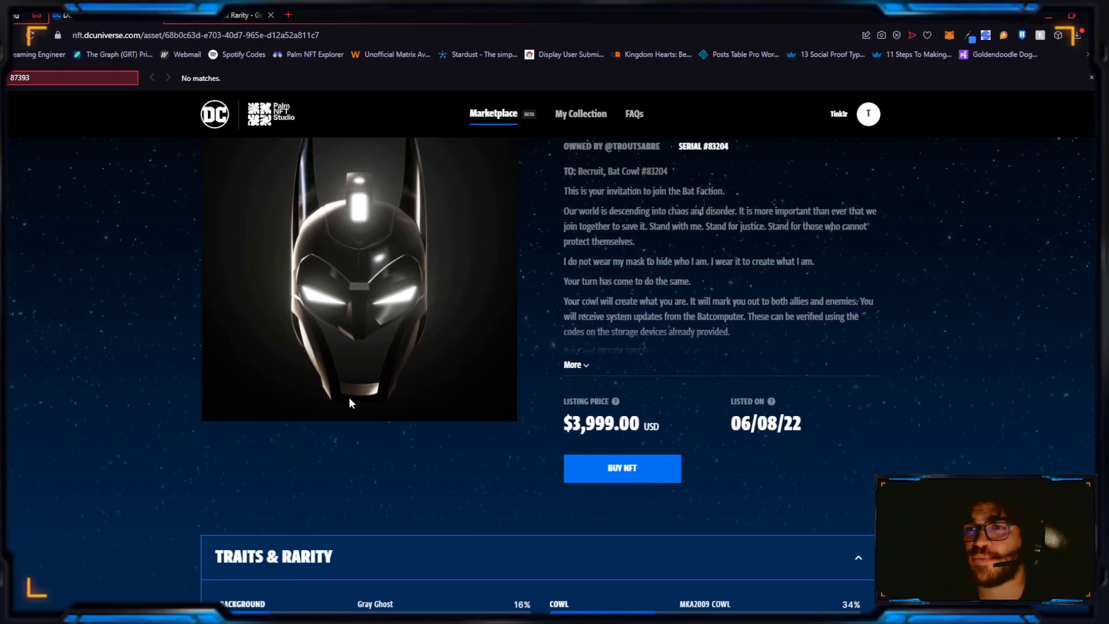
{"action": "scroll", "scroll_direction": "down", "scroll_amount": 3}
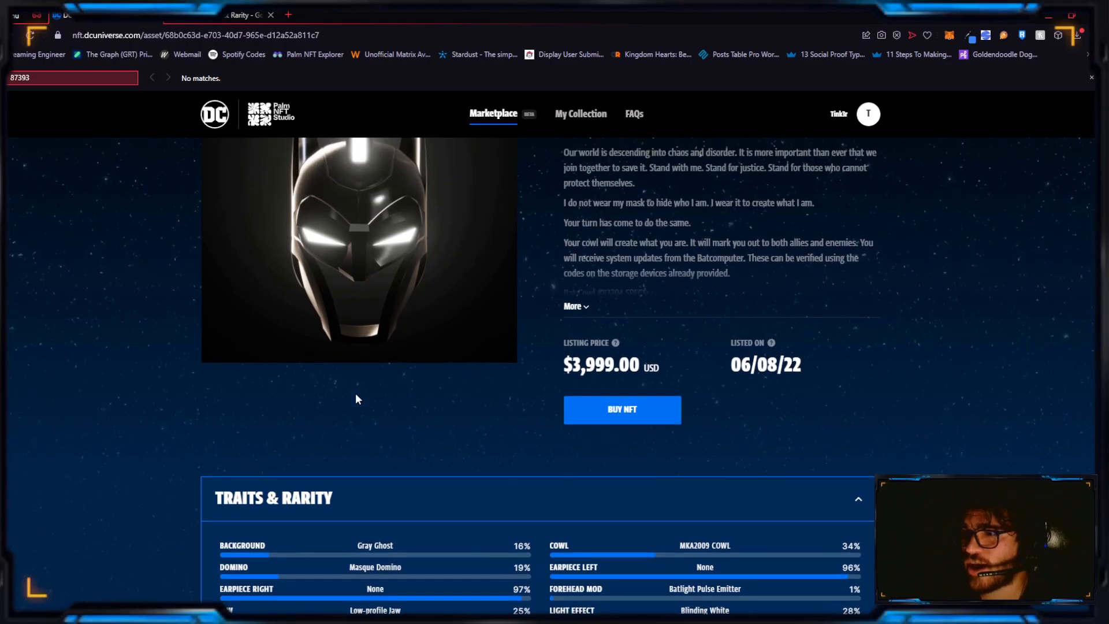
{"action": "scroll", "scroll_direction": "down", "scroll_amount": 3}
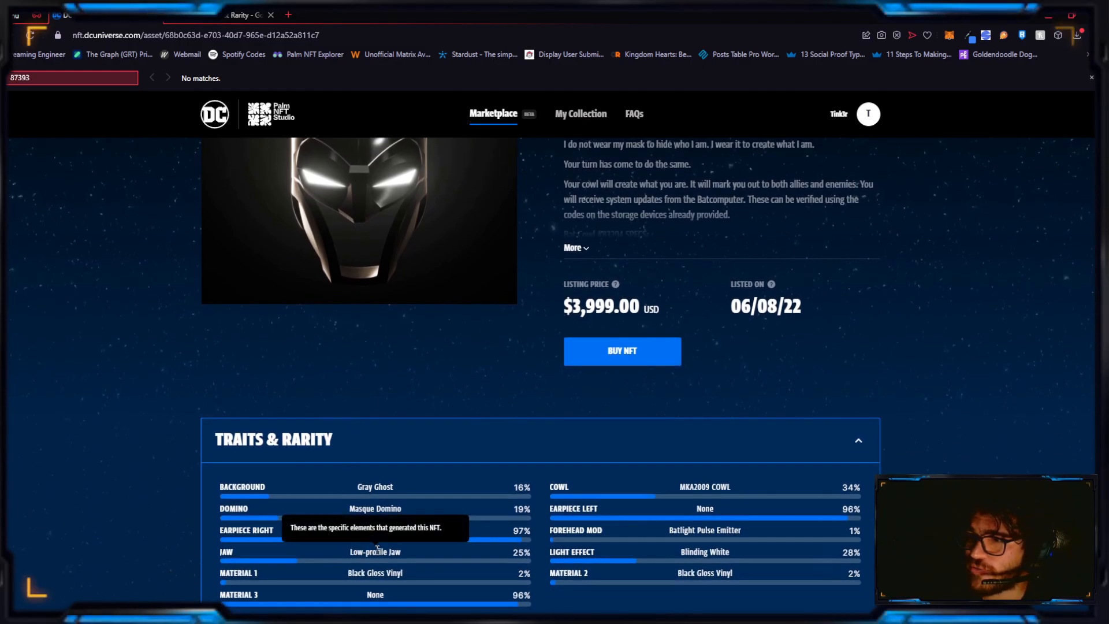
{"action": "scroll", "scroll_direction": "up", "scroll_amount": 3}
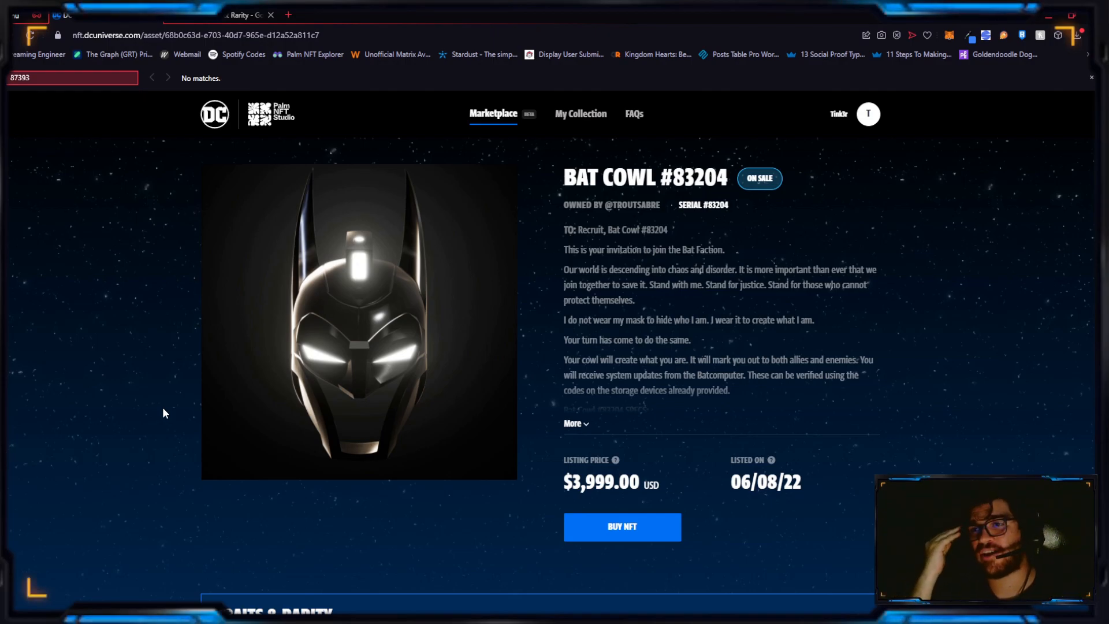
{"action": "mouse_move", "coordinate": [124, 308]}
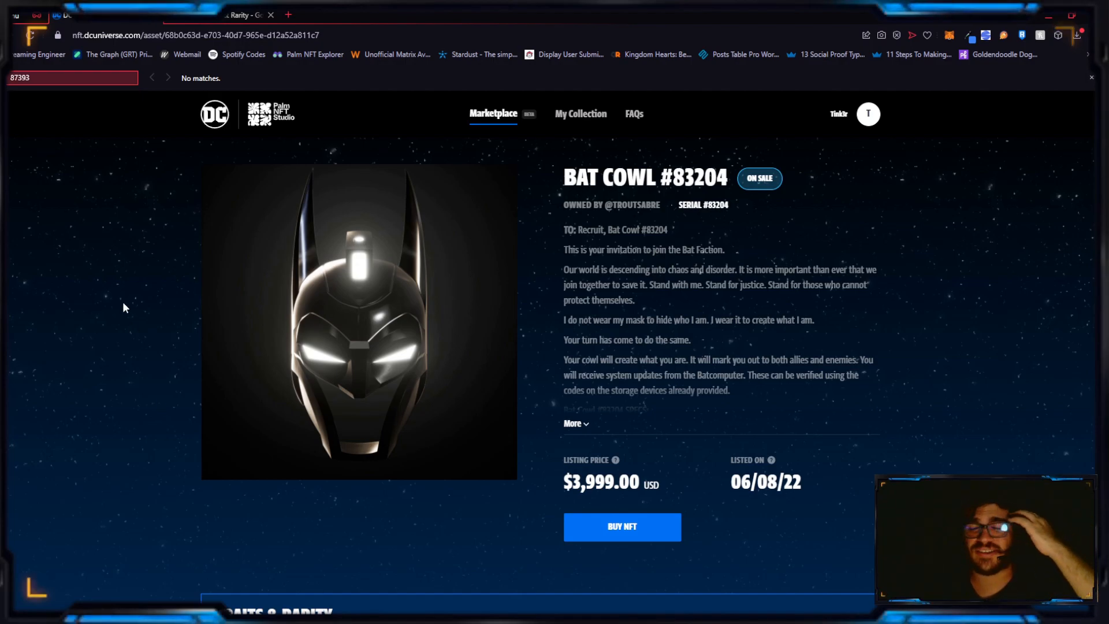
Re-check its traits, including the 1% Batlight Pulse Emitter, and return to the top
{"action": "scroll", "scroll_direction": "down", "scroll_amount": 3}
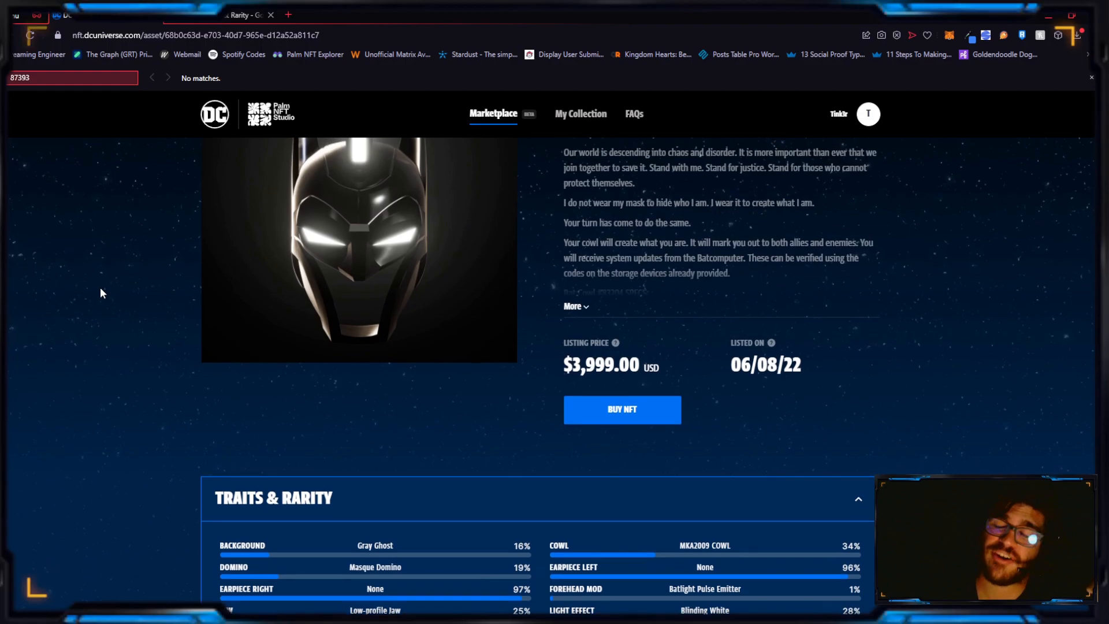
{"action": "scroll", "scroll_direction": "down", "scroll_amount": 3}
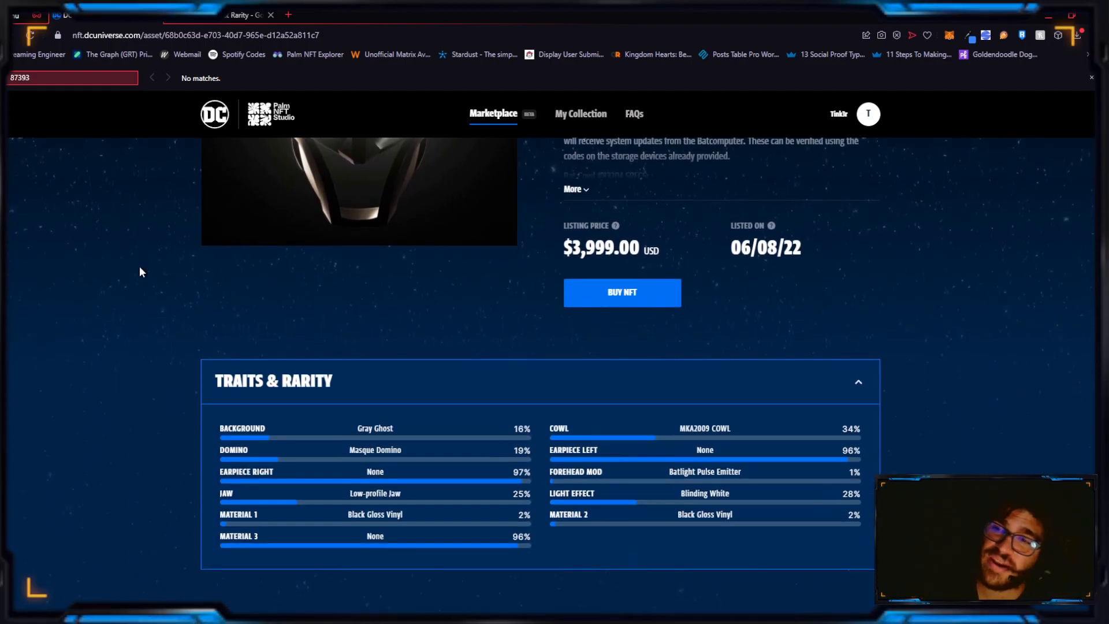
{"action": "scroll", "scroll_direction": "up", "scroll_amount": 3}
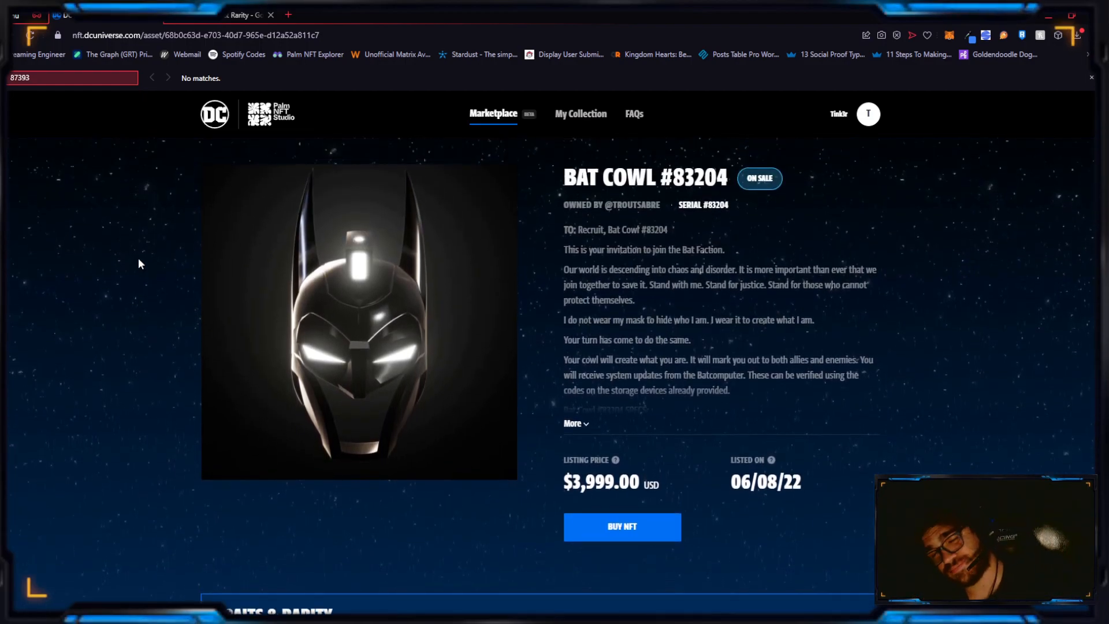
{"action": "scroll", "scroll_direction": "down", "scroll_amount": 3}
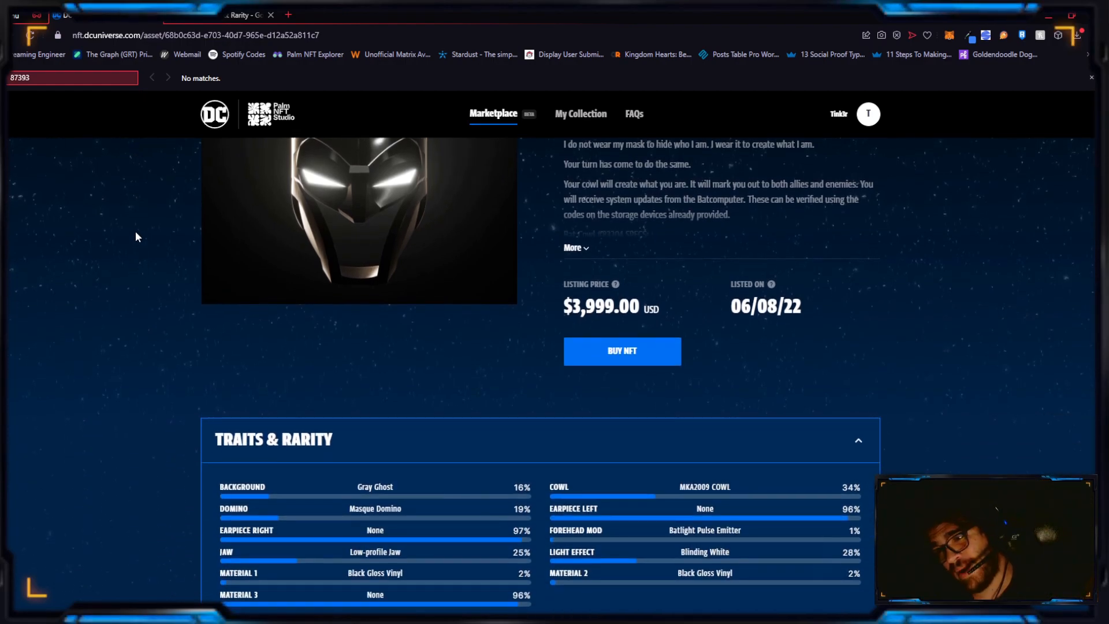
{"action": "scroll", "scroll_direction": "up", "scroll_amount": 3}
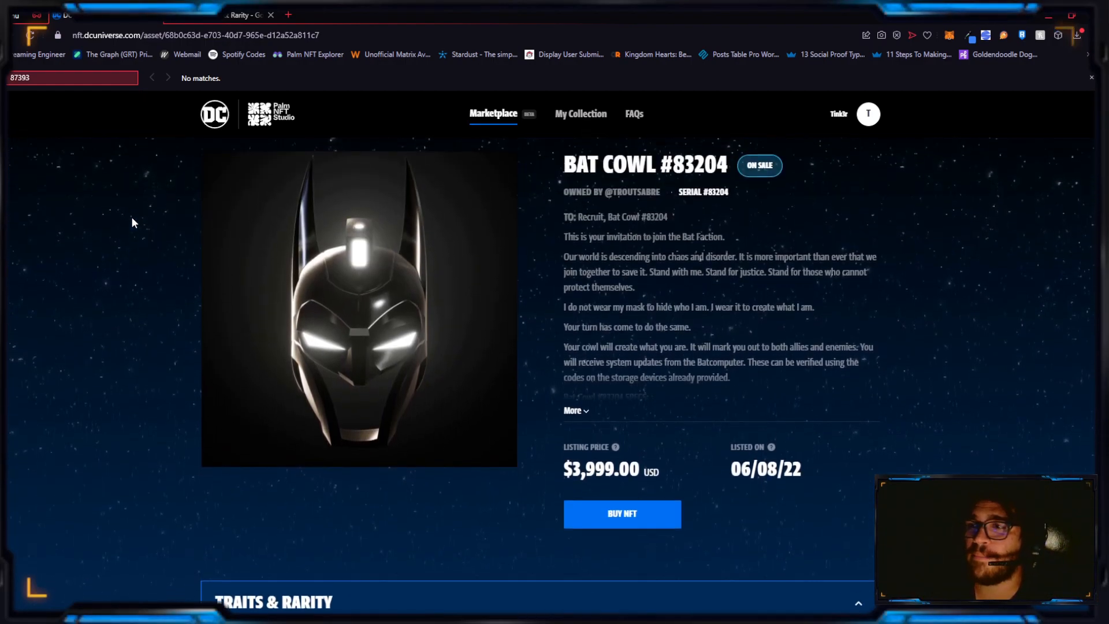
{"action": "scroll", "scroll_direction": "up", "scroll_amount": 3}
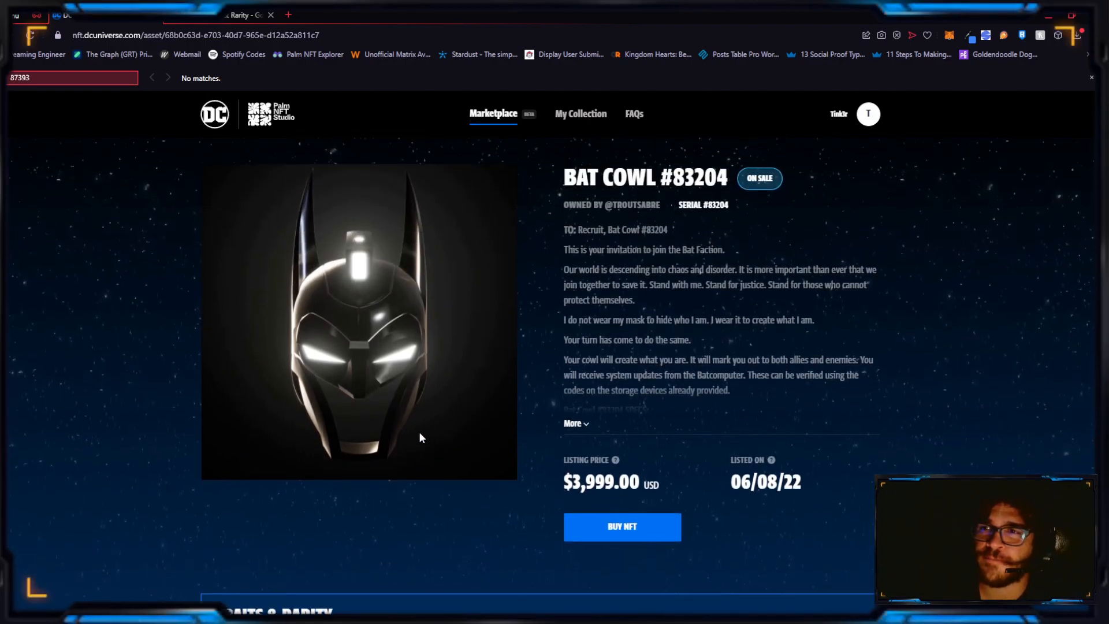
{"action": "scroll", "scroll_direction": "up", "scroll_amount": 3}
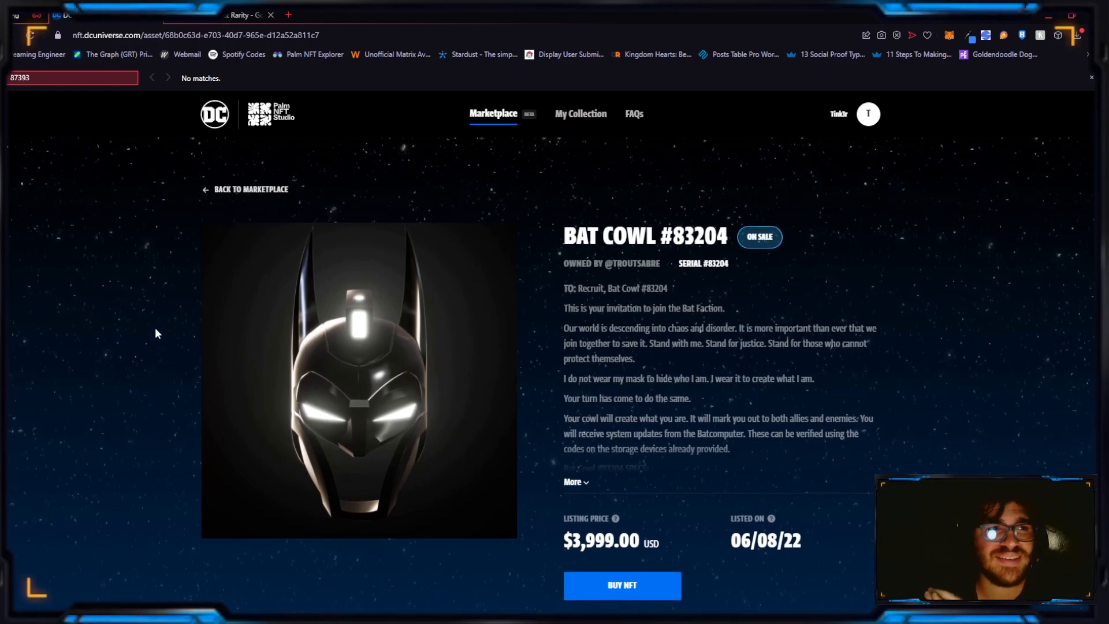
{"action": "mouse_move", "coordinate": [236, 195]}
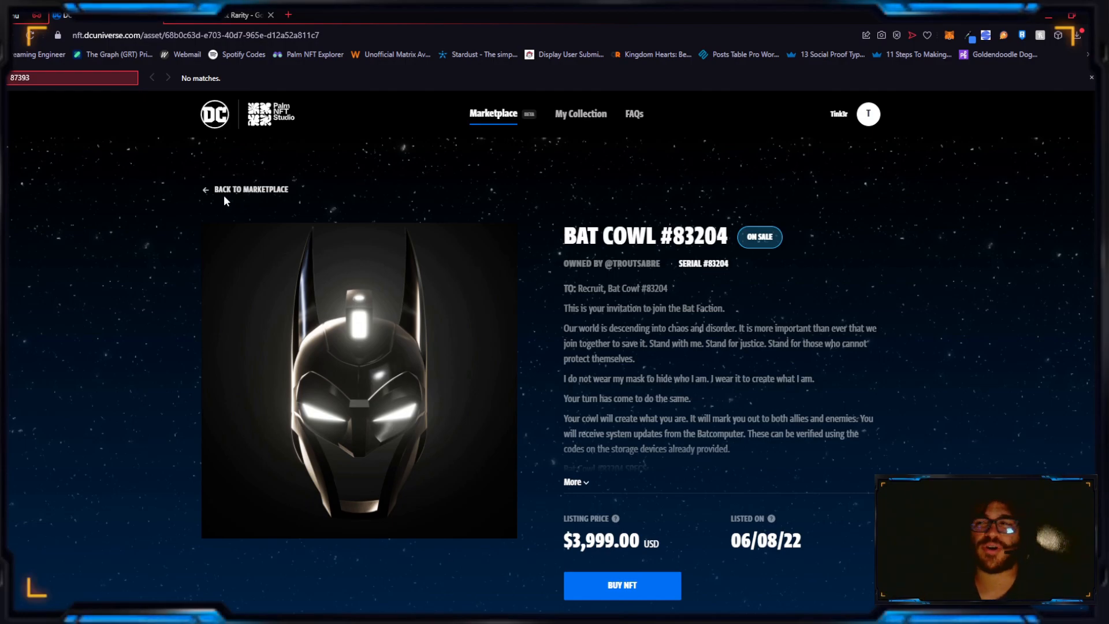
Back on the marketplace, change the search to Bat Cowl #87192, including unlisted cowls
{"action": "left_click", "coordinate": [251, 189]}
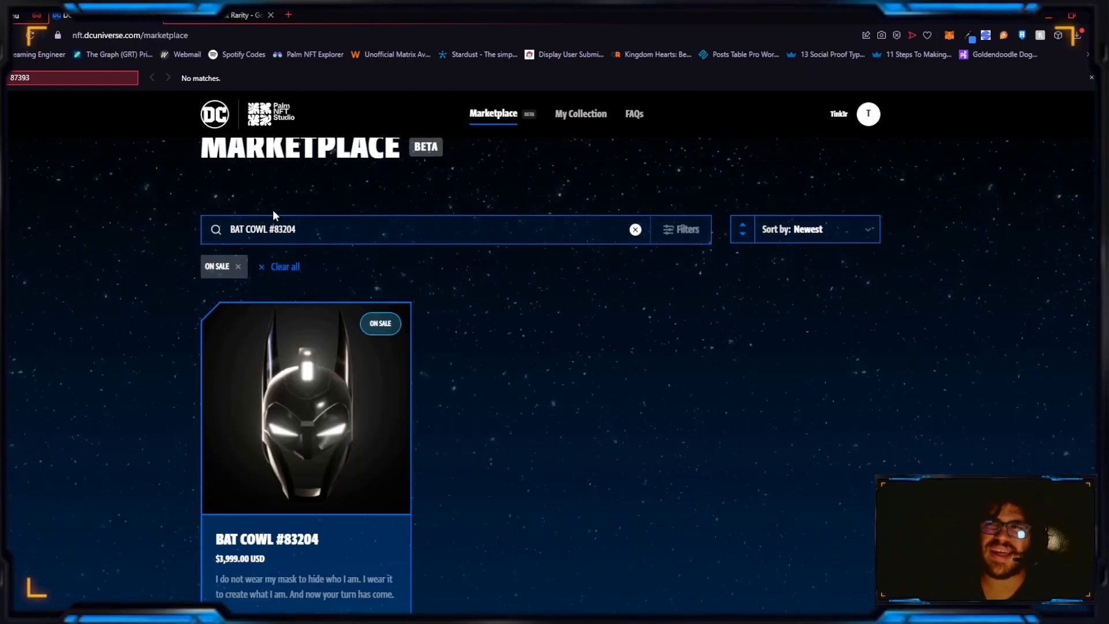
{"action": "double_click", "coordinate": [283, 229]}
{"action": "type", "text": "7"}
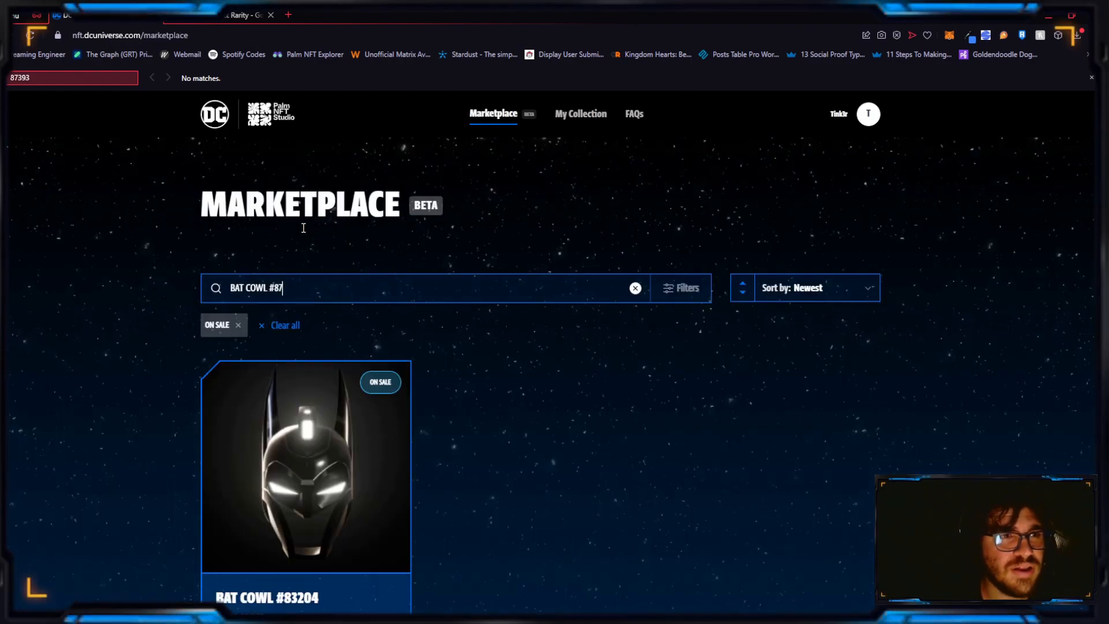
{"action": "type", "text": "192"}
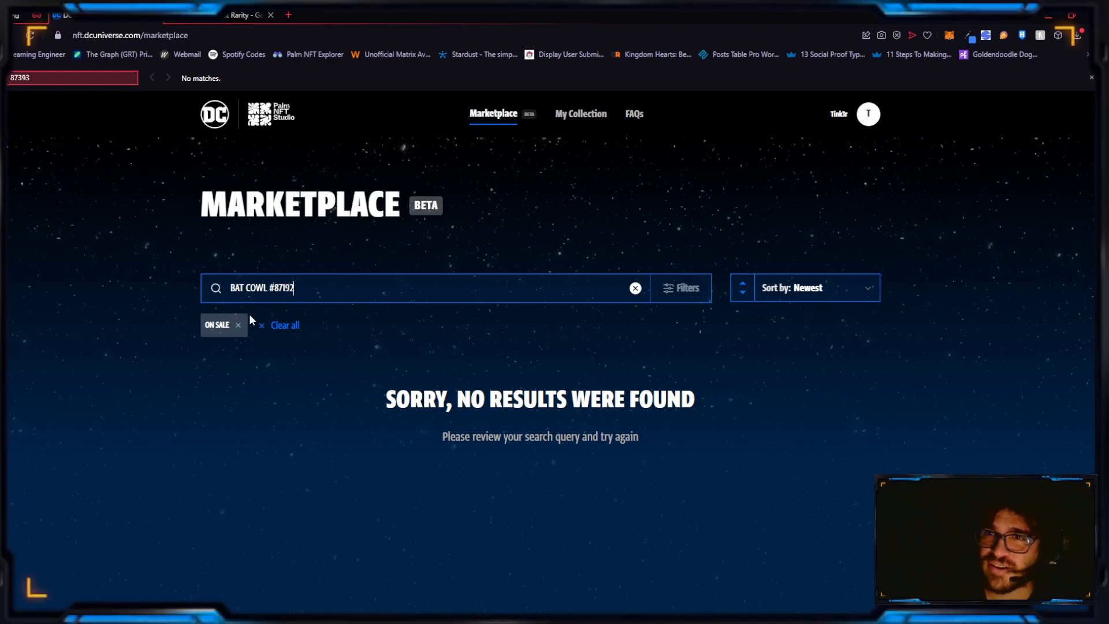
{"action": "left_click", "coordinate": [238, 324]}
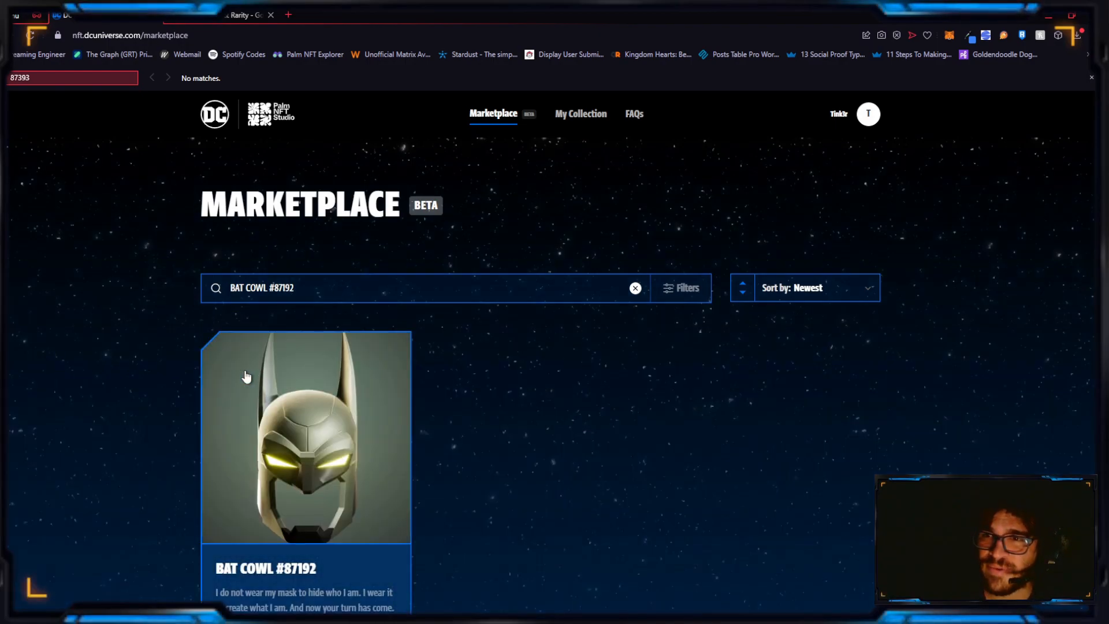
Open the Bat Cowl #87192 listing and view its Traits & Rarity panel
{"action": "left_click", "coordinate": [306, 437]}
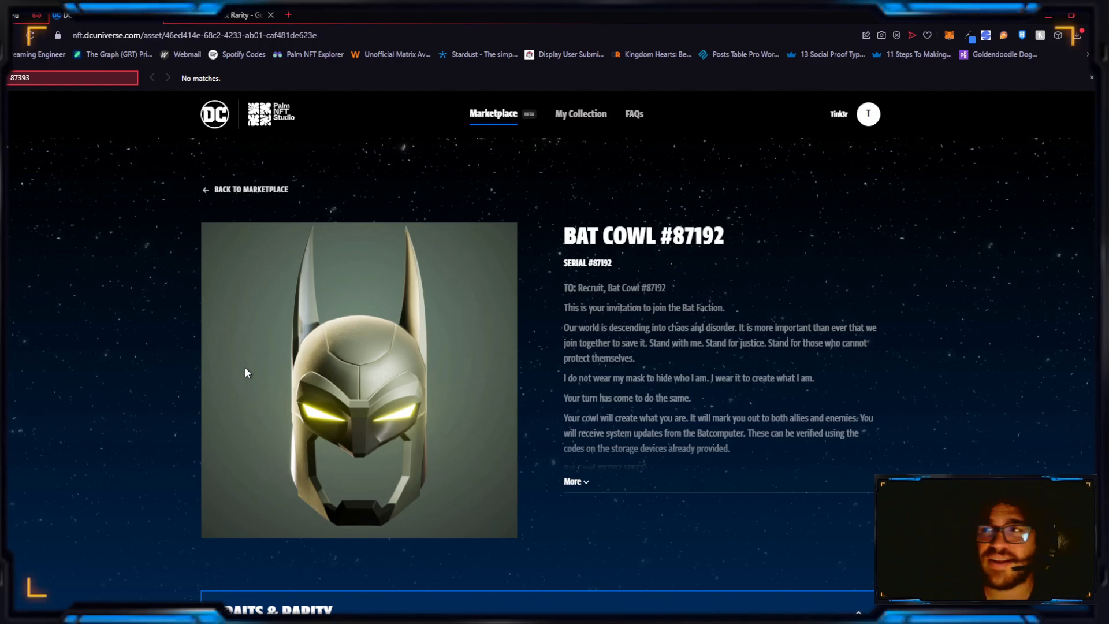
{"action": "scroll", "scroll_direction": "down", "scroll_amount": 3}
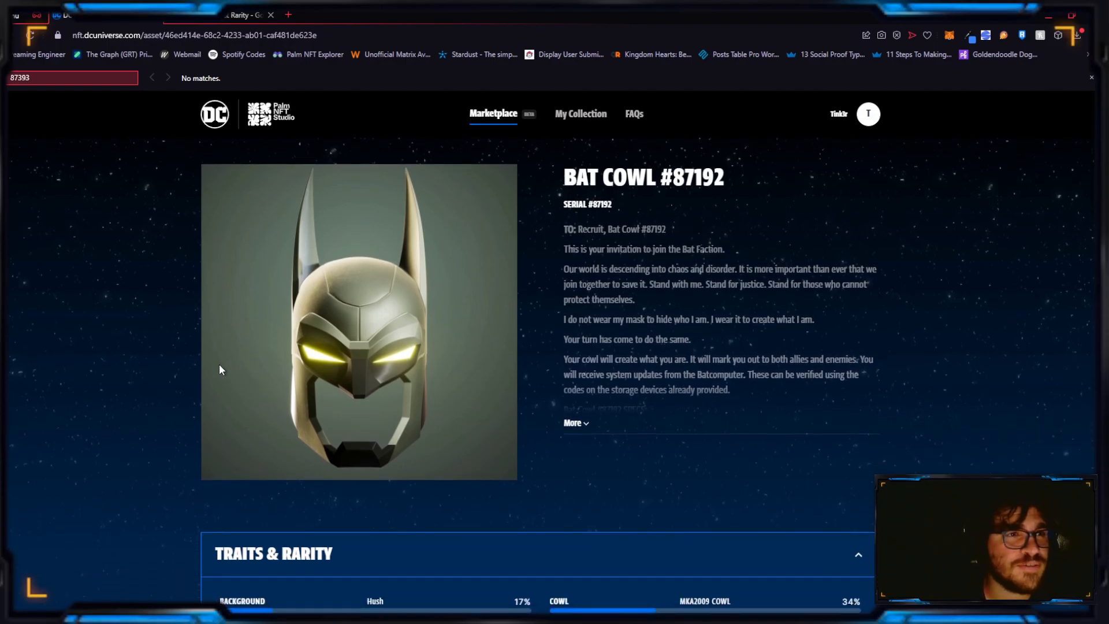
{"action": "mouse_move", "coordinate": [159, 347]}
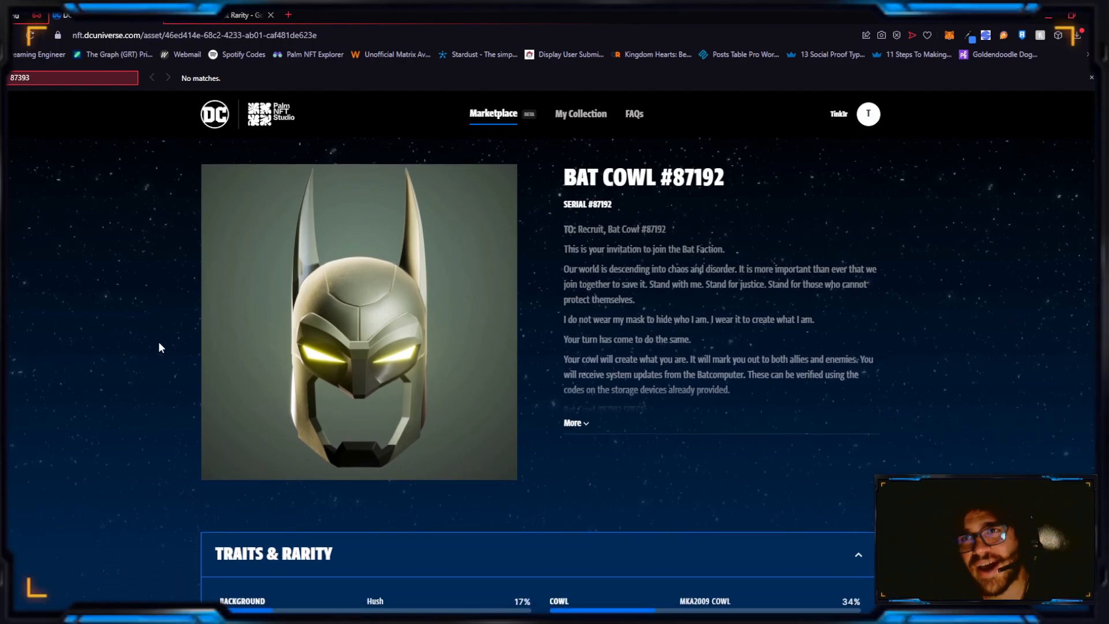
{"action": "scroll", "scroll_direction": "down", "scroll_amount": 3}
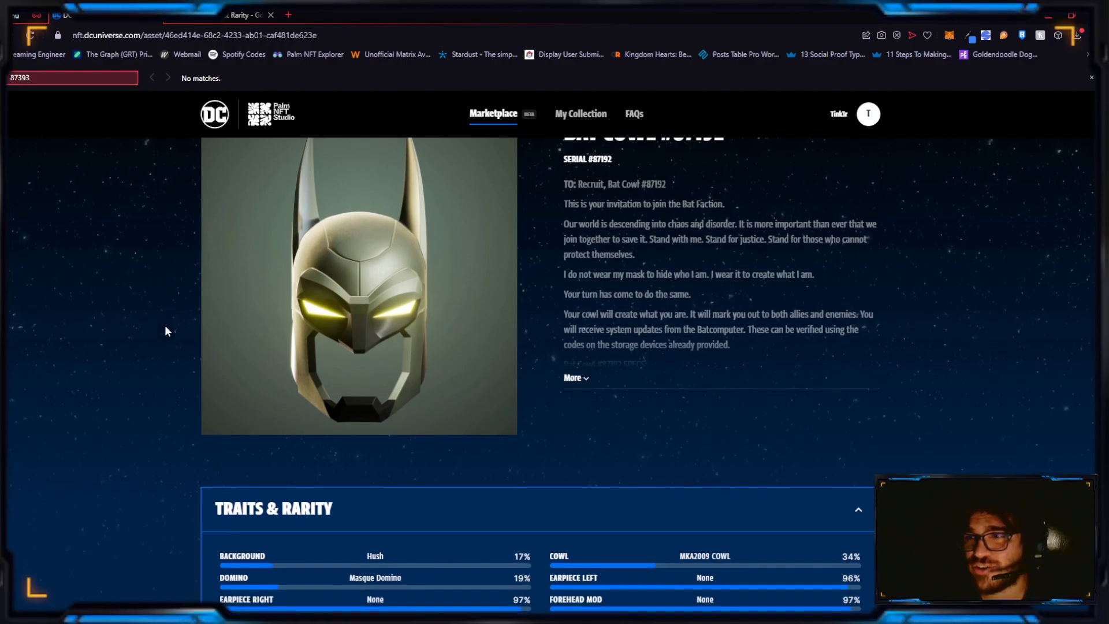
{"action": "scroll", "scroll_direction": "down", "scroll_amount": 3}
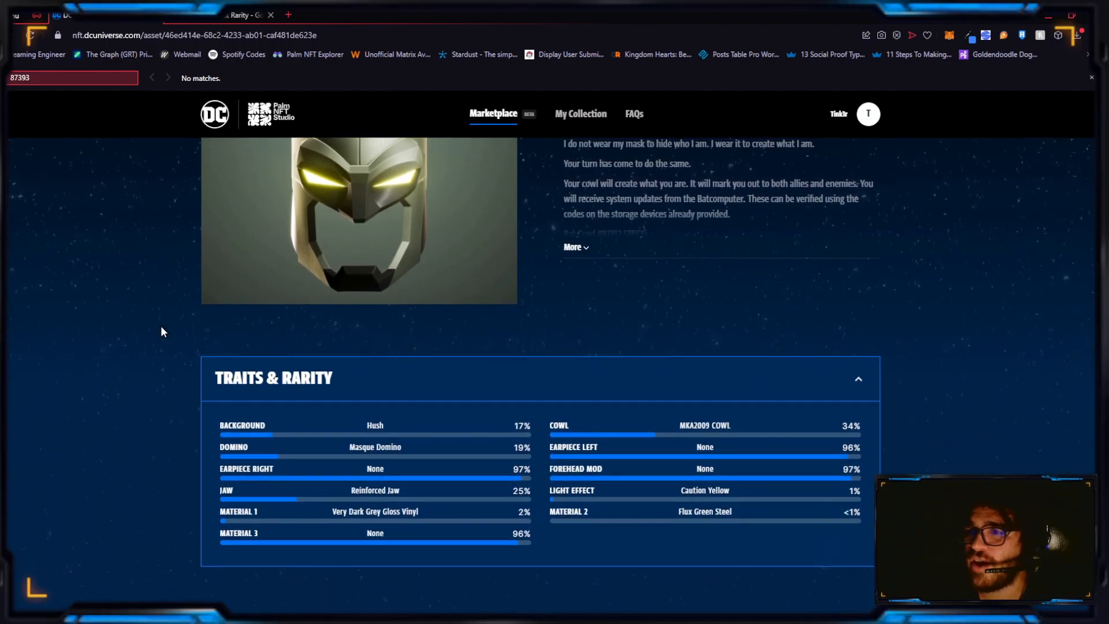
{"action": "scroll", "scroll_direction": "up", "scroll_amount": 3}
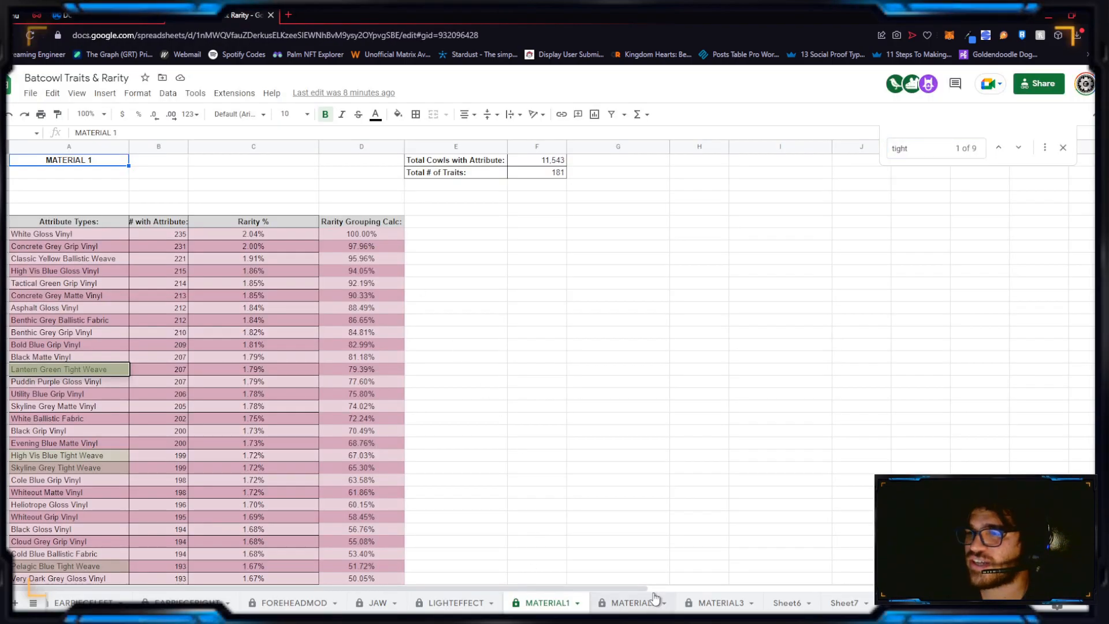
Find Flux Green Steel on the MATERIAL2 sheet: 18 cowls, 0.16%
{"action": "left_click", "coordinate": [629, 603]}
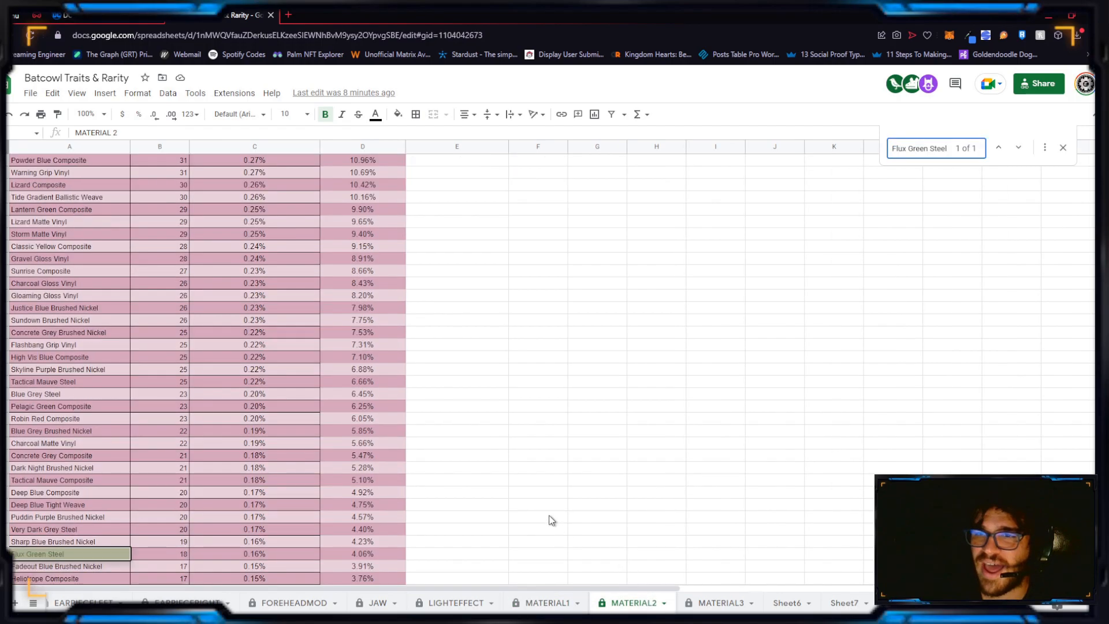
{"action": "mouse_move", "coordinate": [297, 558]}
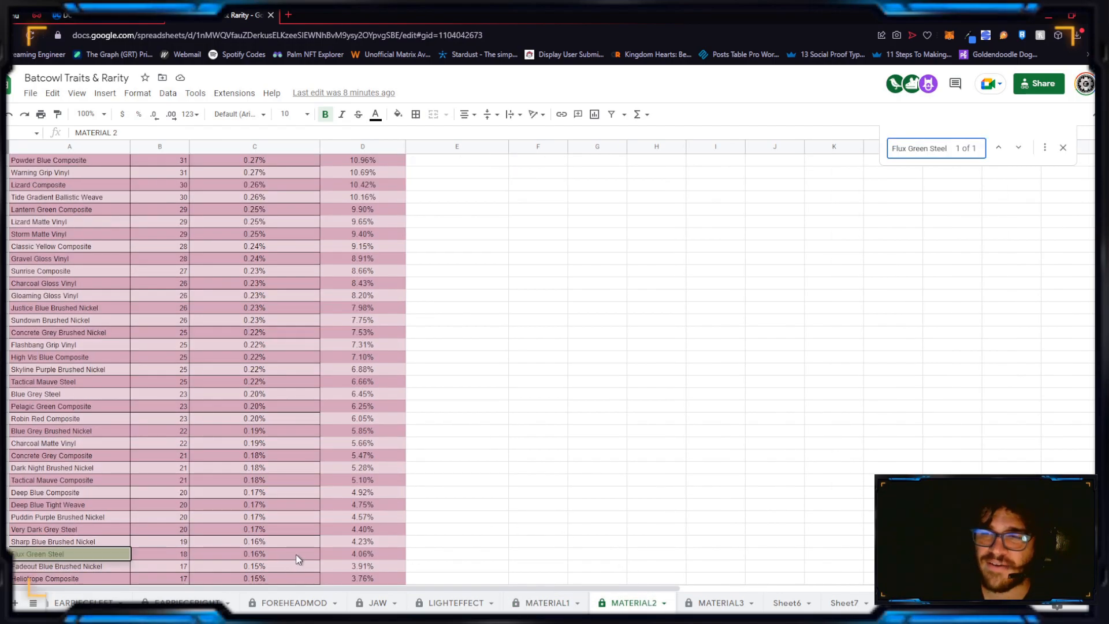
{"action": "scroll", "scroll_direction": "up", "scroll_amount": 3}
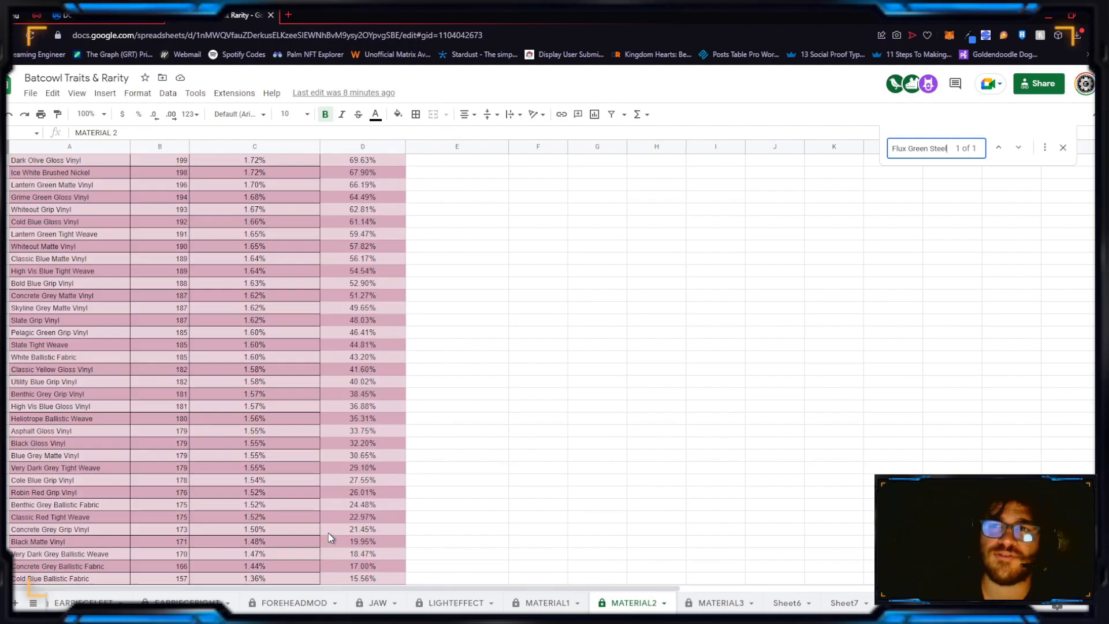
{"action": "scroll", "scroll_direction": "up", "scroll_amount": 3}
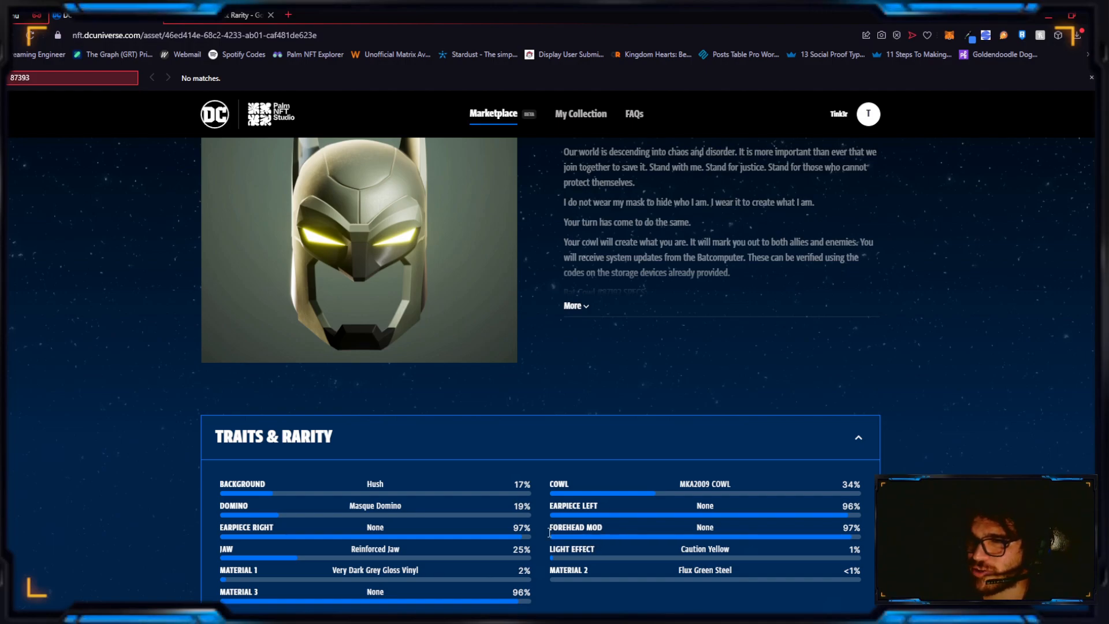
{"action": "mouse_move", "coordinate": [652, 561]}
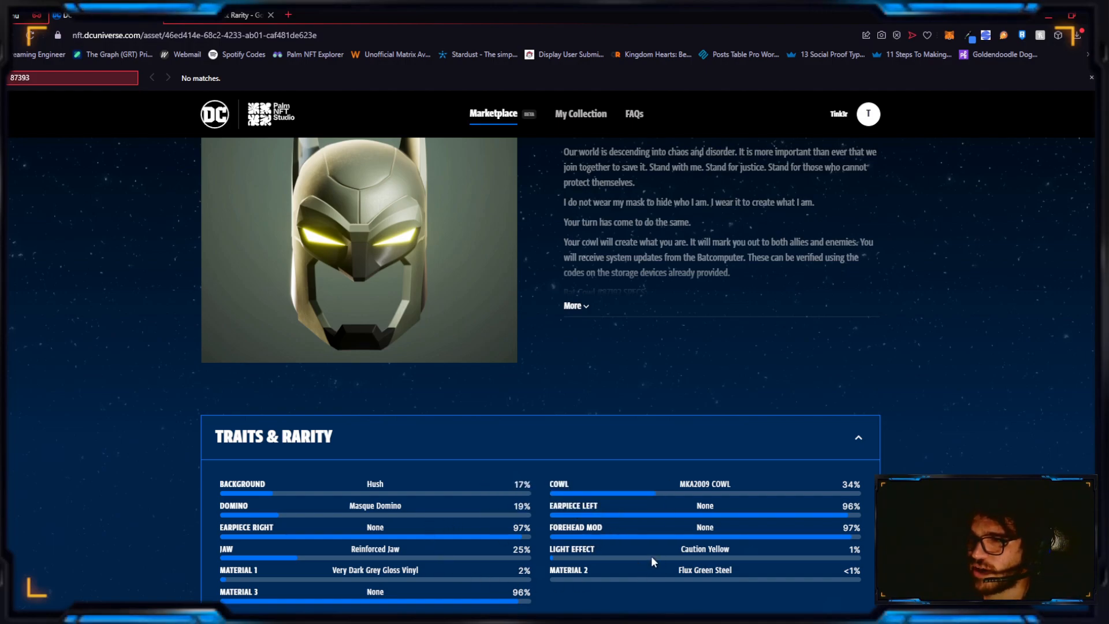
Return to the spreadsheet and show the MATERIAL2 totals and top of the rarity list
{"action": "left_click", "coordinate": [37, 15]}
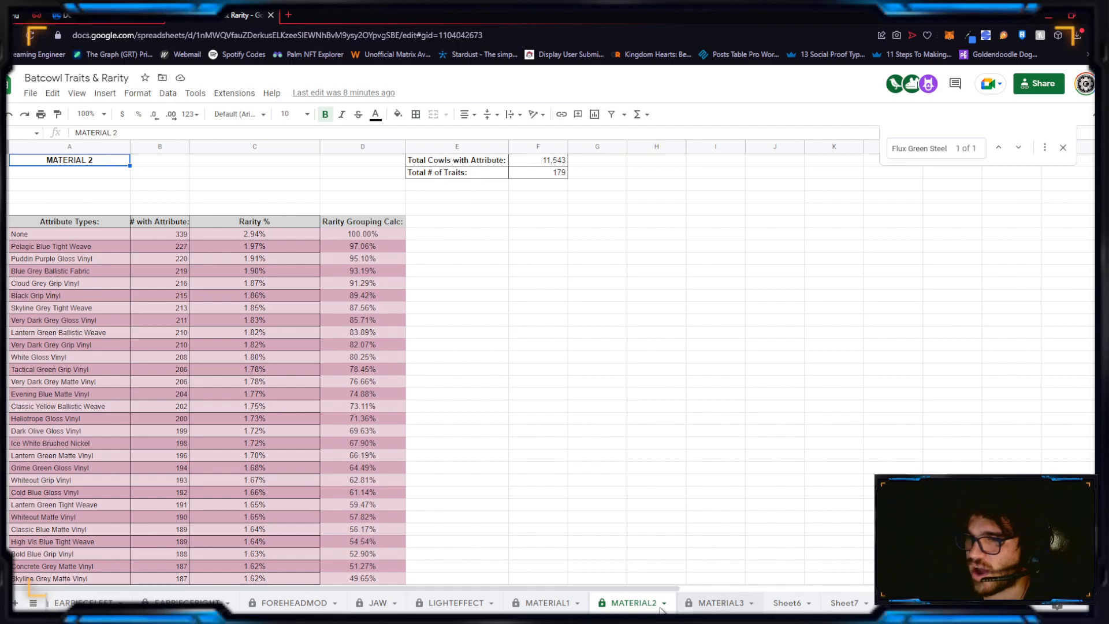
{"action": "left_click", "coordinate": [454, 603]}
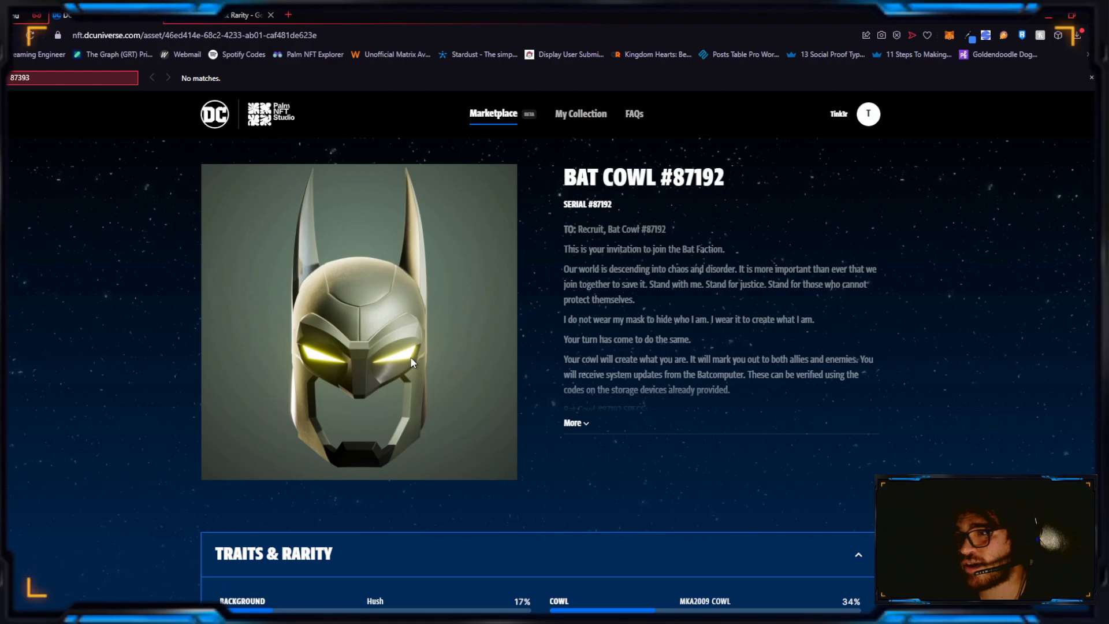
Go back to the marketplace and change the search to Bat Cowl #83999
{"action": "scroll", "scroll_direction": "up", "scroll_amount": 3}
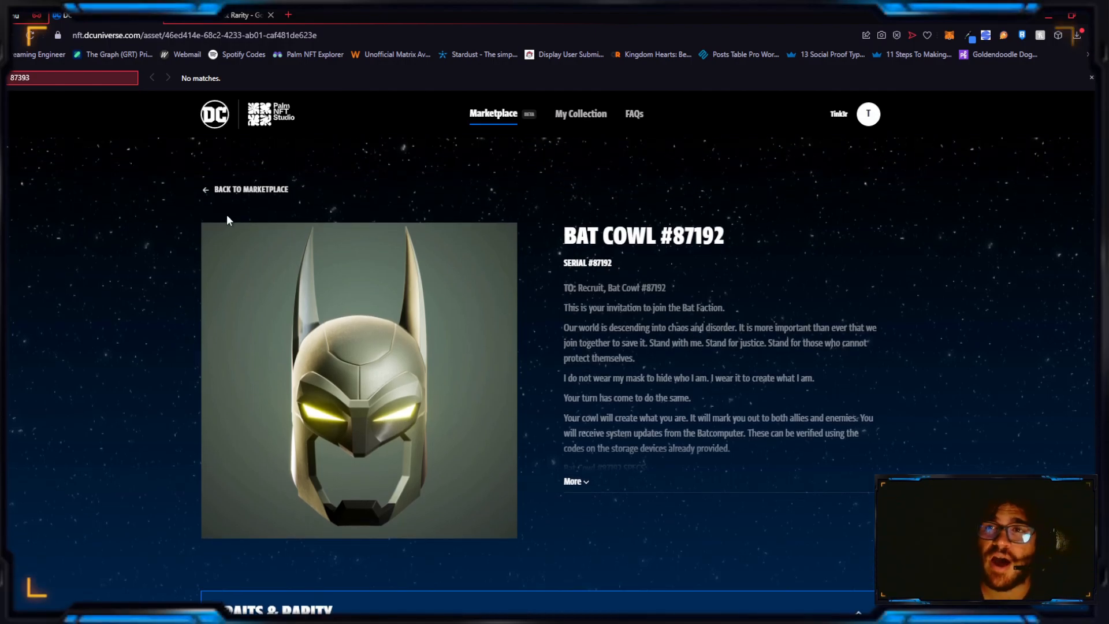
{"action": "mouse_move", "coordinate": [243, 215]}
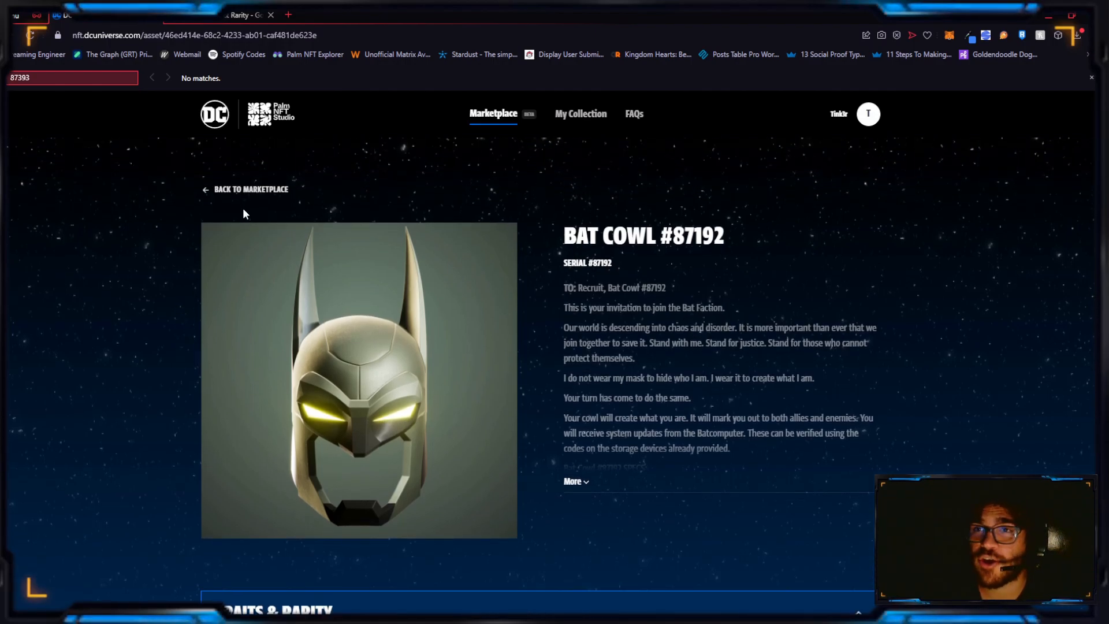
{"action": "mouse_move", "coordinate": [242, 205]}
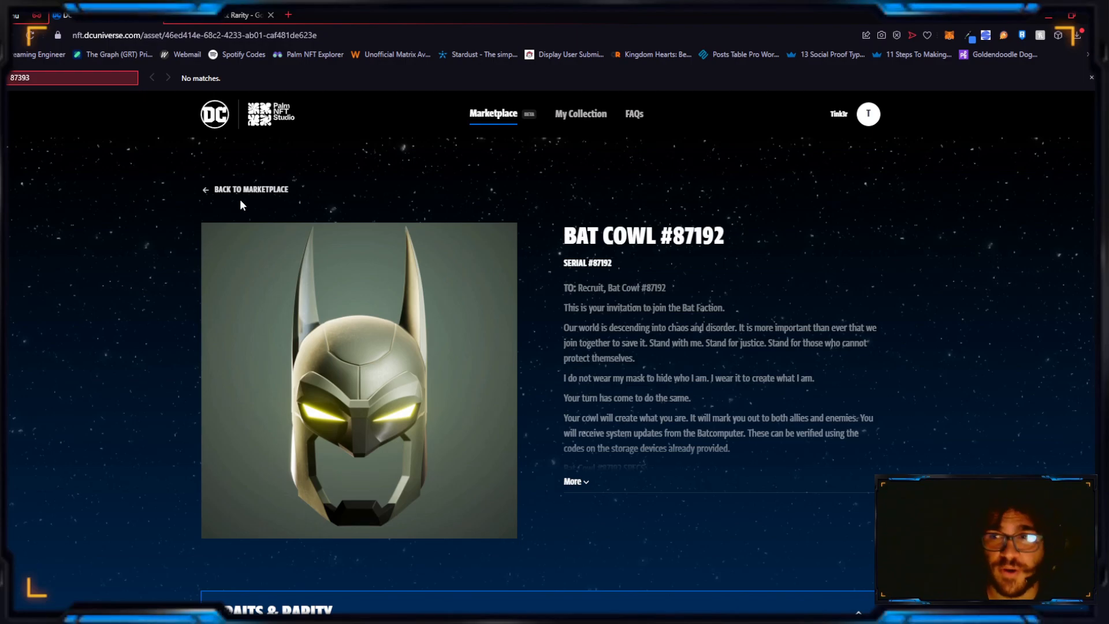
{"action": "mouse_move", "coordinate": [249, 196]}
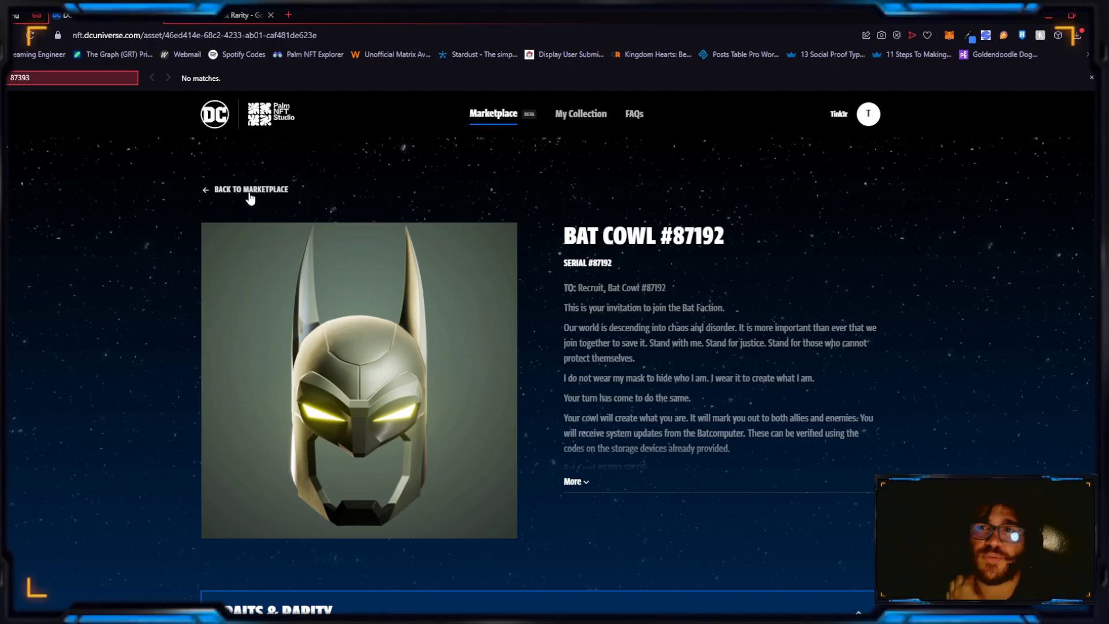
{"action": "left_click", "coordinate": [250, 189]}
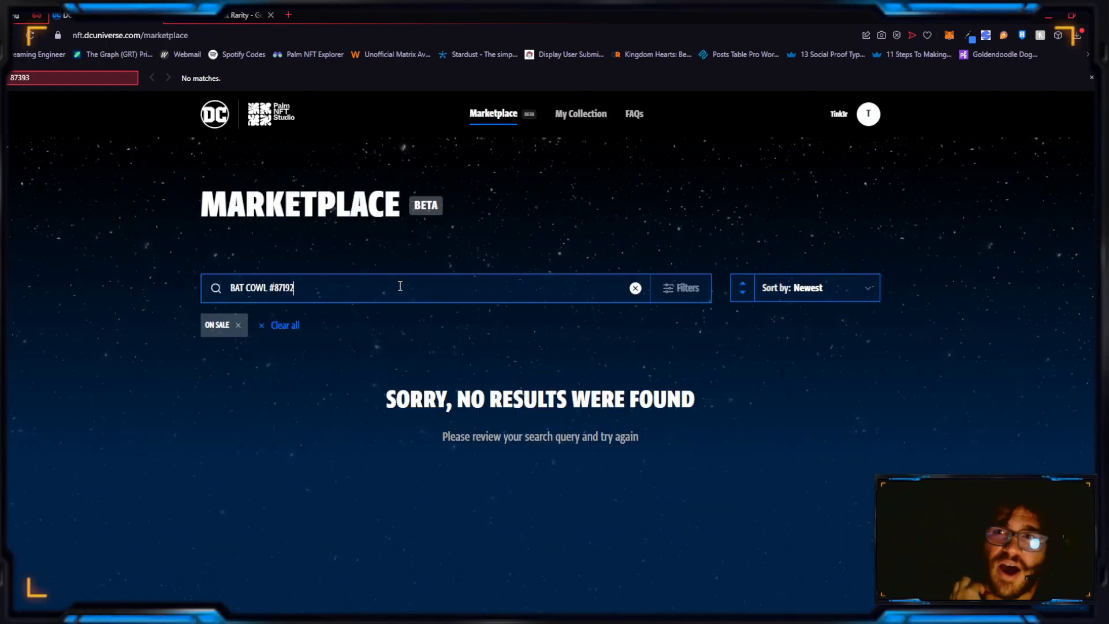
{"action": "double_click", "coordinate": [282, 288]}
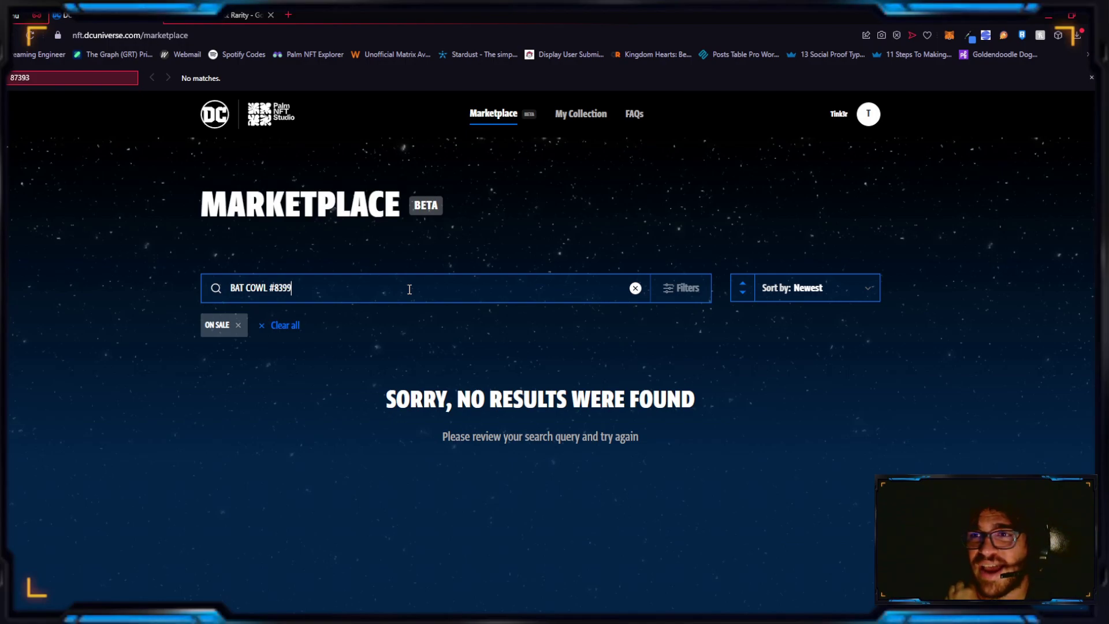
{"action": "type", "text": "9"}
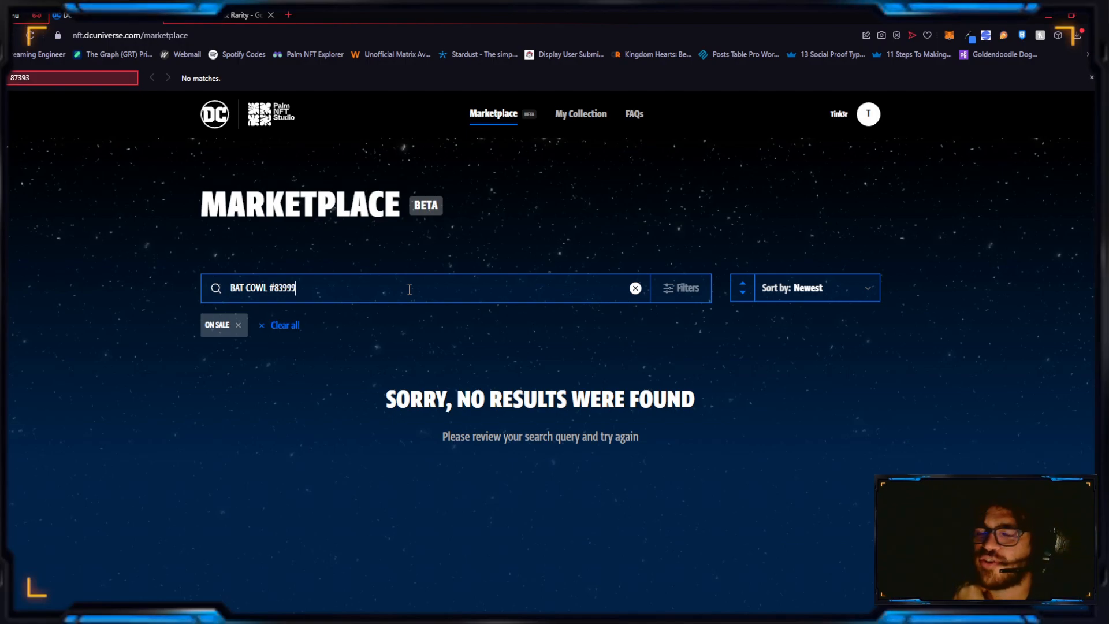
{"action": "key", "text": "Backspace"}
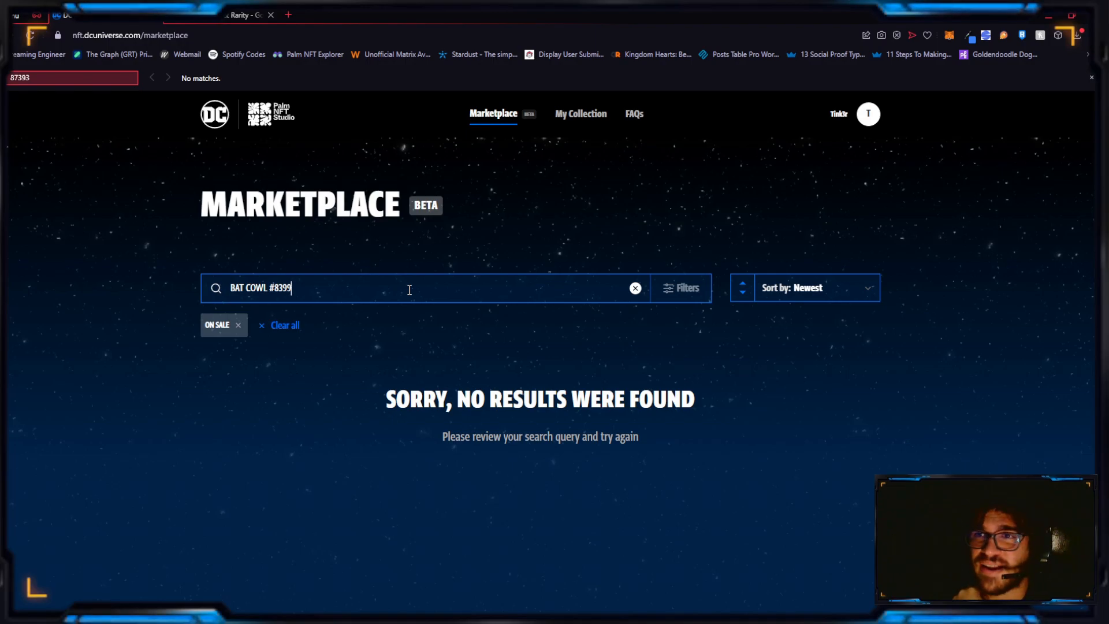
{"action": "type", "text": "9"}
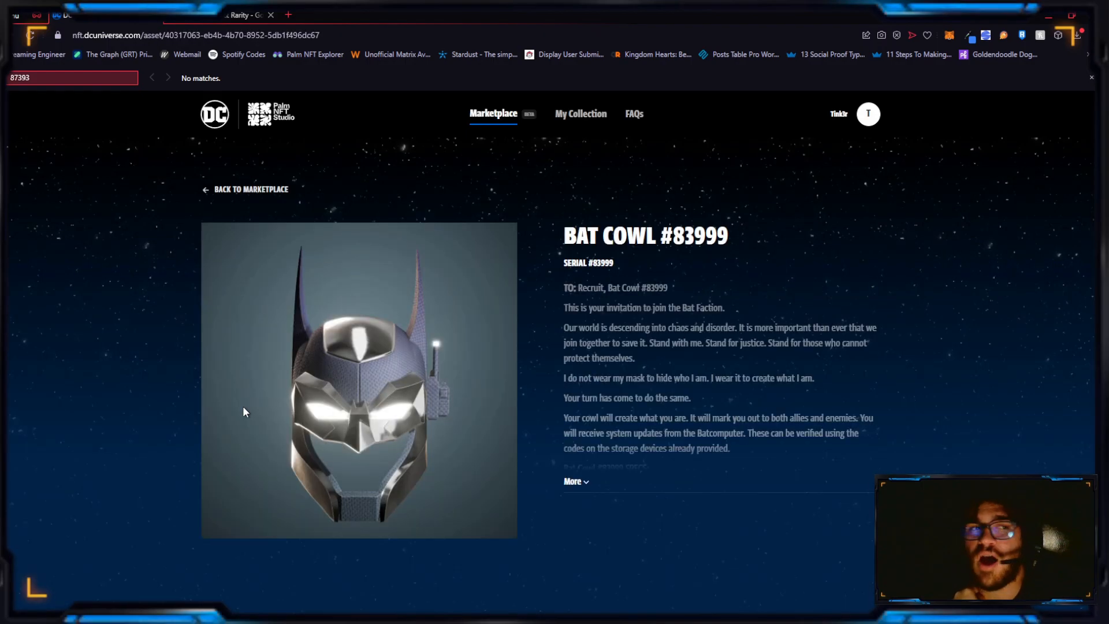
Scroll Bat Cowl #83999's traits, open the MATERIAL1 sheet, and select Polished Chrome
{"action": "scroll", "scroll_direction": "down", "scroll_amount": 3}
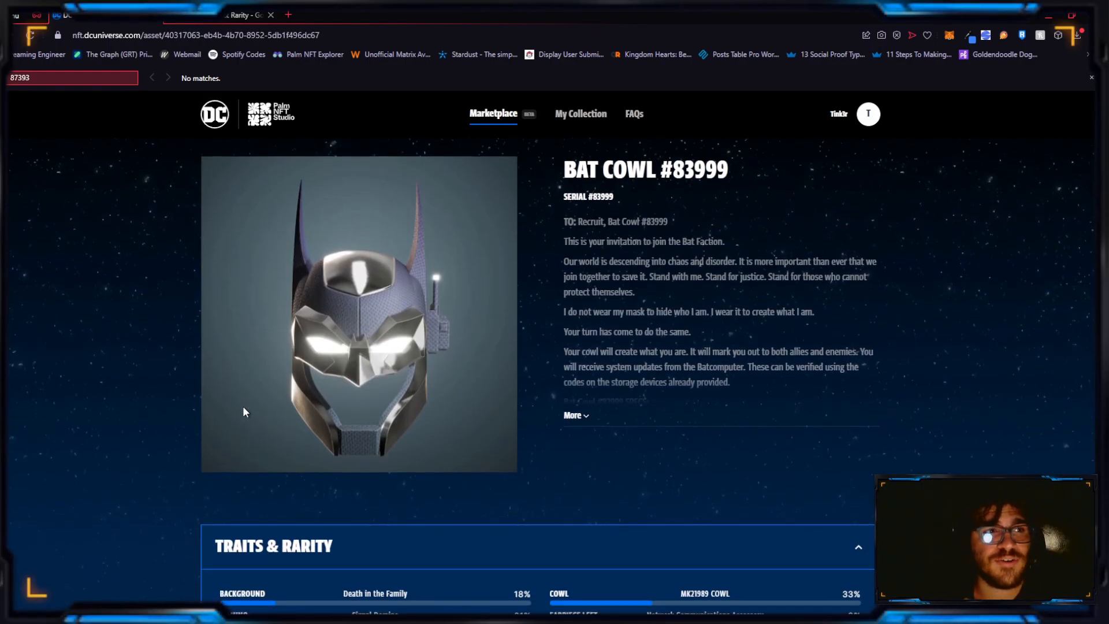
{"action": "scroll", "scroll_direction": "down", "scroll_amount": 3}
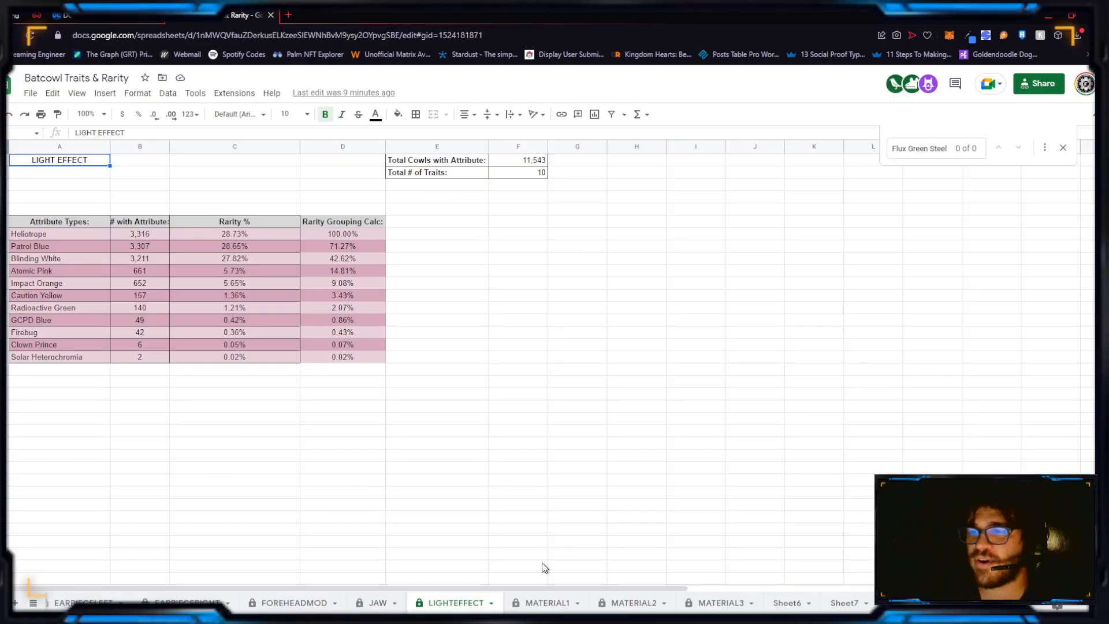
{"action": "left_click", "coordinate": [549, 603]}
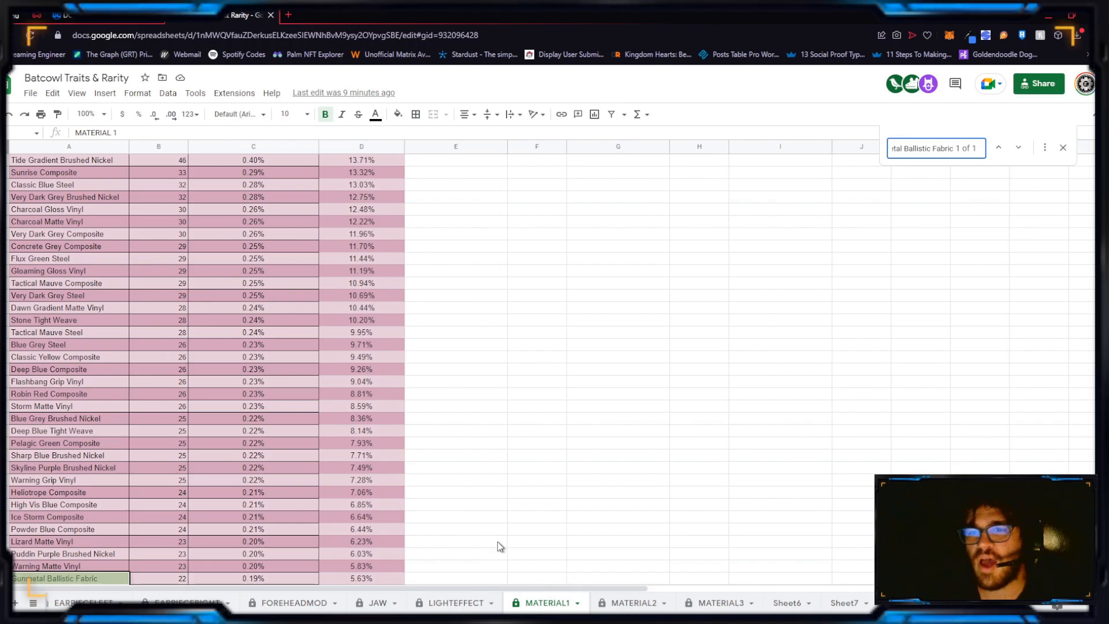
{"action": "mouse_move", "coordinate": [321, 324]}
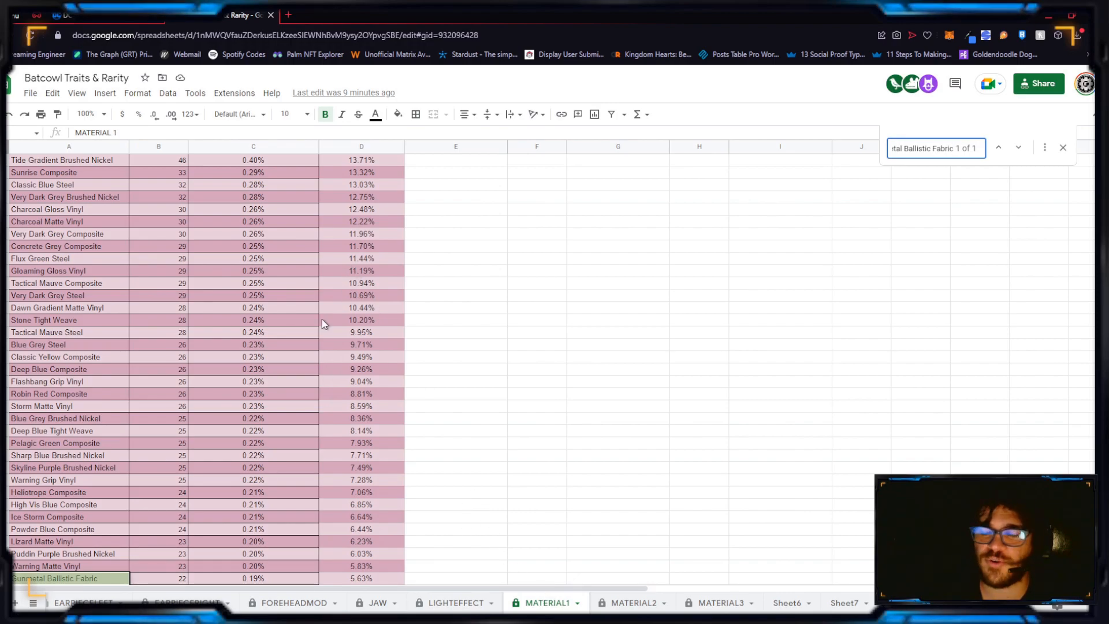
{"action": "mouse_move", "coordinate": [321, 275]}
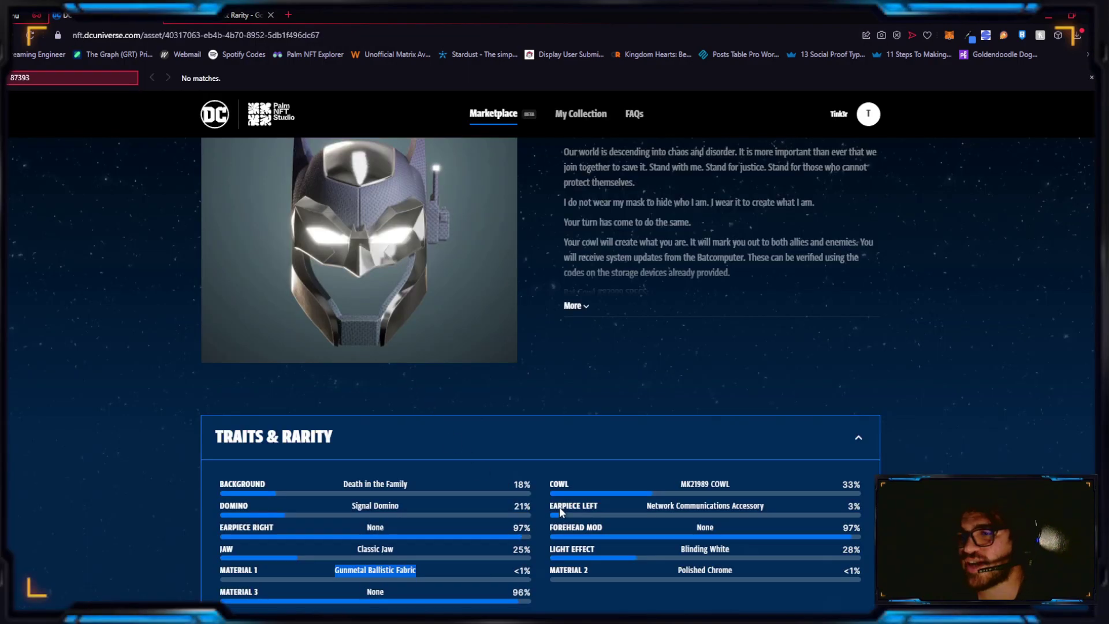
{"action": "double_click", "coordinate": [705, 569]}
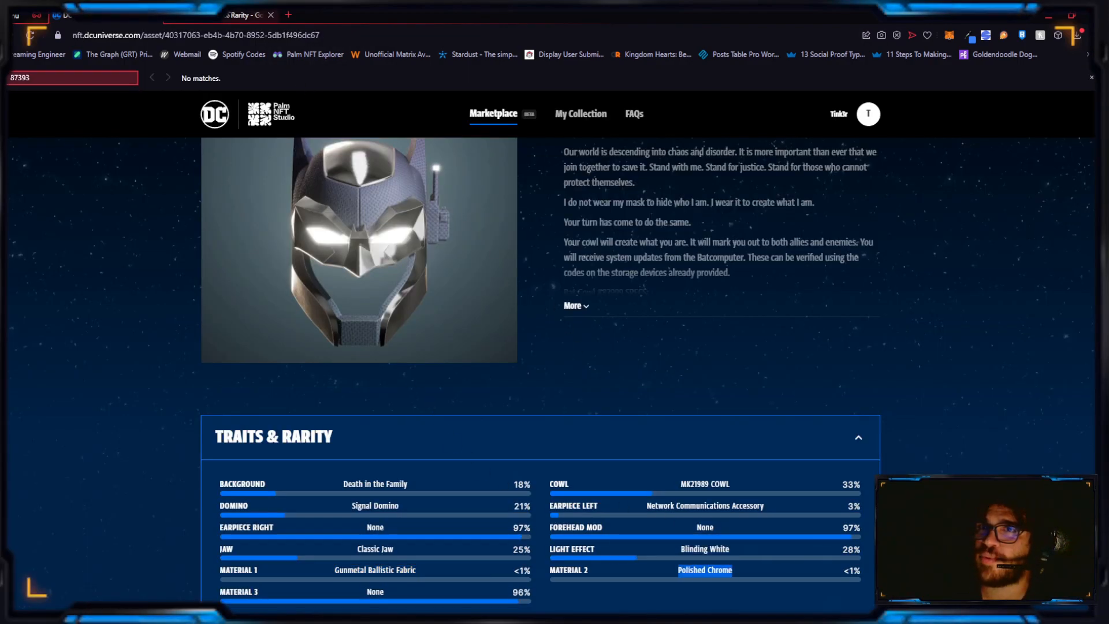
Look up Polished Chrome (3 cowls, 0.03%), expand Traits & Rarity, and check EARPIECE LEFT
{"action": "left_click", "coordinate": [248, 15]}
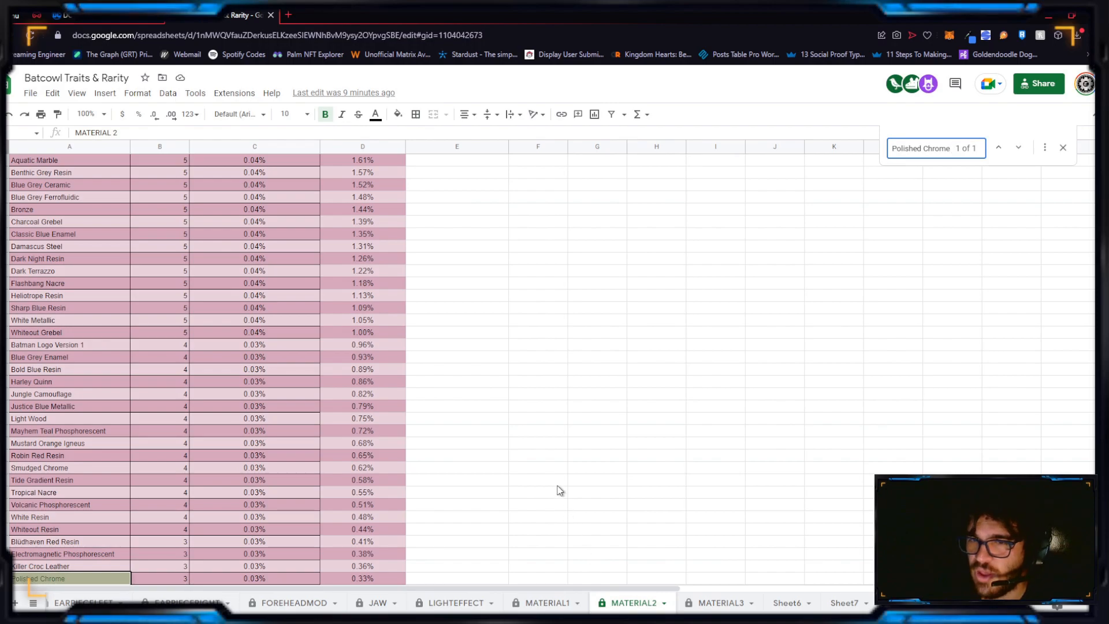
{"action": "scroll", "scroll_direction": "down", "scroll_amount": 3}
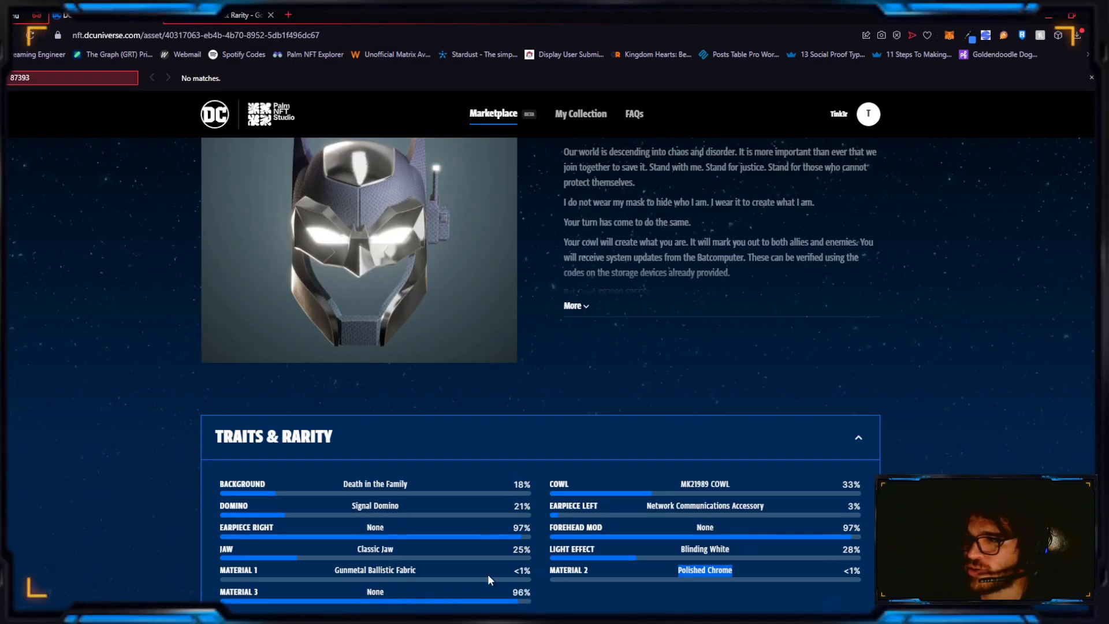
{"action": "left_click", "coordinate": [857, 437]}
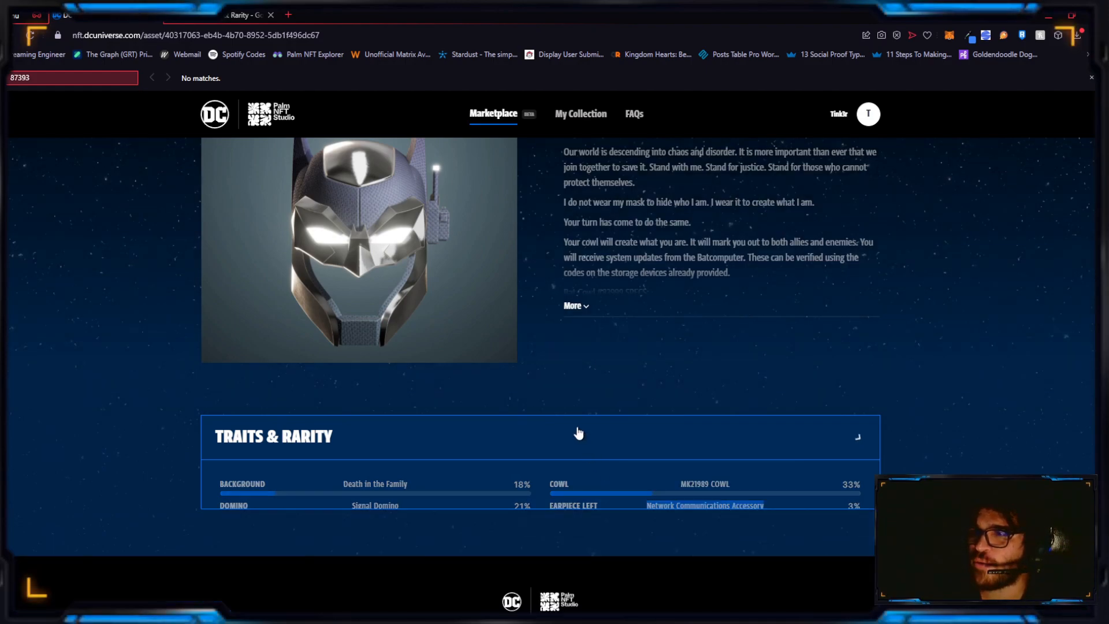
{"action": "left_click", "coordinate": [857, 437]}
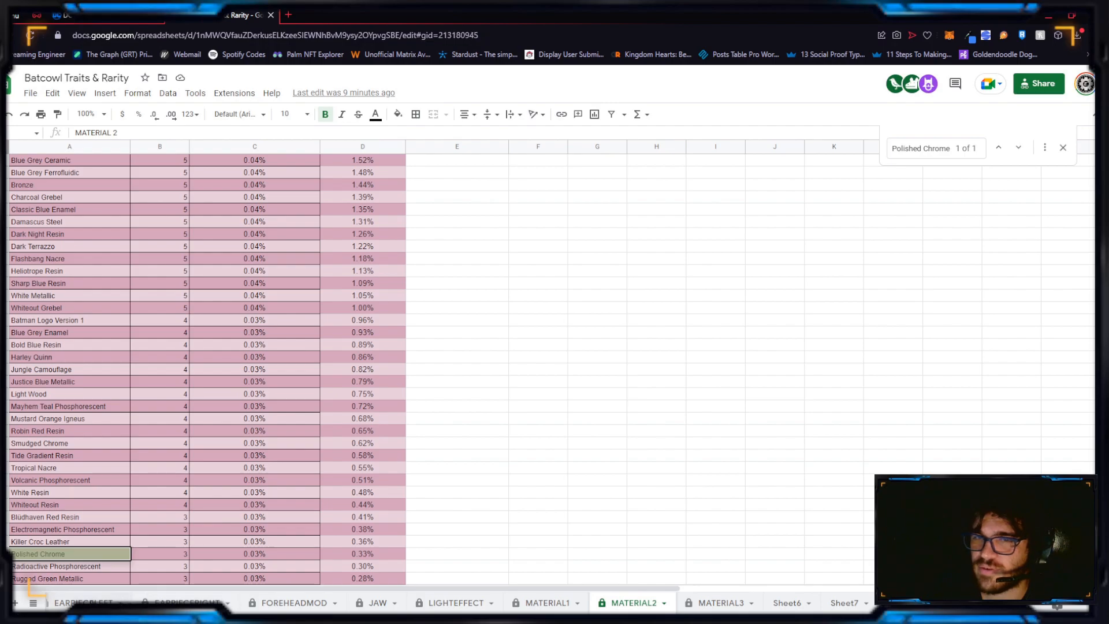
{"action": "left_click", "coordinate": [95, 602]}
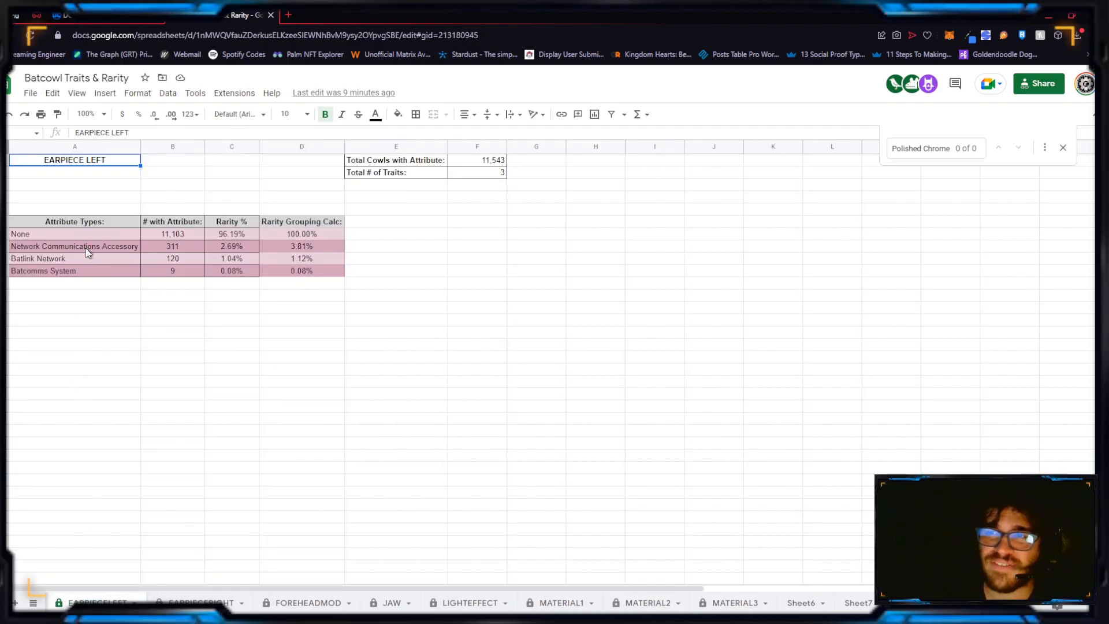
{"action": "mouse_move", "coordinate": [191, 166]}
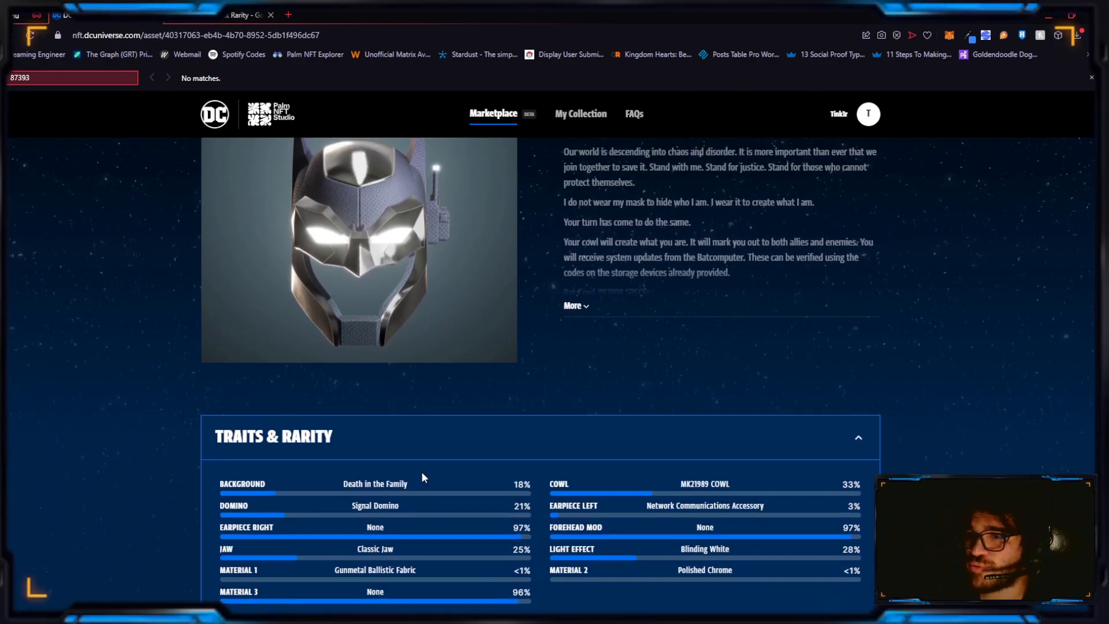
{"action": "scroll", "scroll_direction": "up", "scroll_amount": 3}
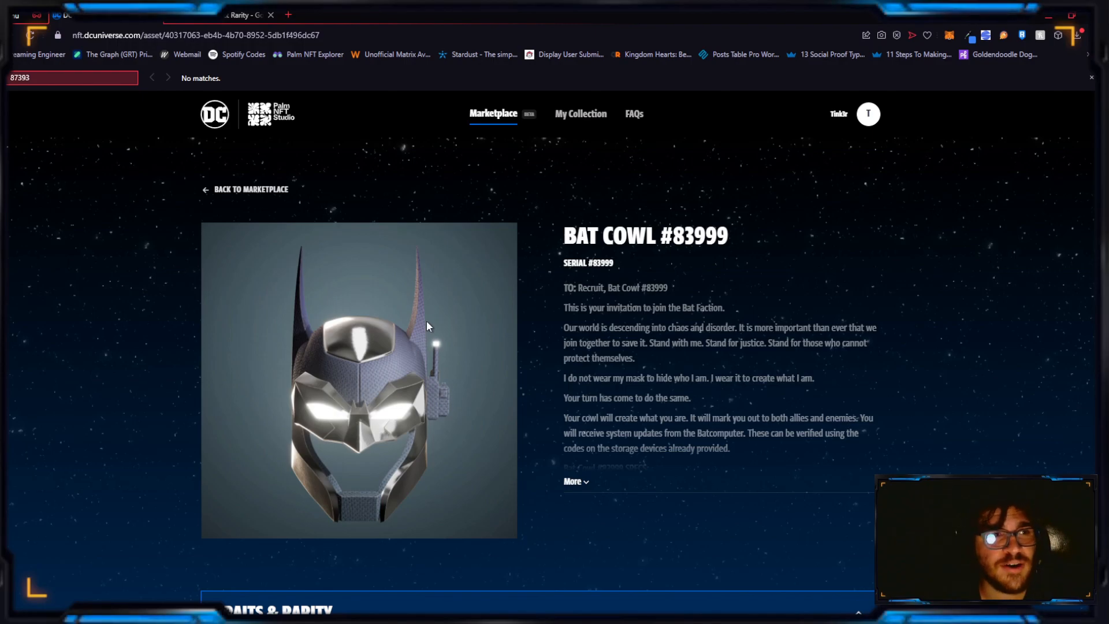
{"action": "mouse_move", "coordinate": [253, 192]}
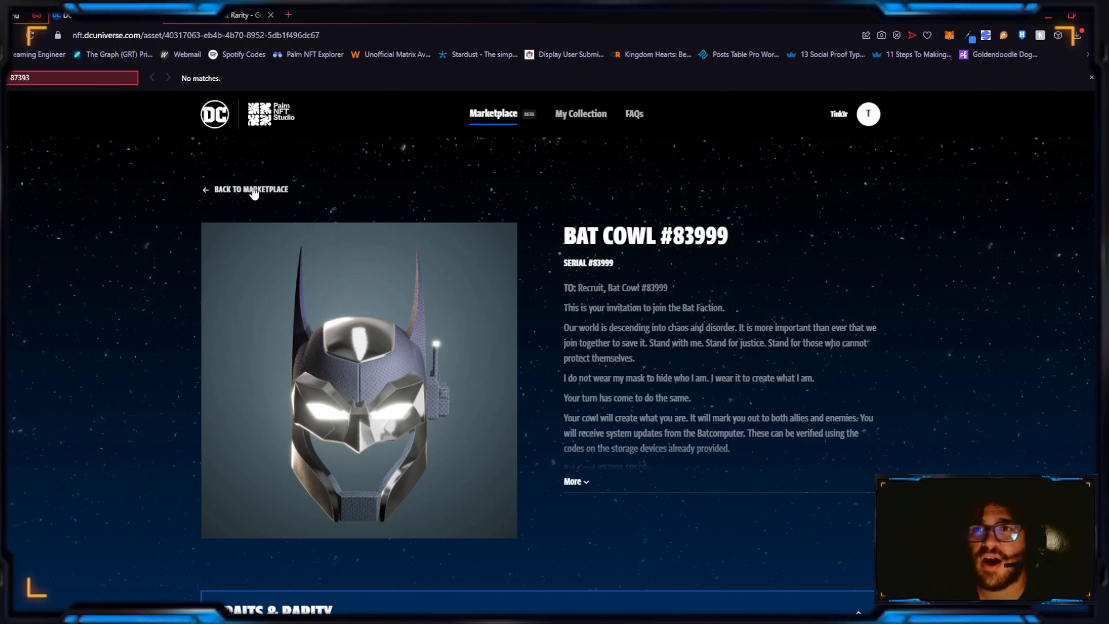
Return to the marketplace, search for Bat Cowl #80687, and open its listing
{"action": "left_click", "coordinate": [252, 189]}
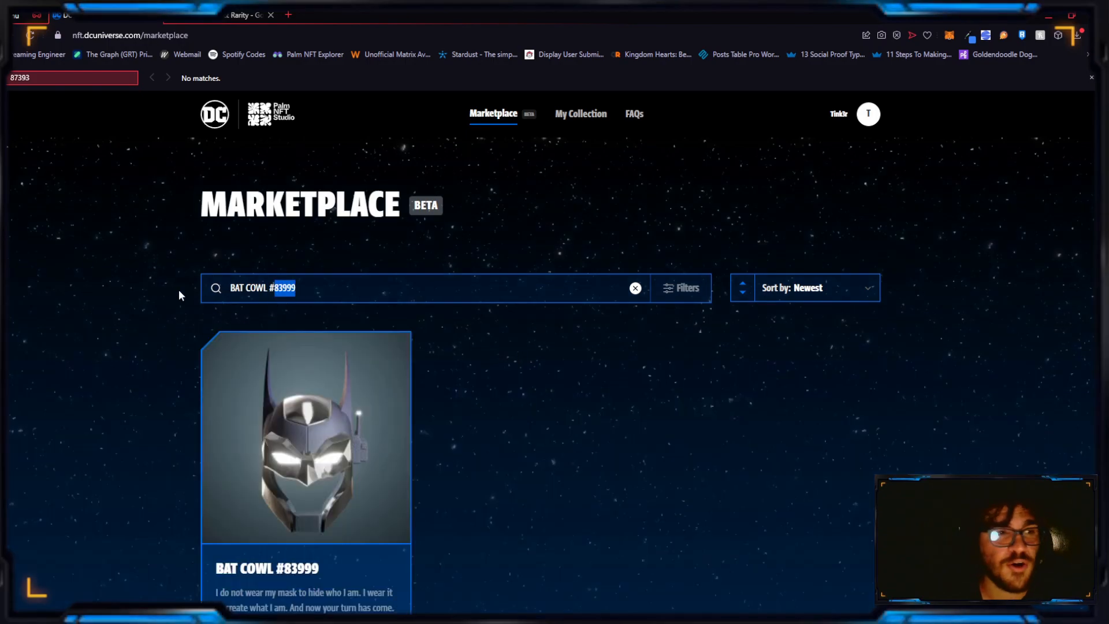
{"action": "mouse_move", "coordinate": [163, 296]}
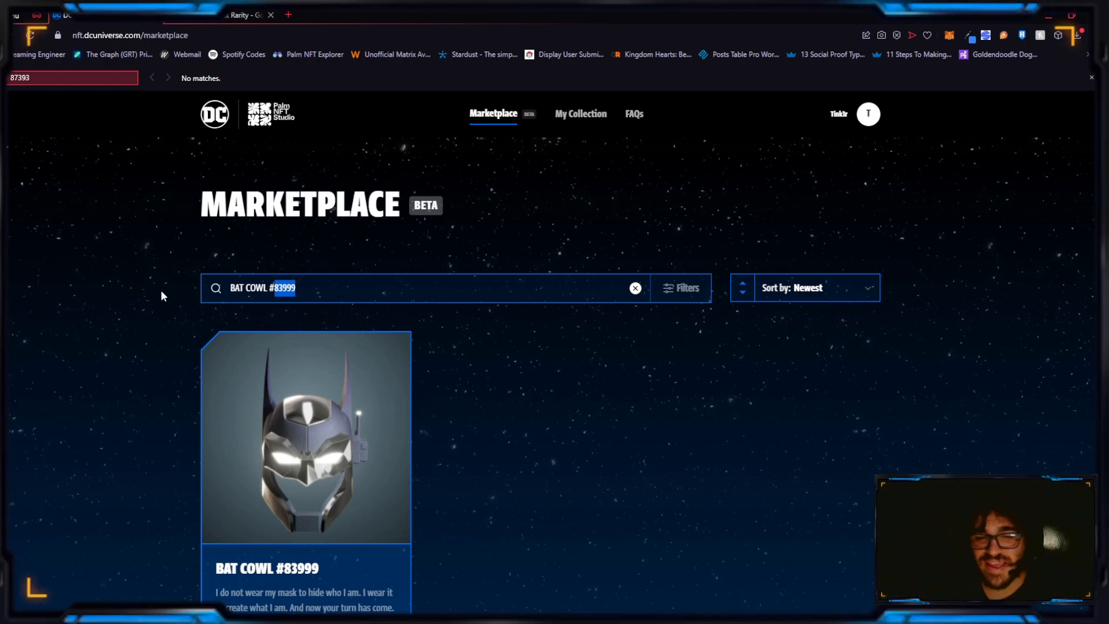
{"action": "key", "text": "Backspace"}
{"action": "type", "text": "0687"}
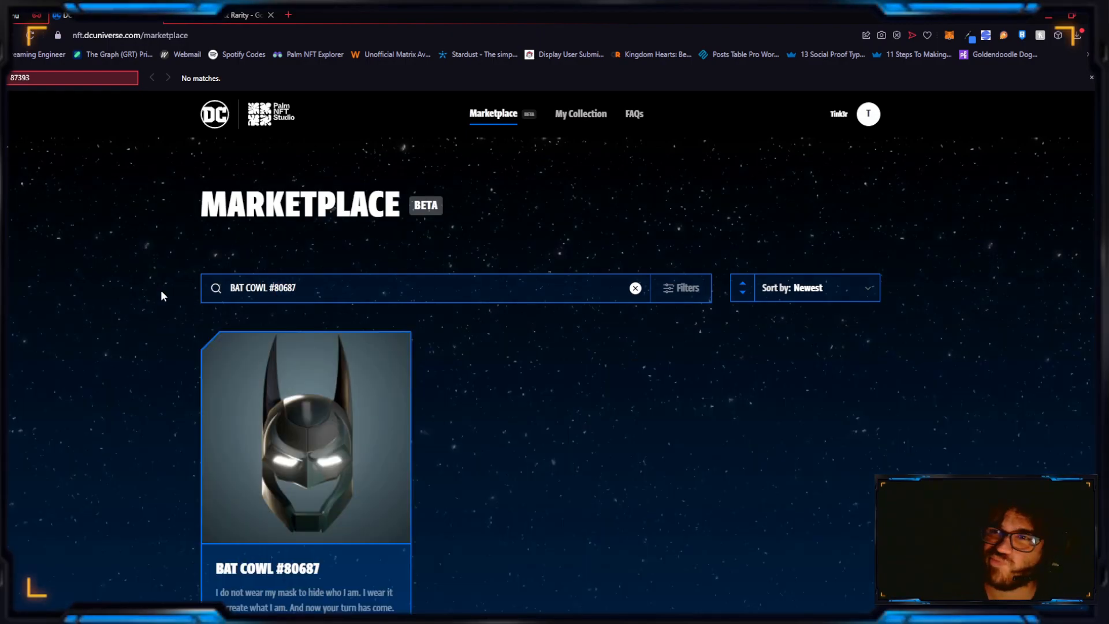
{"action": "left_click", "coordinate": [306, 438]}
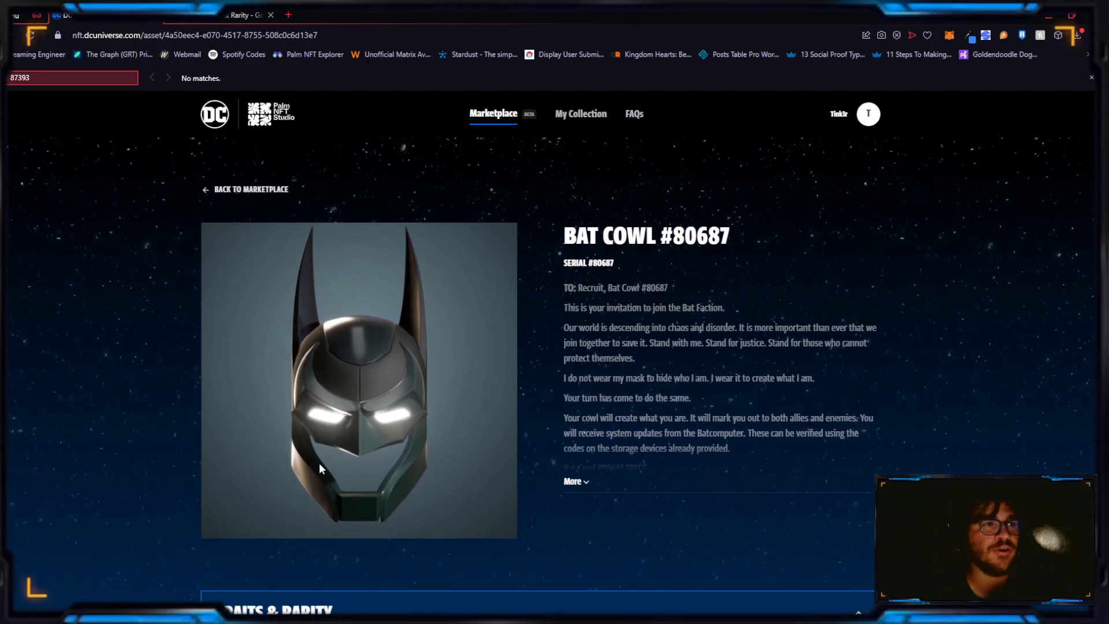
Expand Bat Cowl #80687's Traits & Rarity and check MATERIAL1: Very Dark Grey Matte Vinyl at 1.66%
{"action": "scroll", "scroll_direction": "down", "scroll_amount": 3}
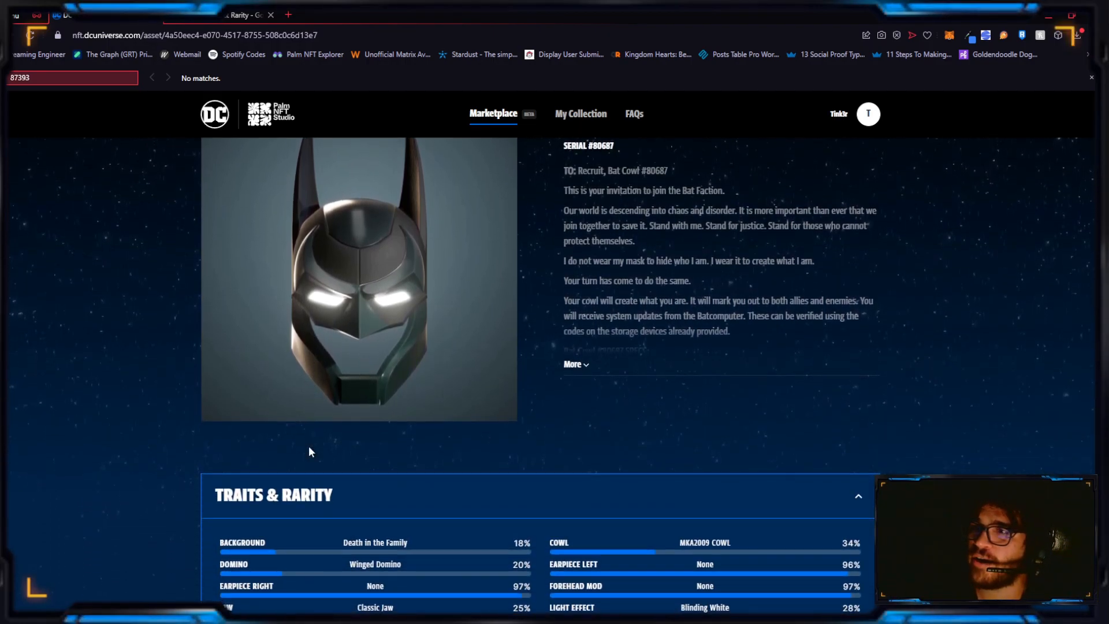
{"action": "scroll", "scroll_direction": "down", "scroll_amount": 3}
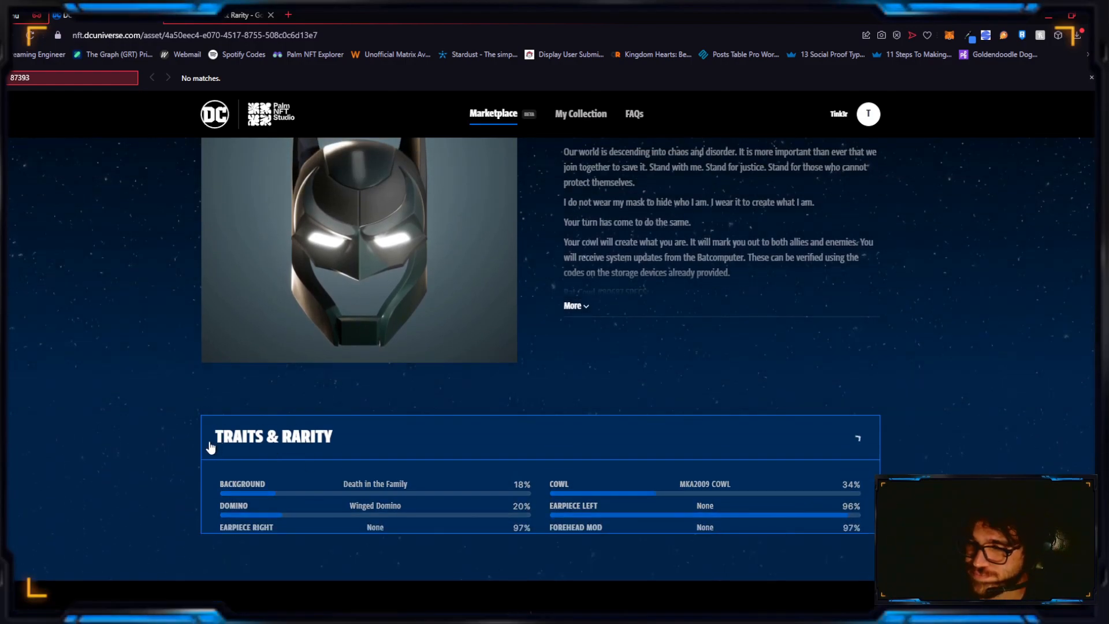
{"action": "left_click", "coordinate": [856, 437]}
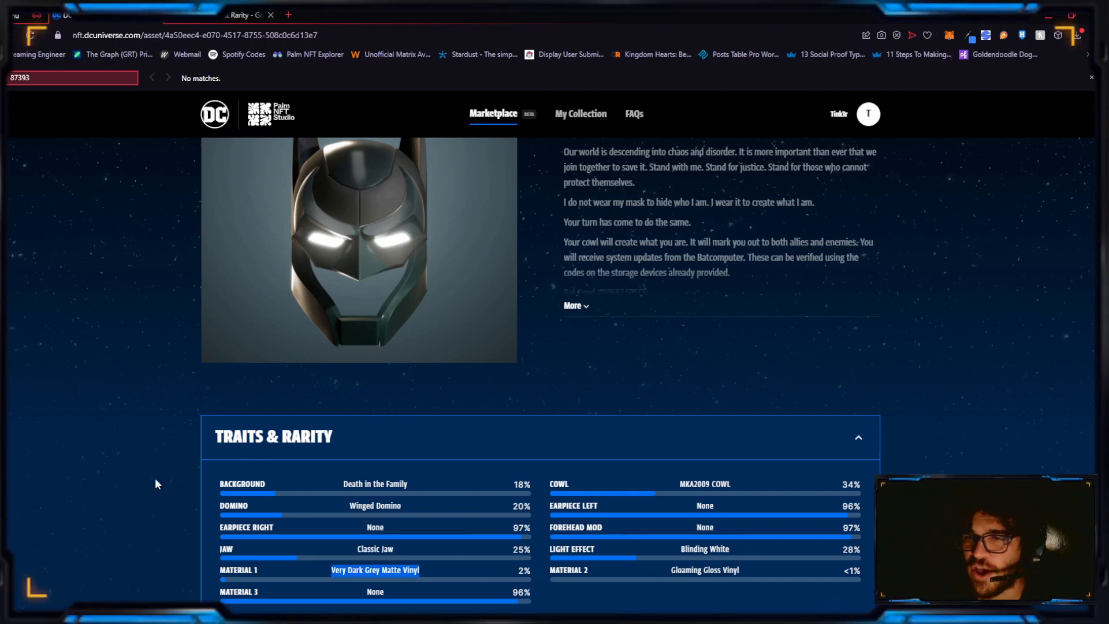
{"action": "left_click", "coordinate": [233, 15]}
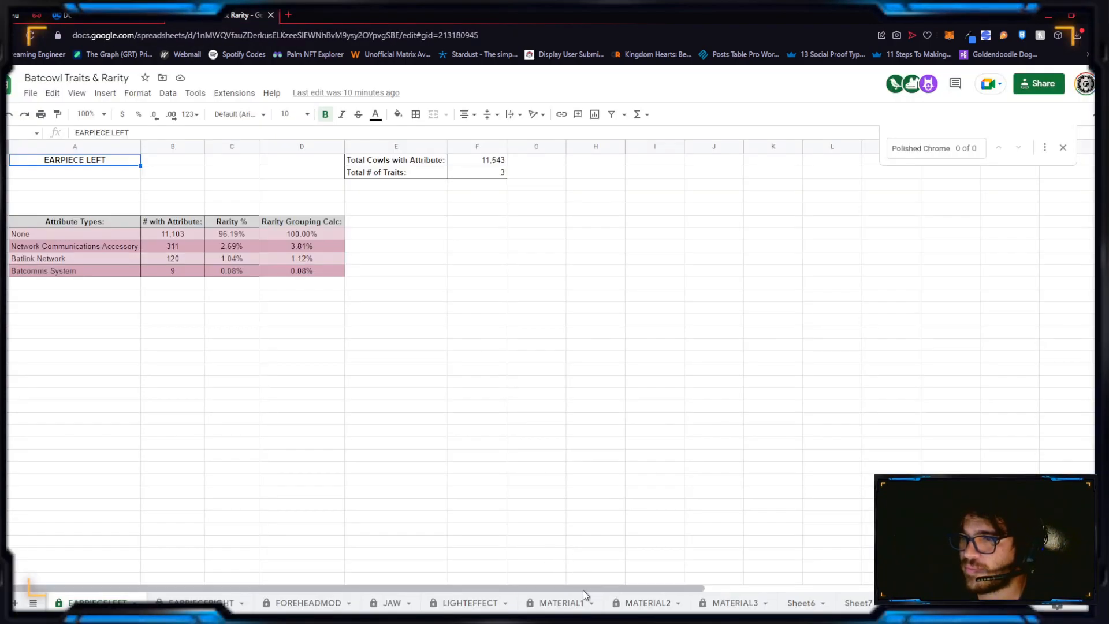
{"action": "left_click", "coordinate": [563, 603]}
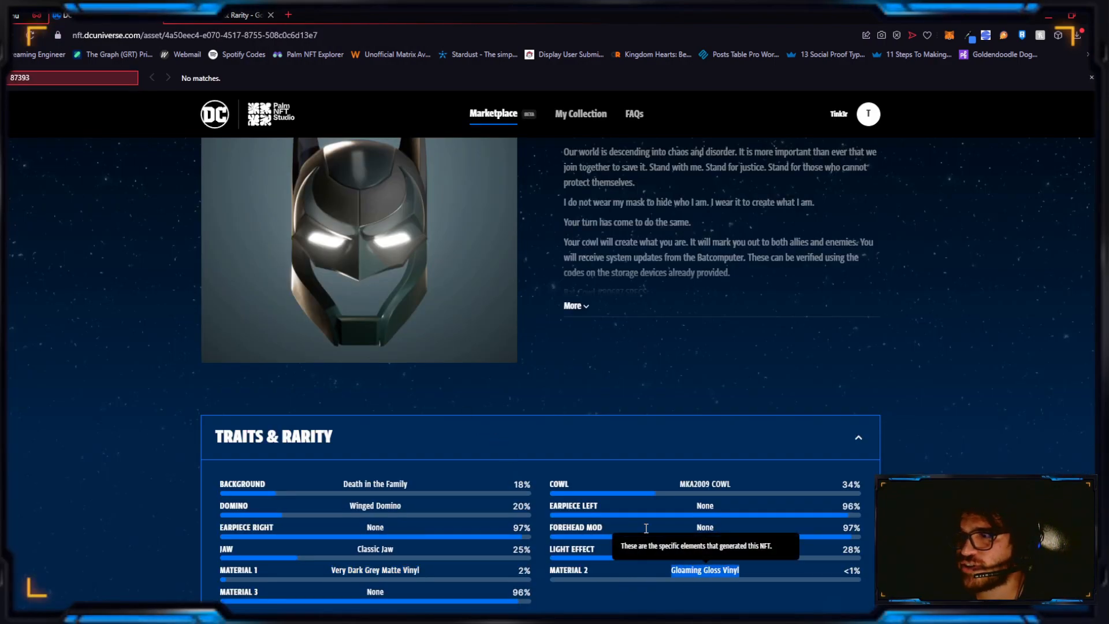
Check the MATERIAL2 trait tally, then reveal the cowl's full description with specs
{"action": "left_click", "coordinate": [240, 15]}
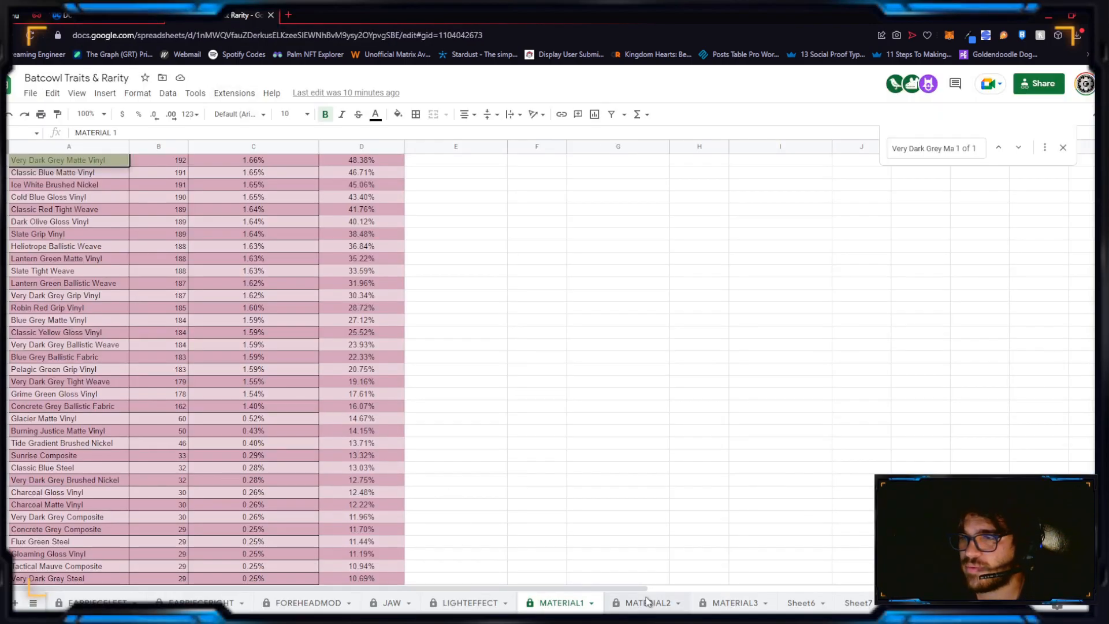
{"action": "left_click", "coordinate": [645, 602]}
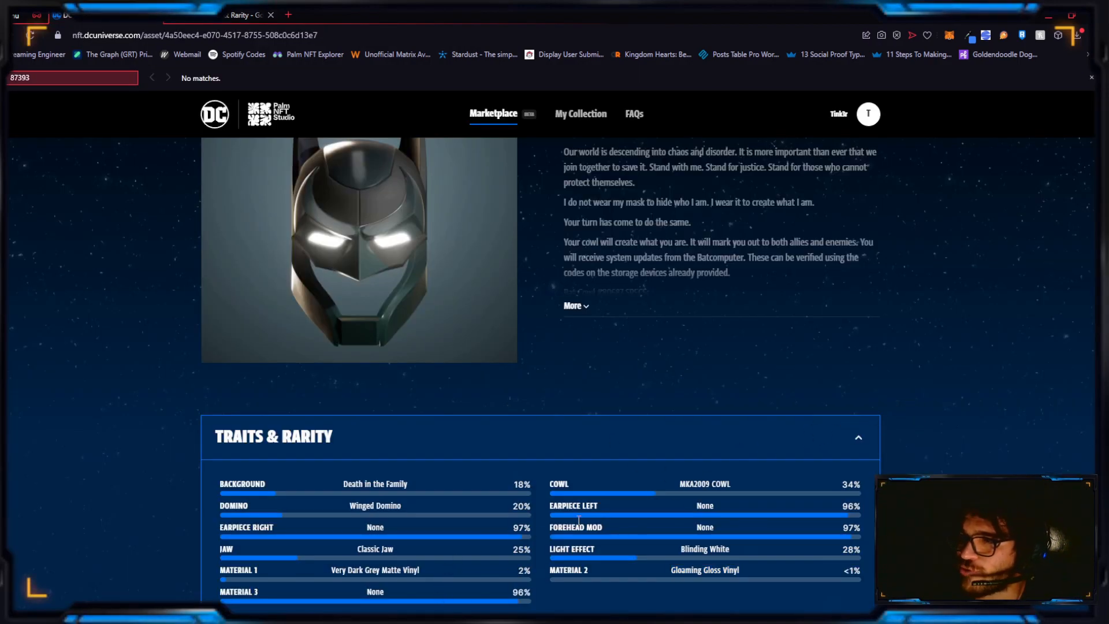
{"action": "mouse_move", "coordinate": [573, 495]}
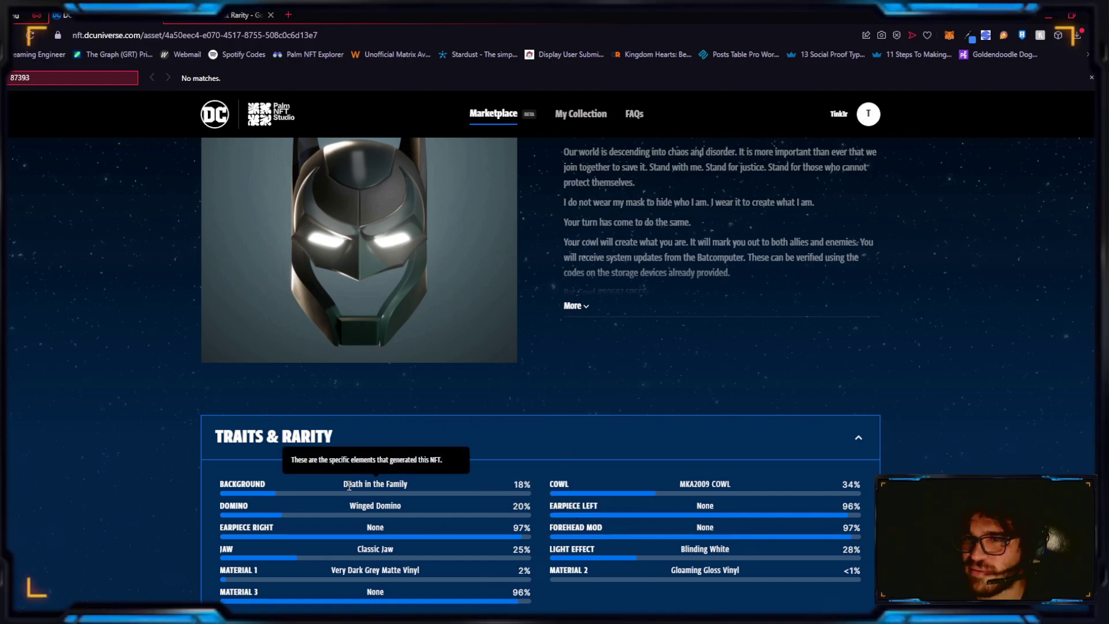
{"action": "scroll", "scroll_direction": "up", "scroll_amount": 3}
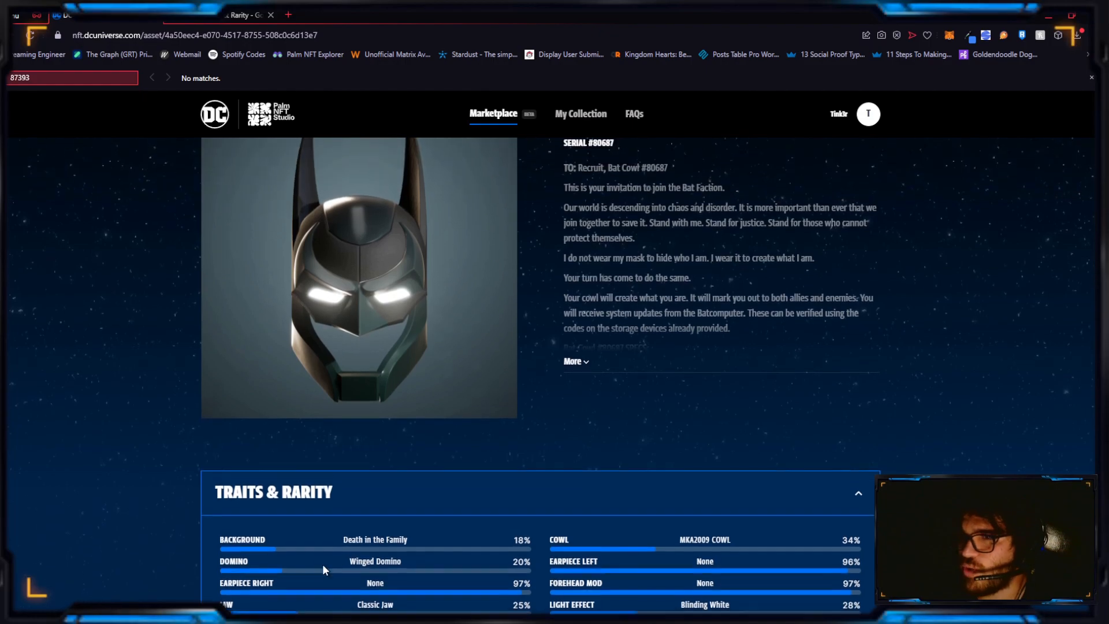
{"action": "left_click", "coordinate": [576, 360]}
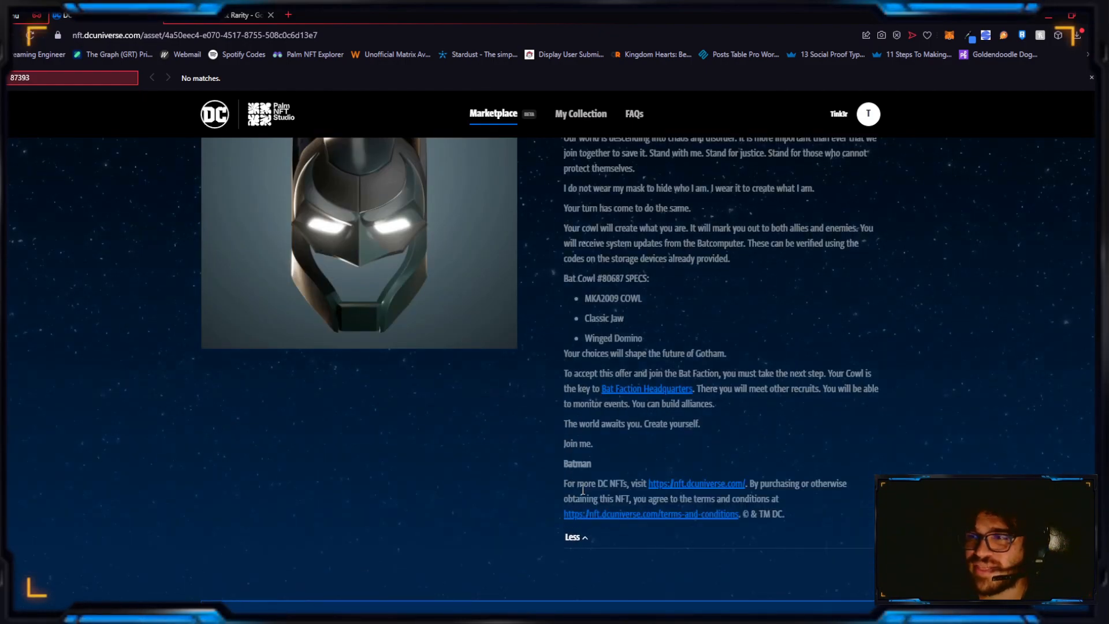
Scroll the MATERIAL2 tally up to locate Gloaming Gloss Vinyl
{"action": "scroll", "scroll_direction": "up", "scroll_amount": 3}
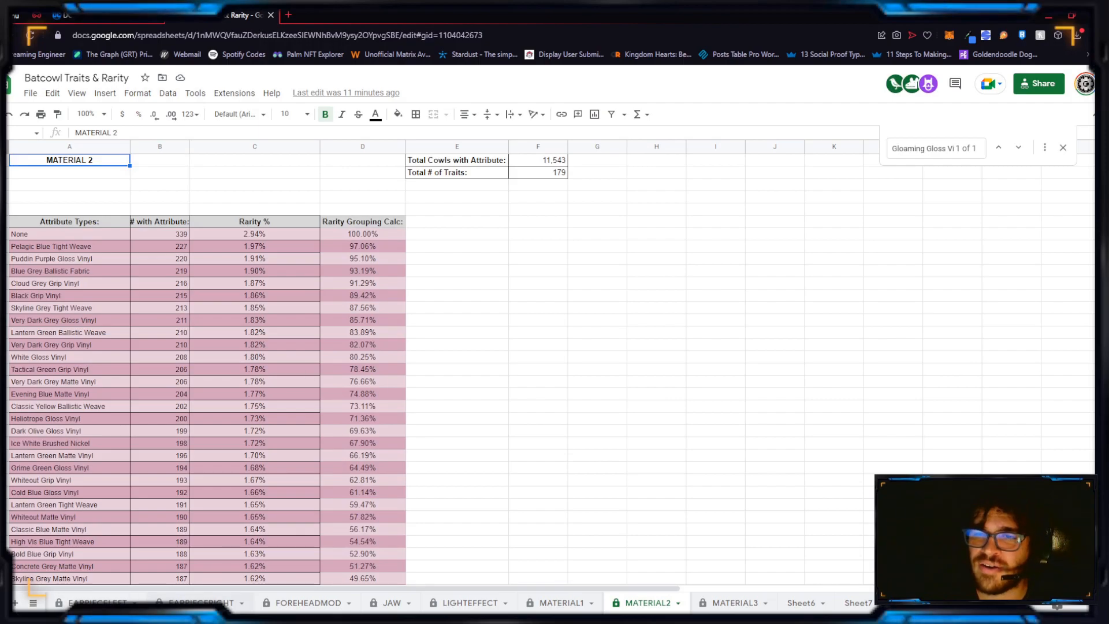
Switch the rarity calculator's status from BUSY to OPEN
{"action": "left_click", "coordinate": [170, 602]}
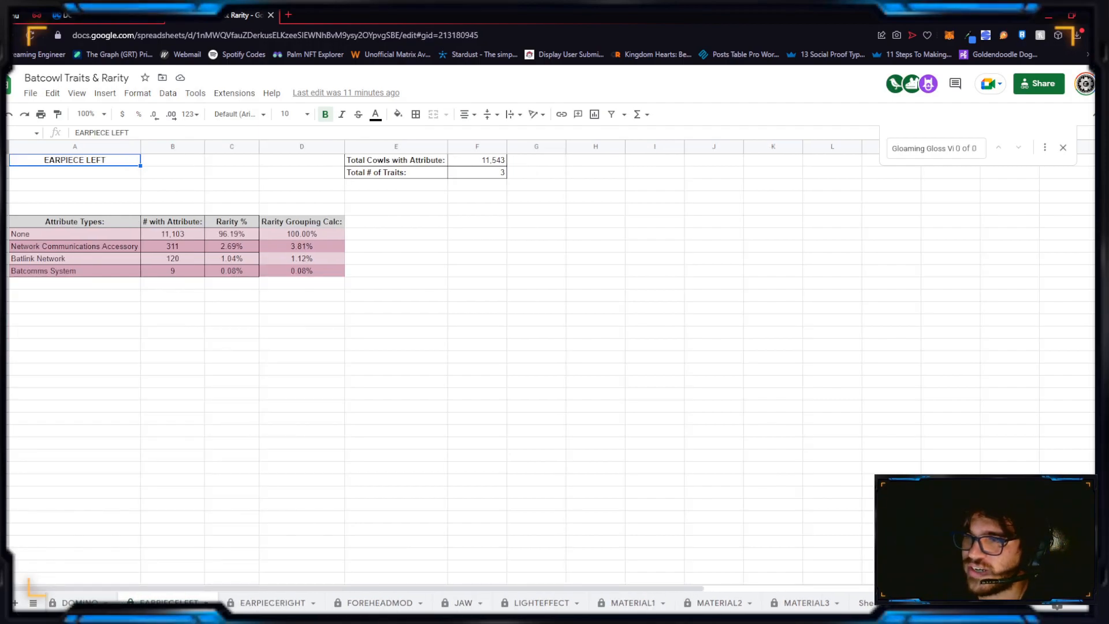
{"action": "left_click", "coordinate": [105, 603]}
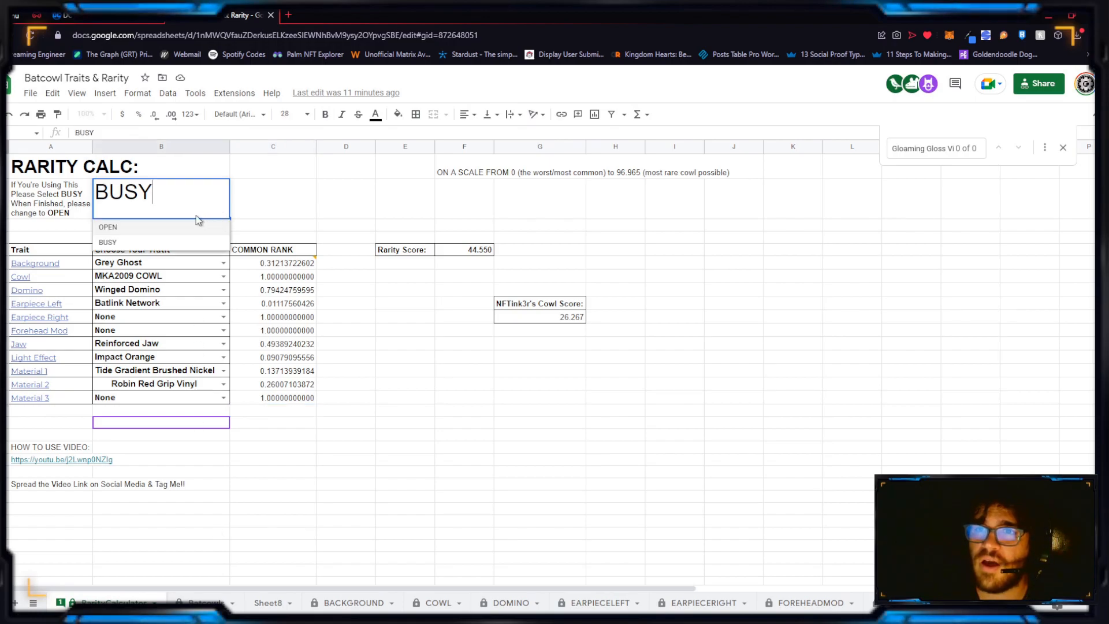
{"action": "left_click", "coordinate": [107, 227]}
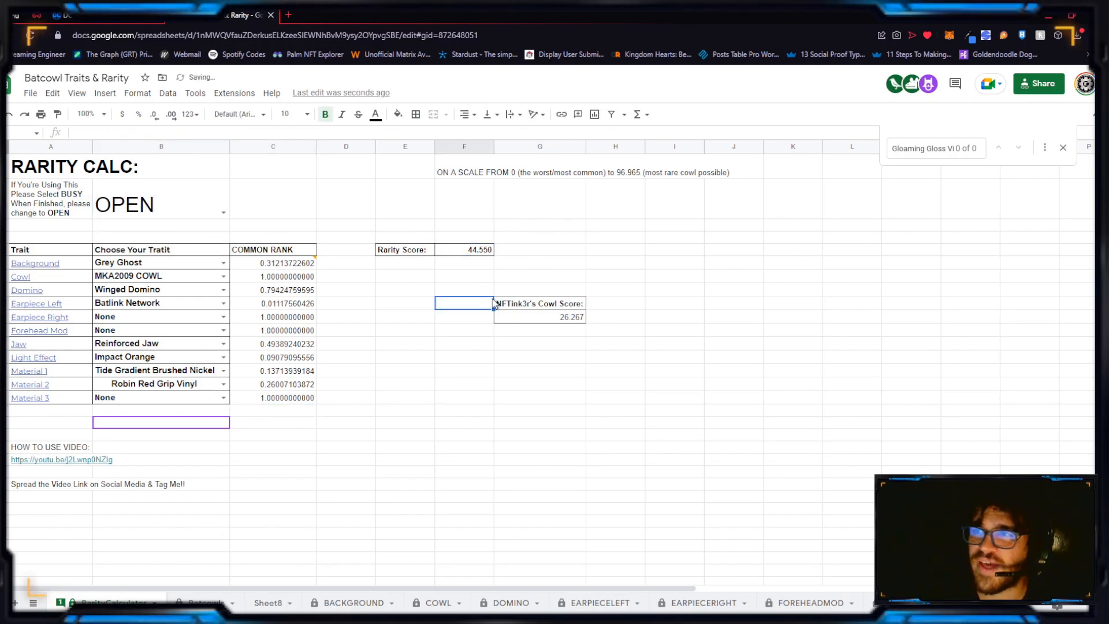
Inspect the cowl score and Batcowl sheet, then resolve the calculator's open comment
{"action": "left_click", "coordinate": [539, 317]}
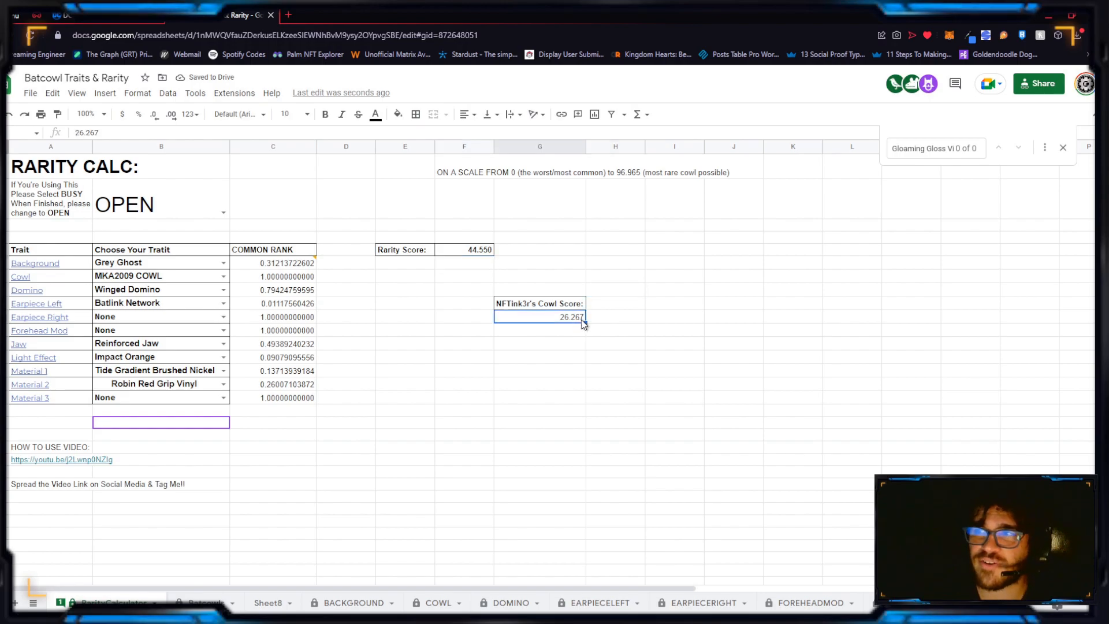
{"action": "left_click", "coordinate": [614, 316]}
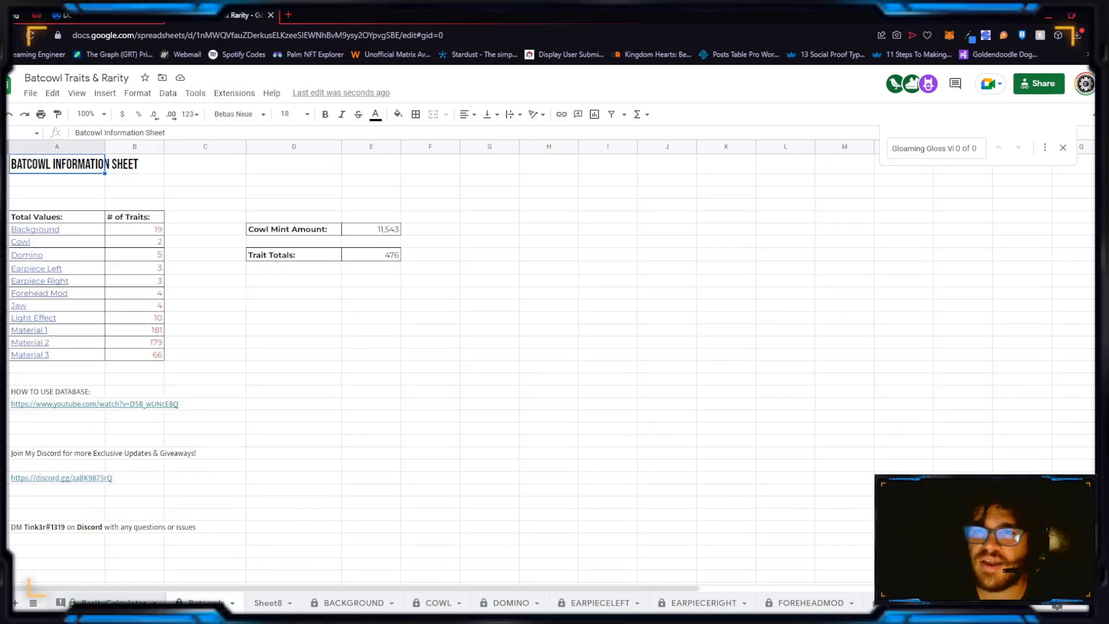
{"action": "left_click", "coordinate": [107, 602]}
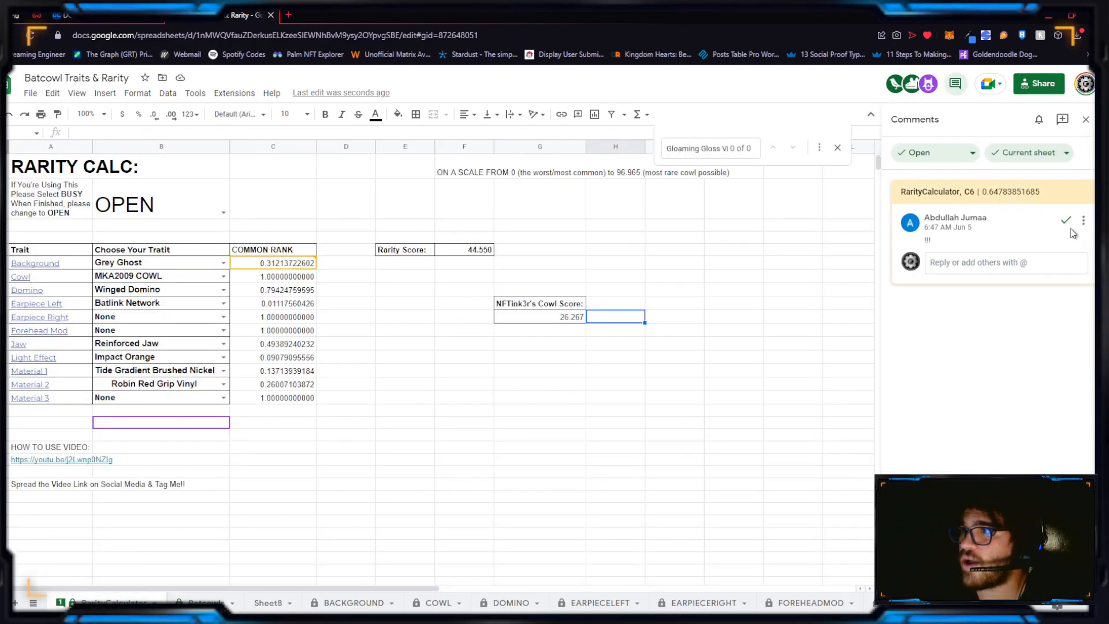
{"action": "left_click", "coordinate": [1066, 220]}
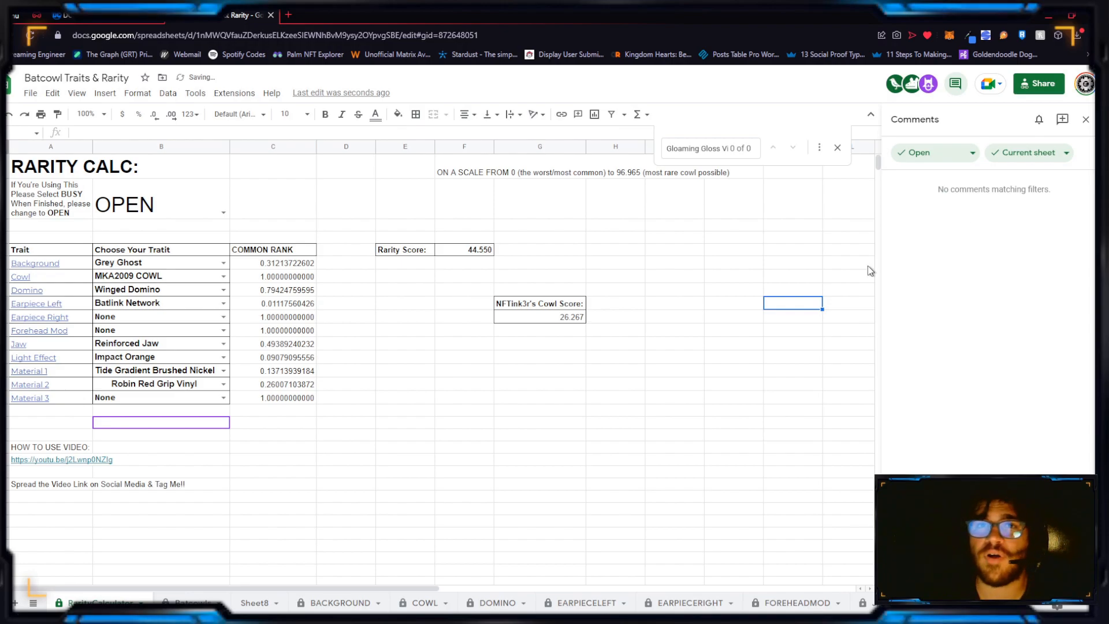